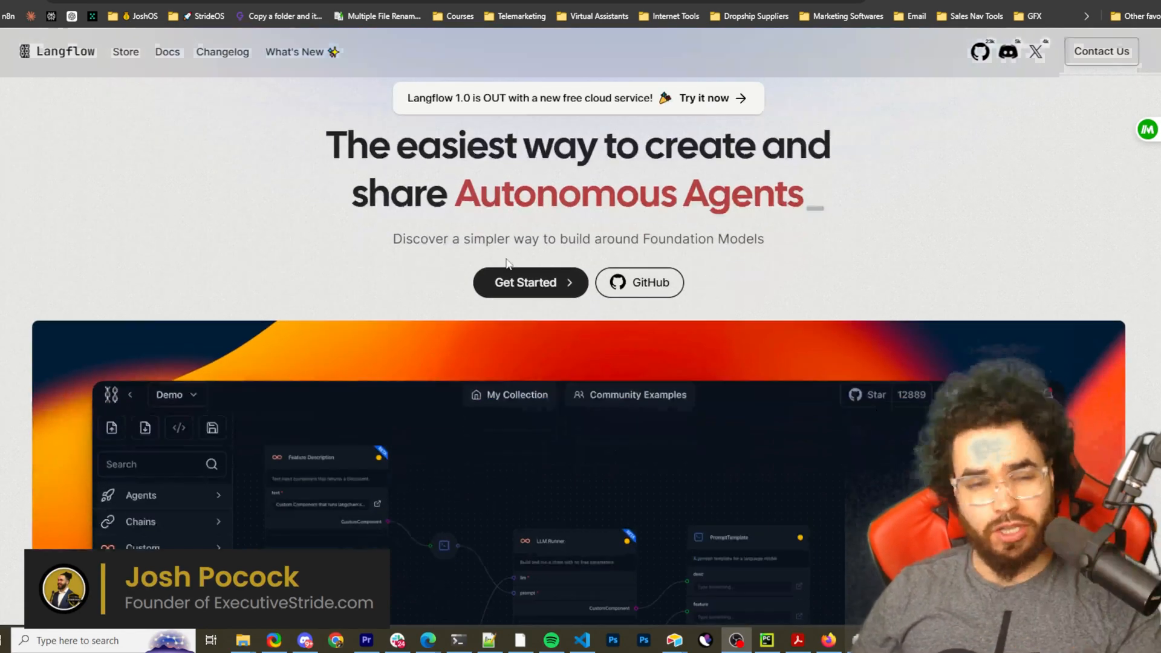
Scroll through the Langflow video's description to review its links.
scroll("down", 3)
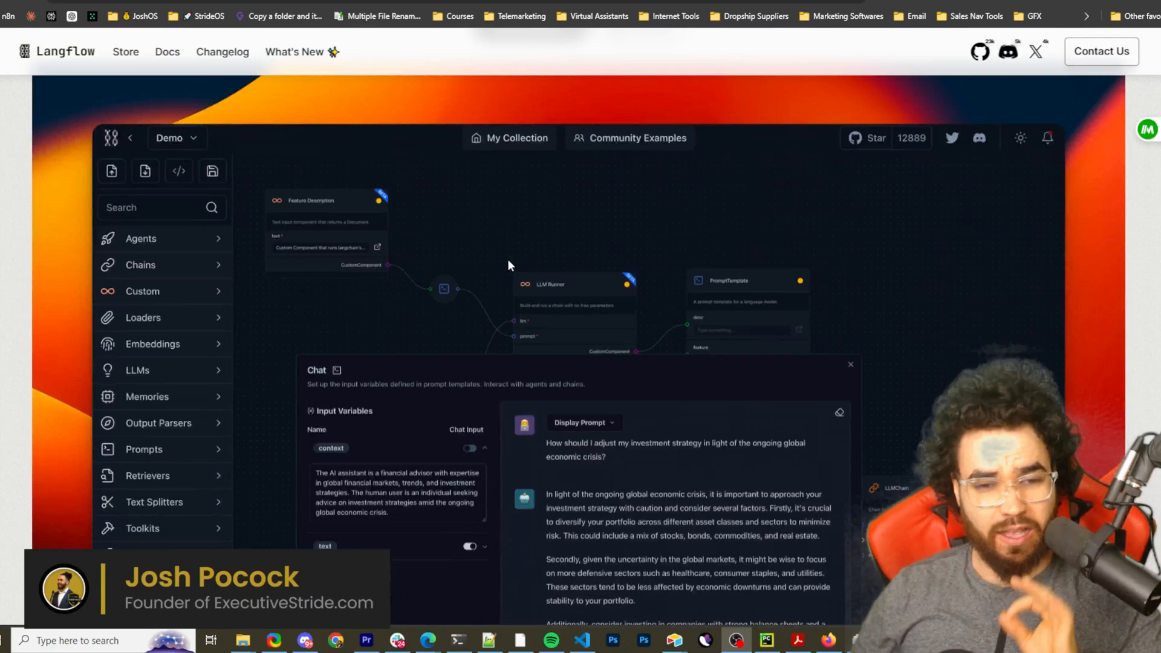
scroll("down", 3)
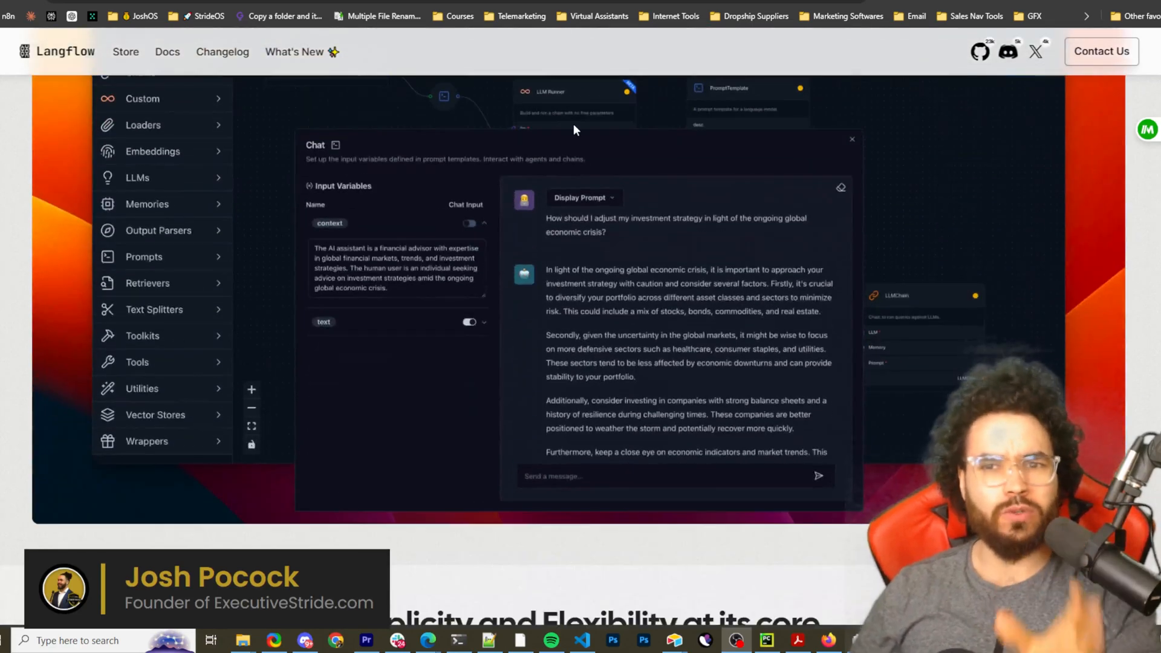
scroll("down", 3)
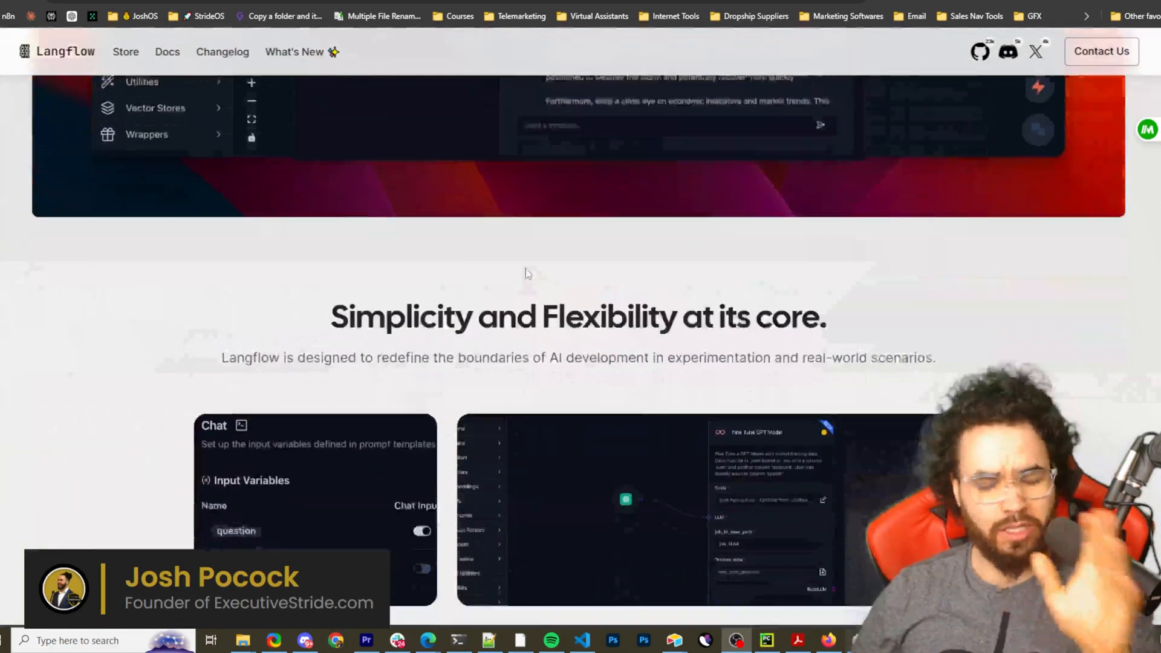
scroll("down", 3)
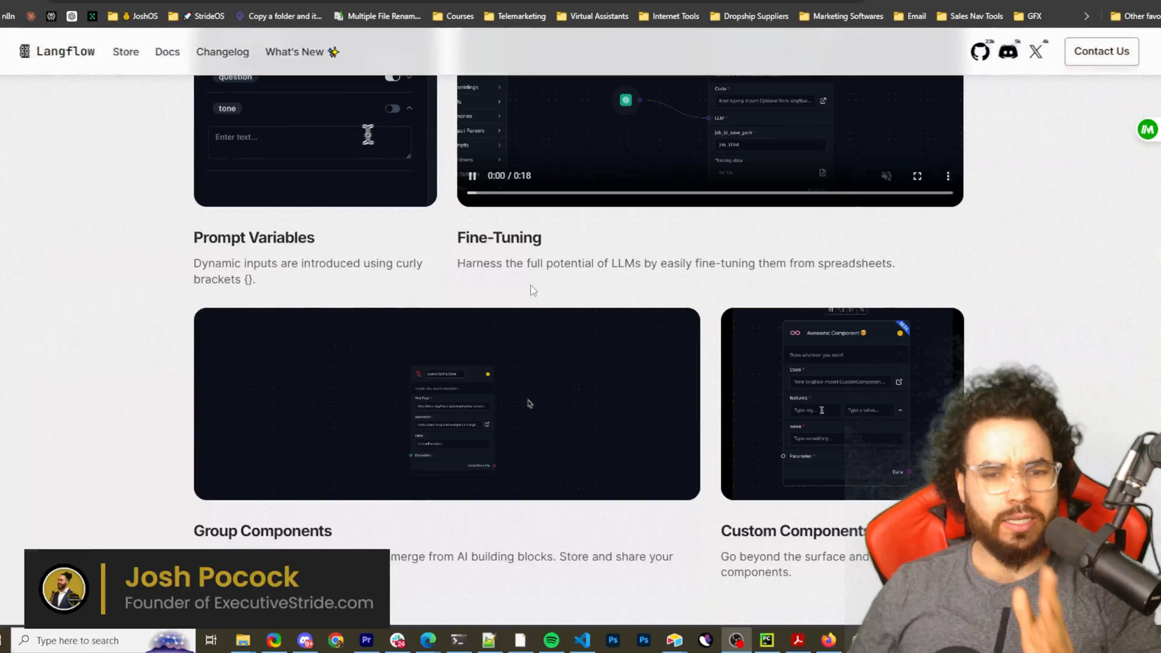
type("Sar")
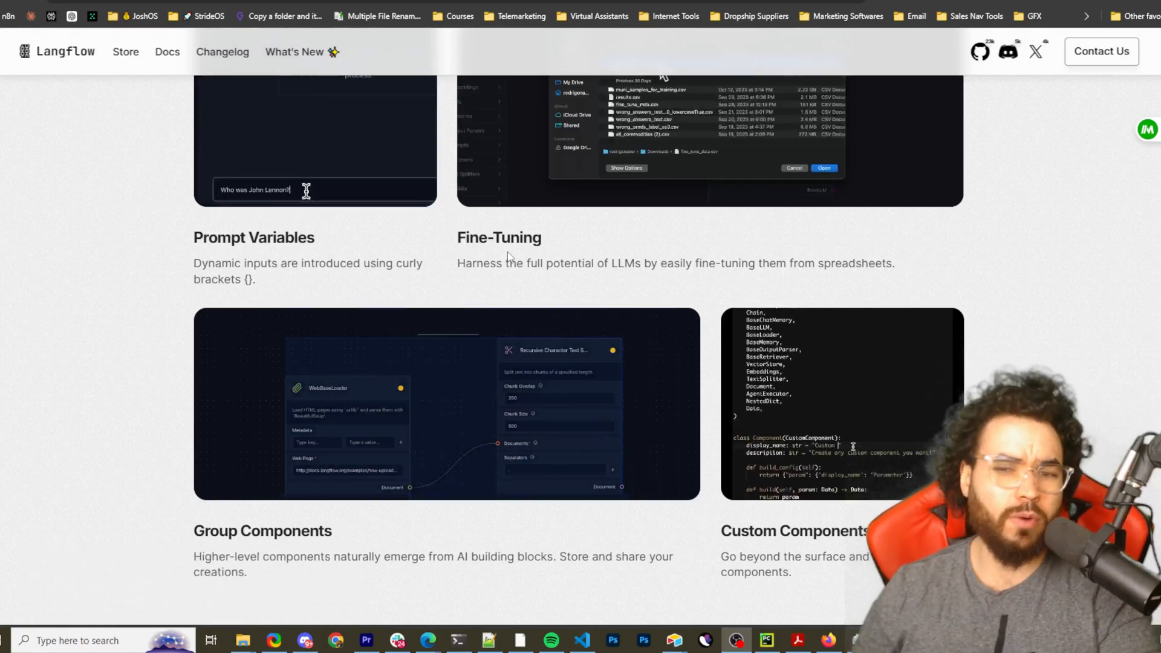
scroll("up", 3)
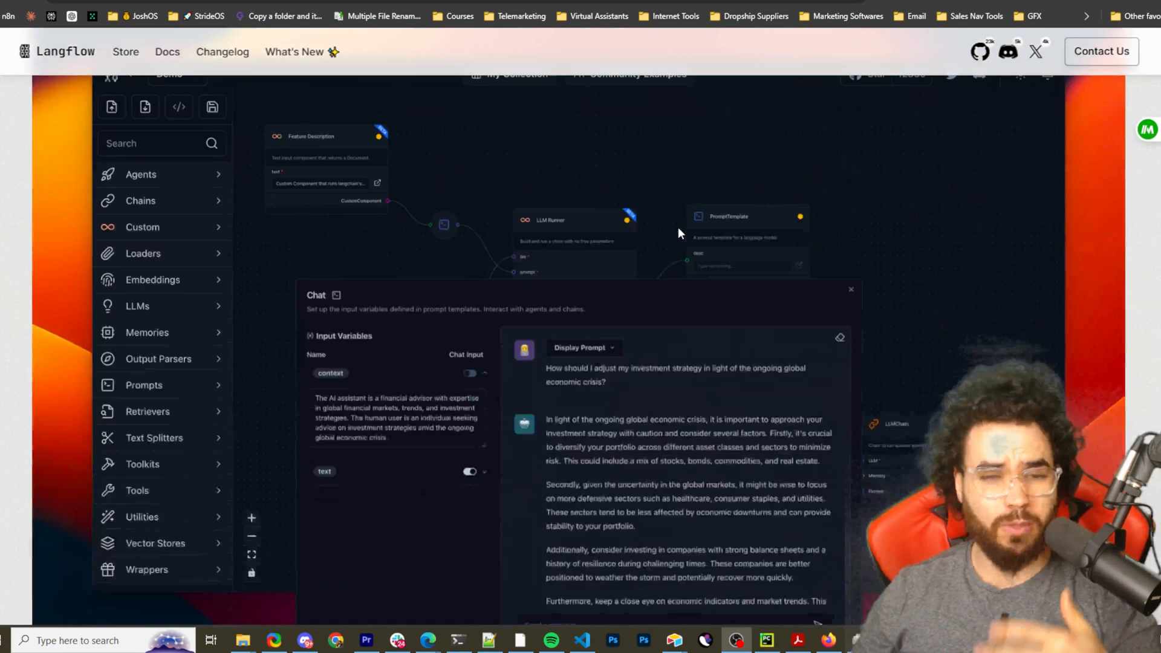
scroll("down", 3)
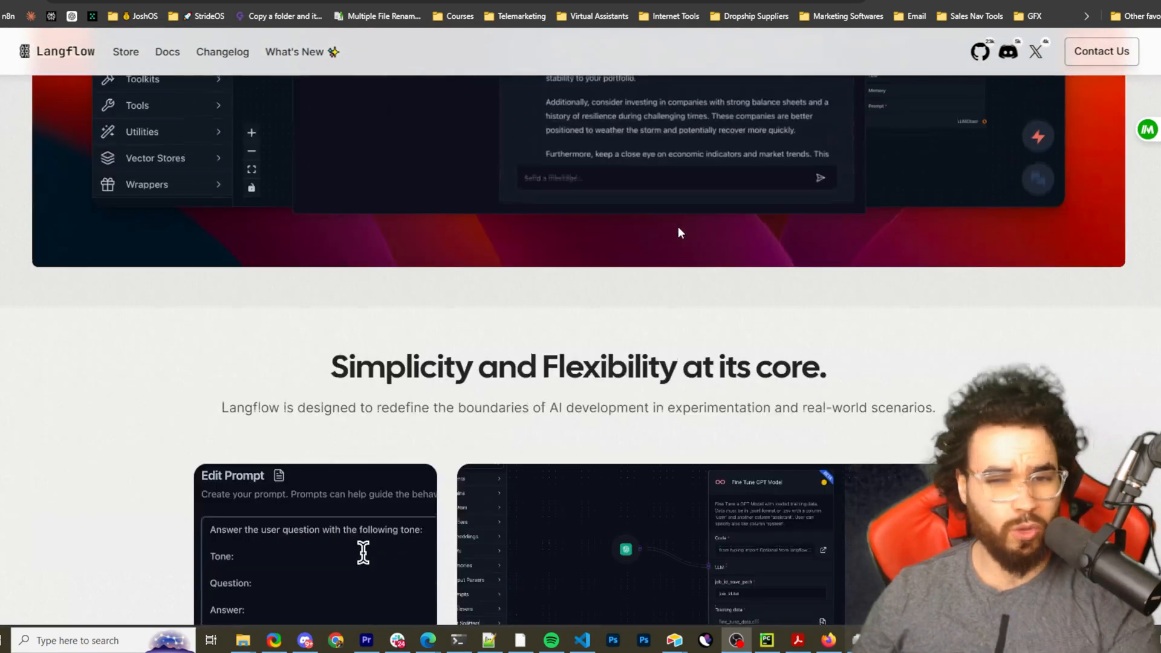
scroll("down", 3)
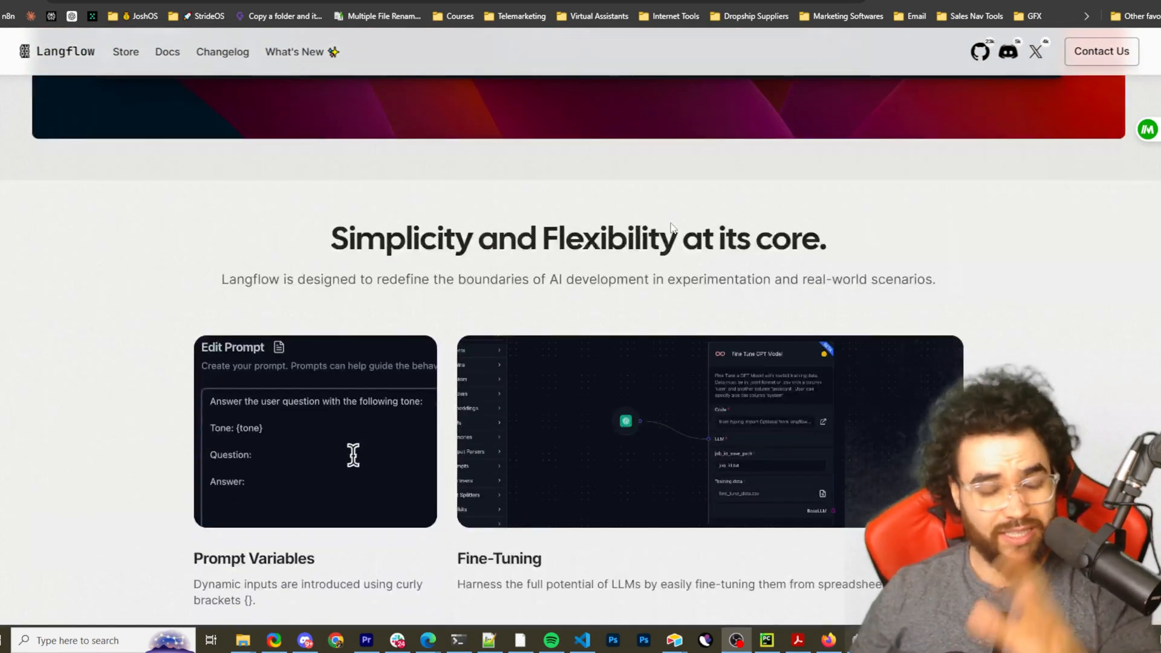
scroll("down", 3)
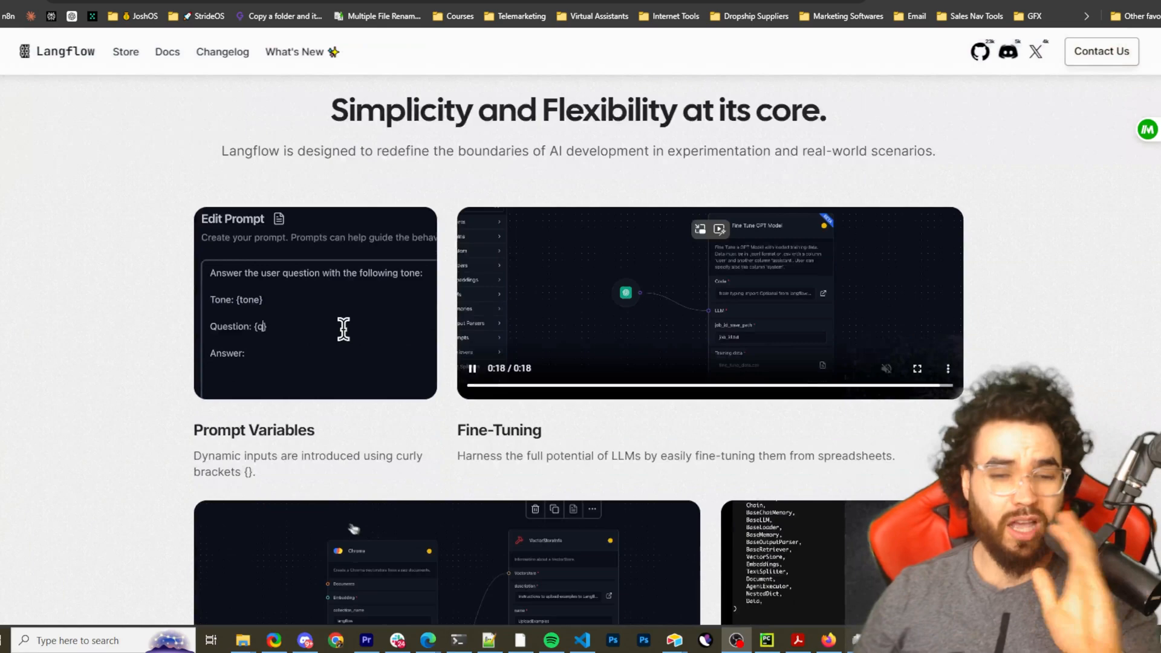
scroll("down", 3)
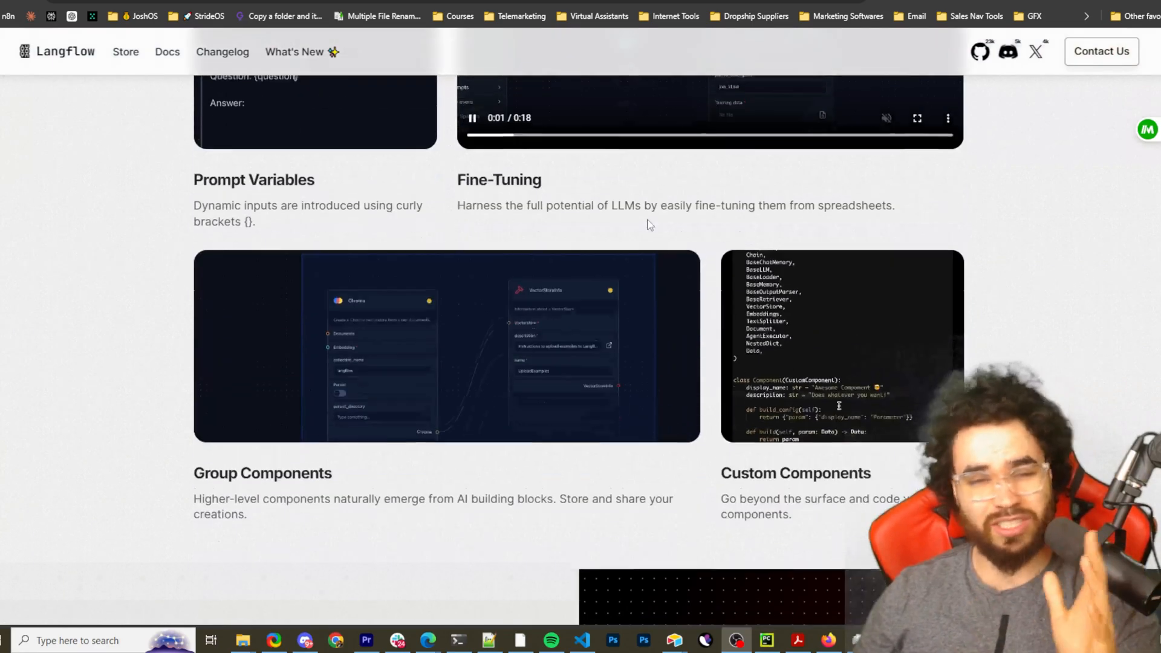
scroll("down", 3)
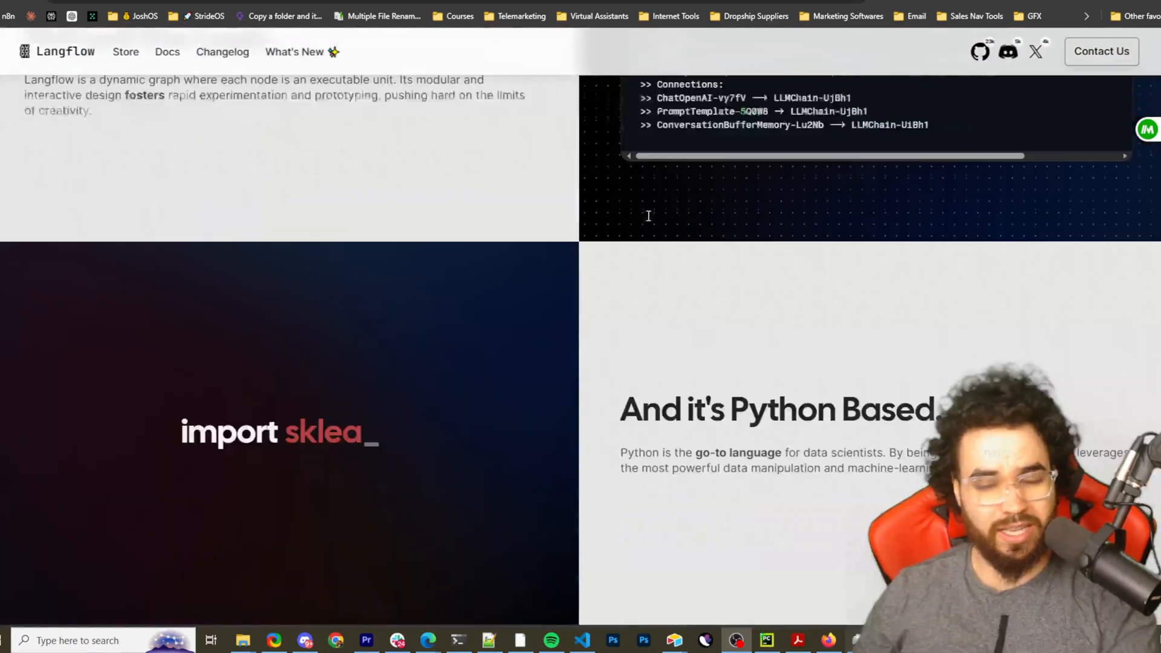
scroll("down", 3)
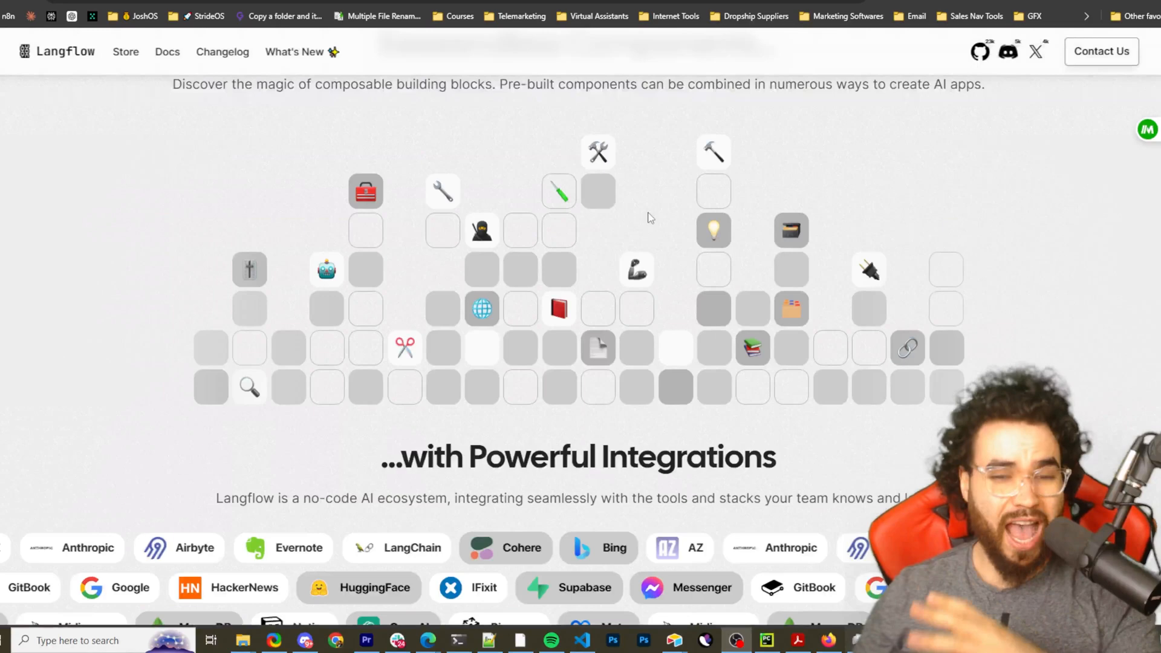
scroll("down", 3)
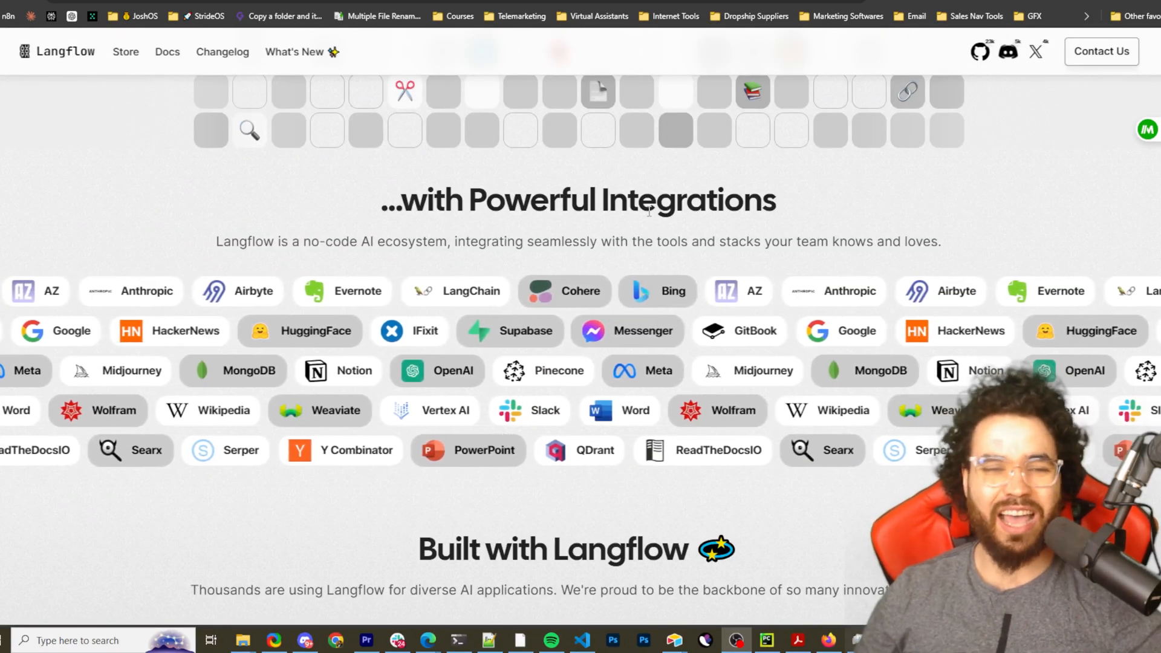
scroll("down", 3)
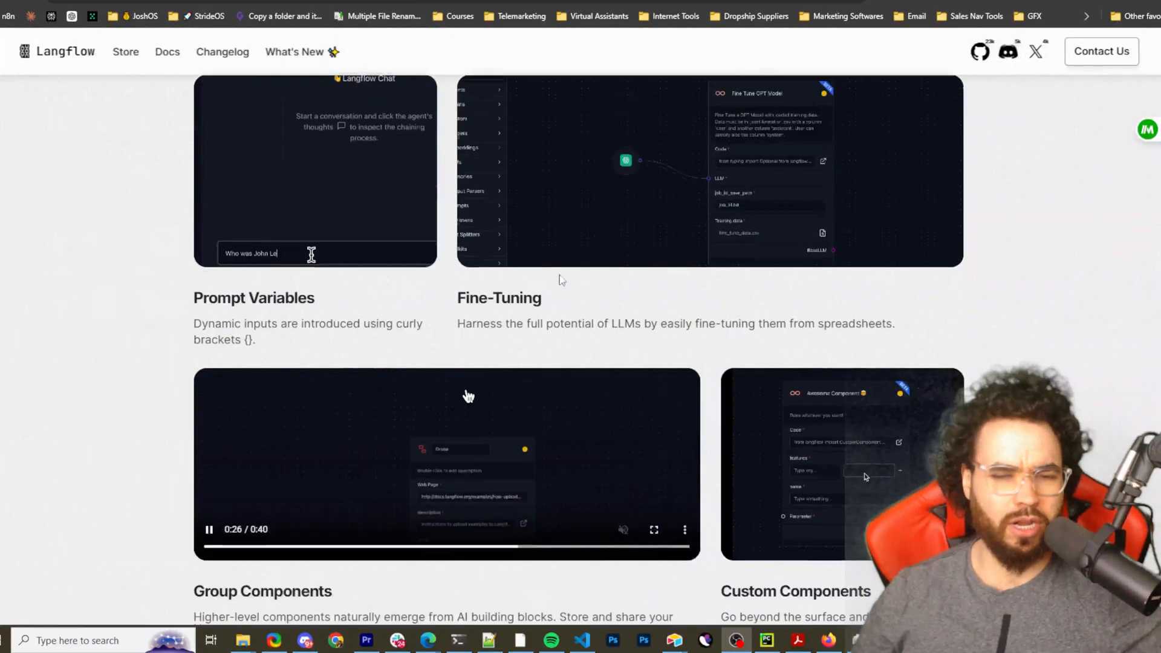
scroll("up", 3)
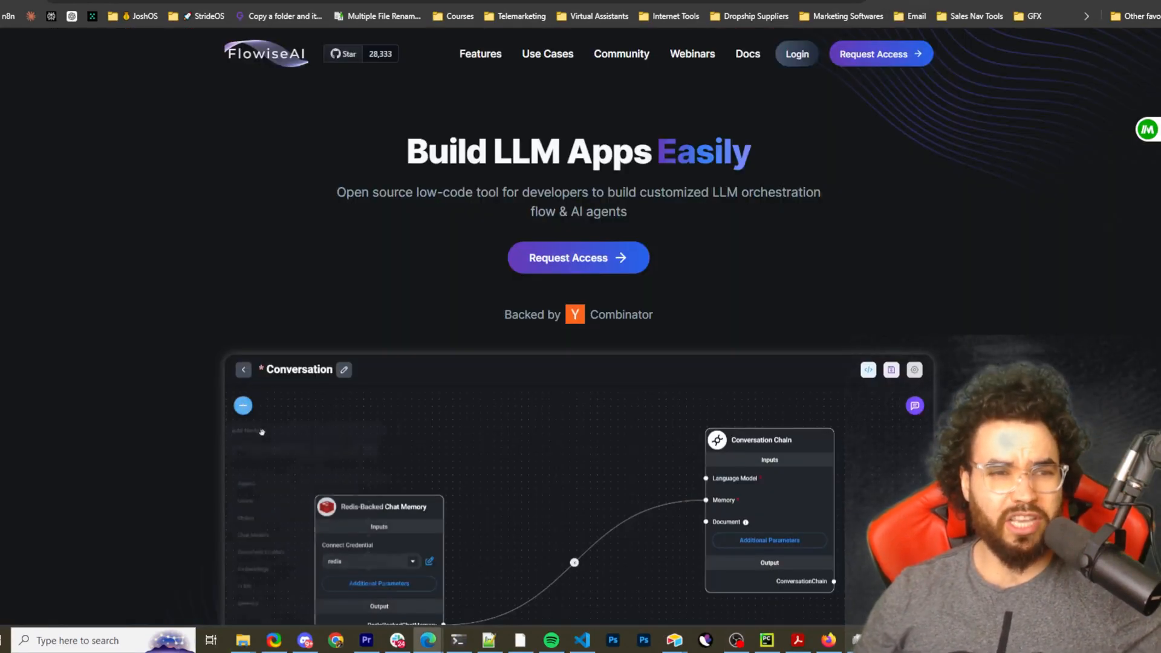
left_click(242, 405)
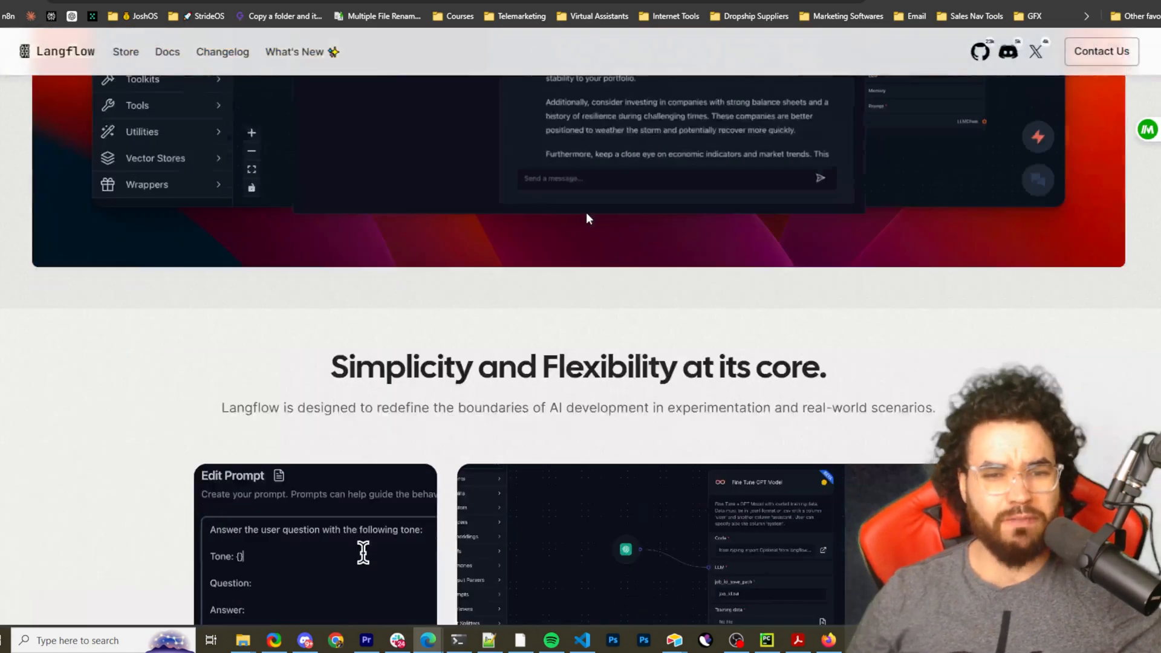
scroll("up", 3)
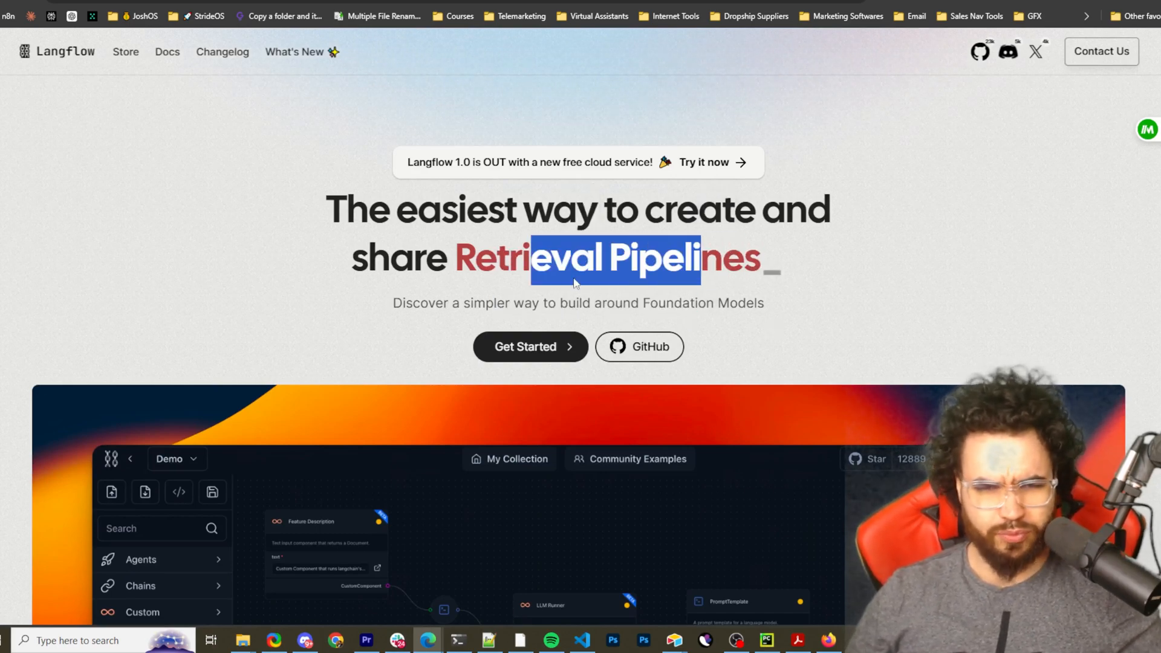
scroll("down", 3)
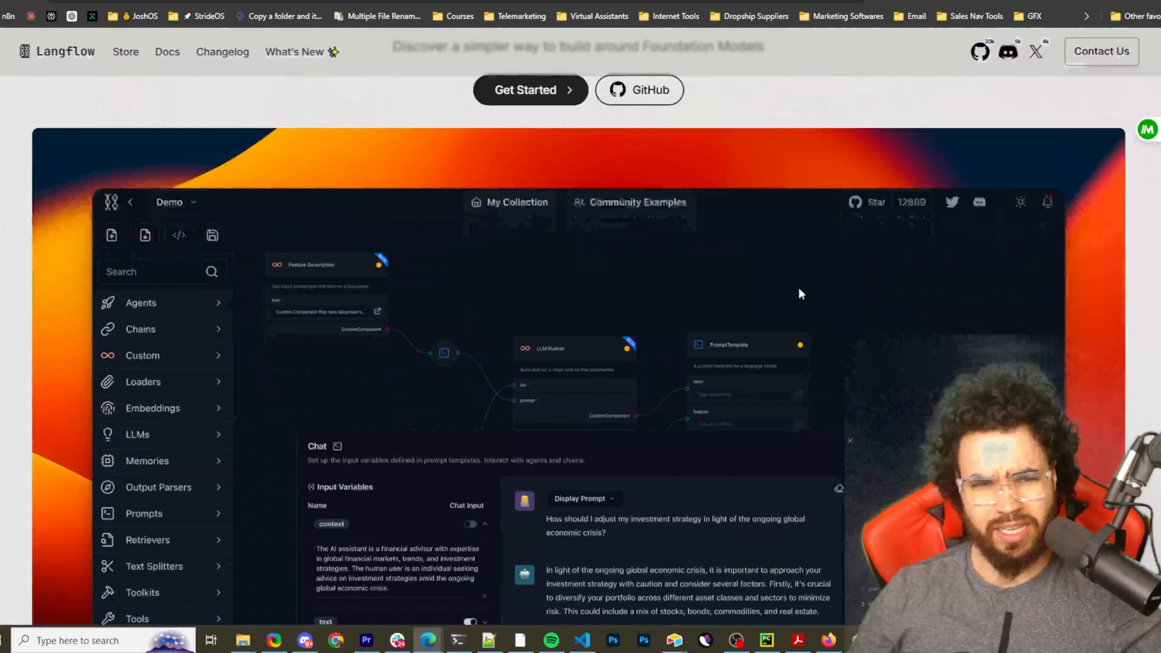
scroll("up", 3)
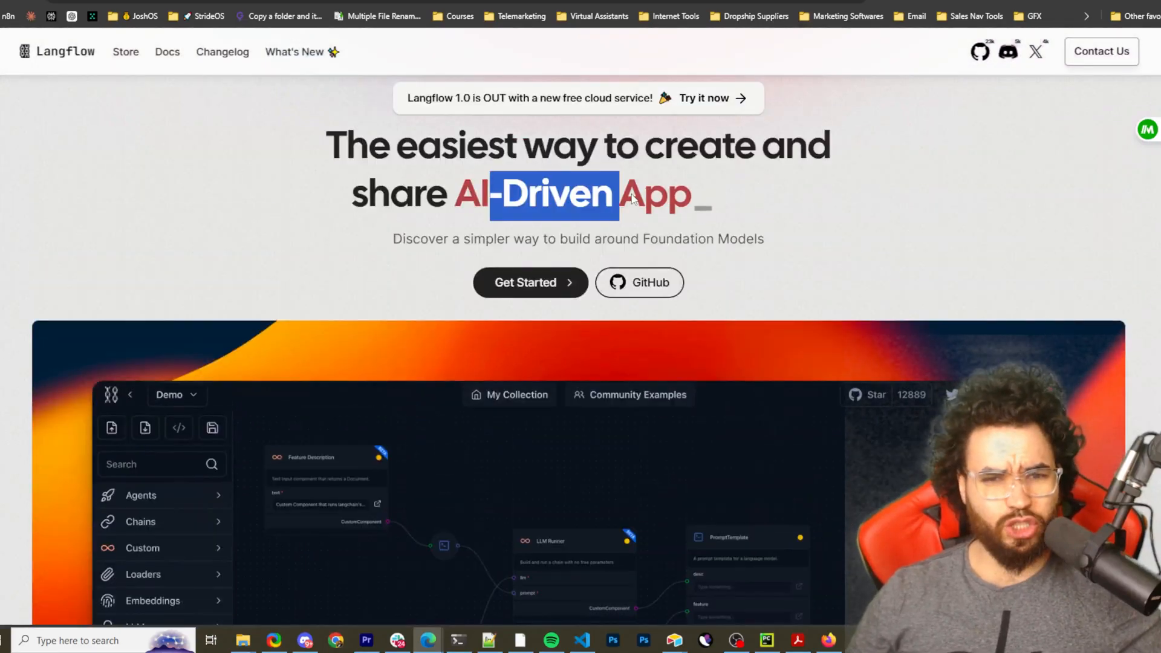
scroll("down", 3)
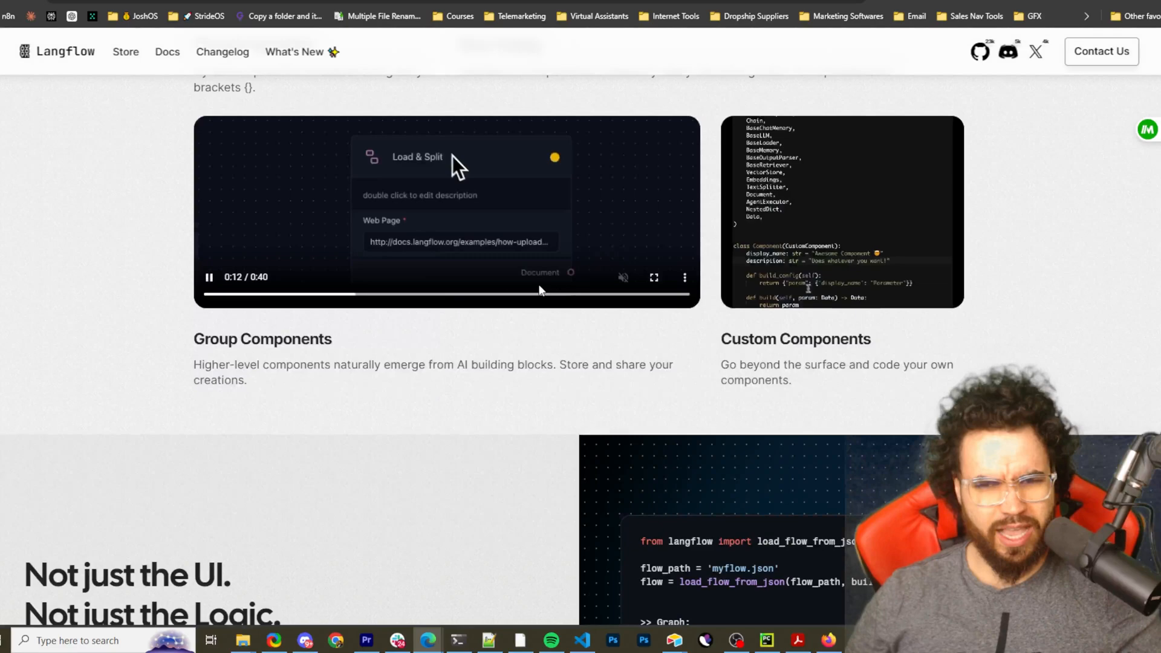
scroll("down", 3)
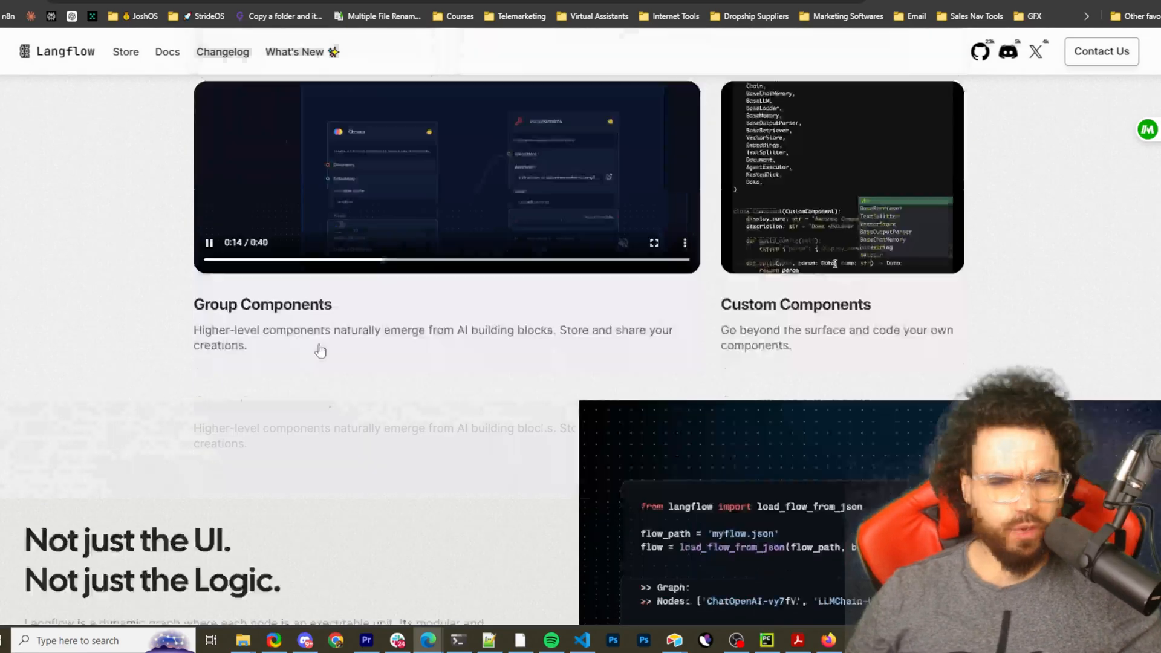
scroll("down", 3)
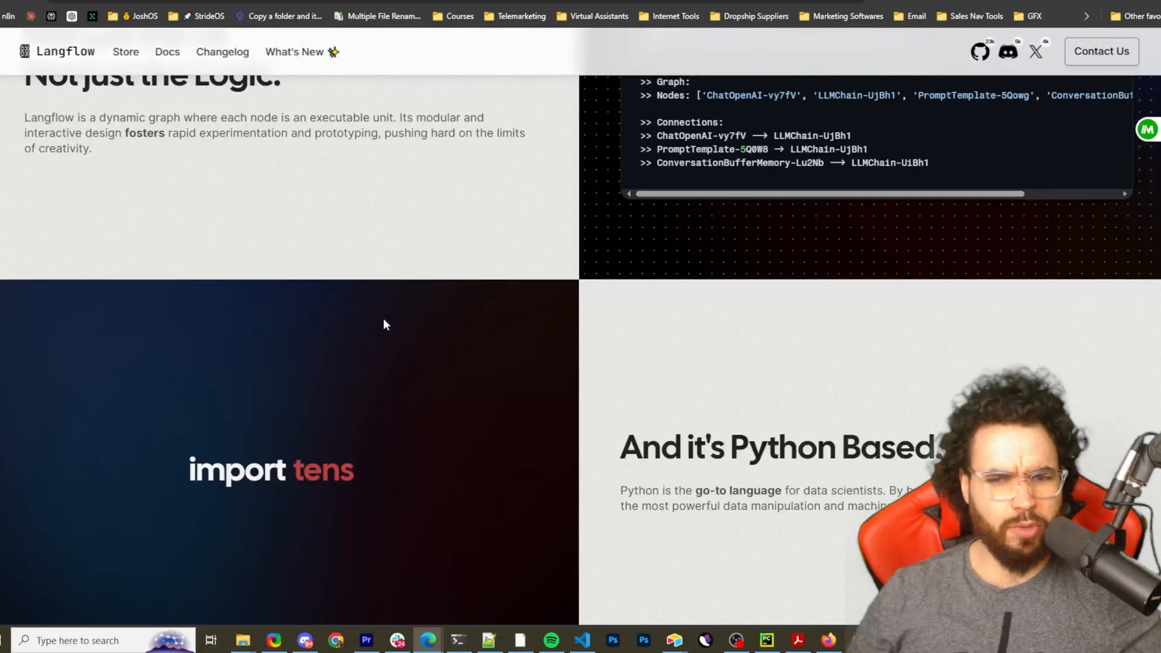
scroll("down", 3)
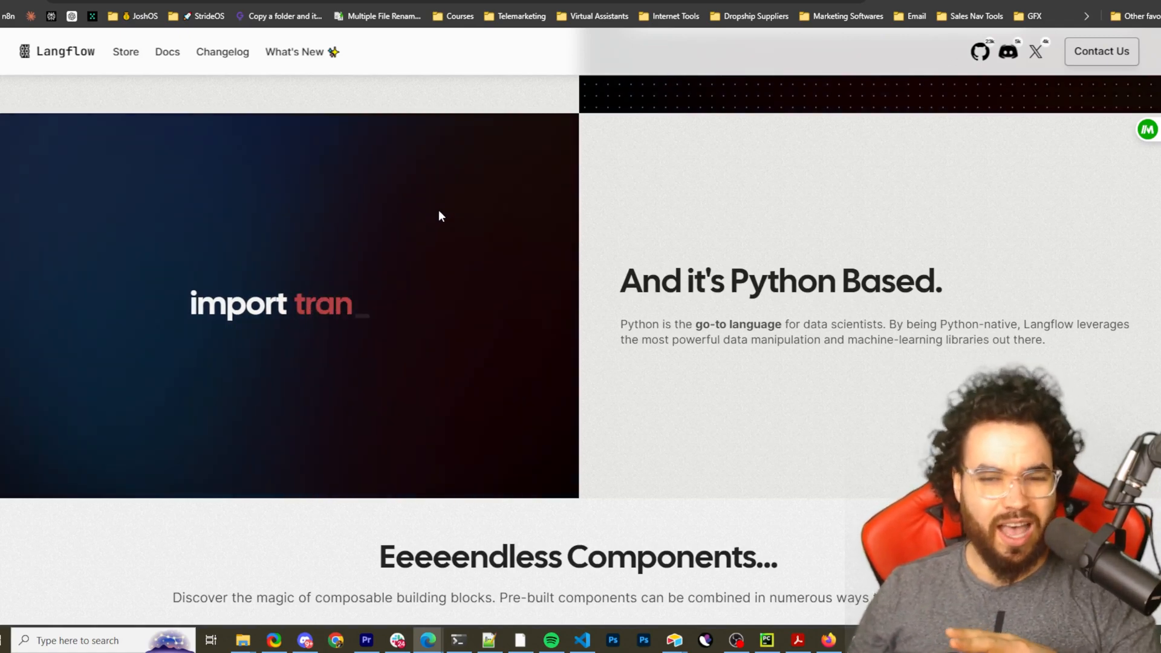
Finish reviewing the description and switch to the DataStax Astra sign-up page.
scroll("down", 3)
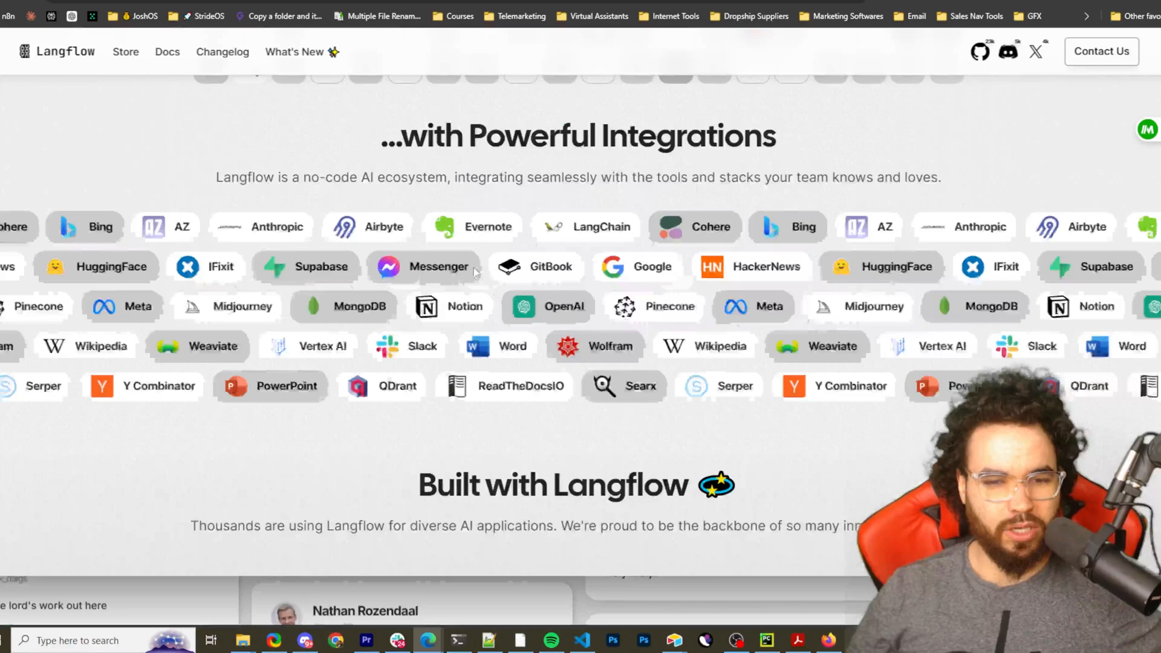
scroll("down", 3)
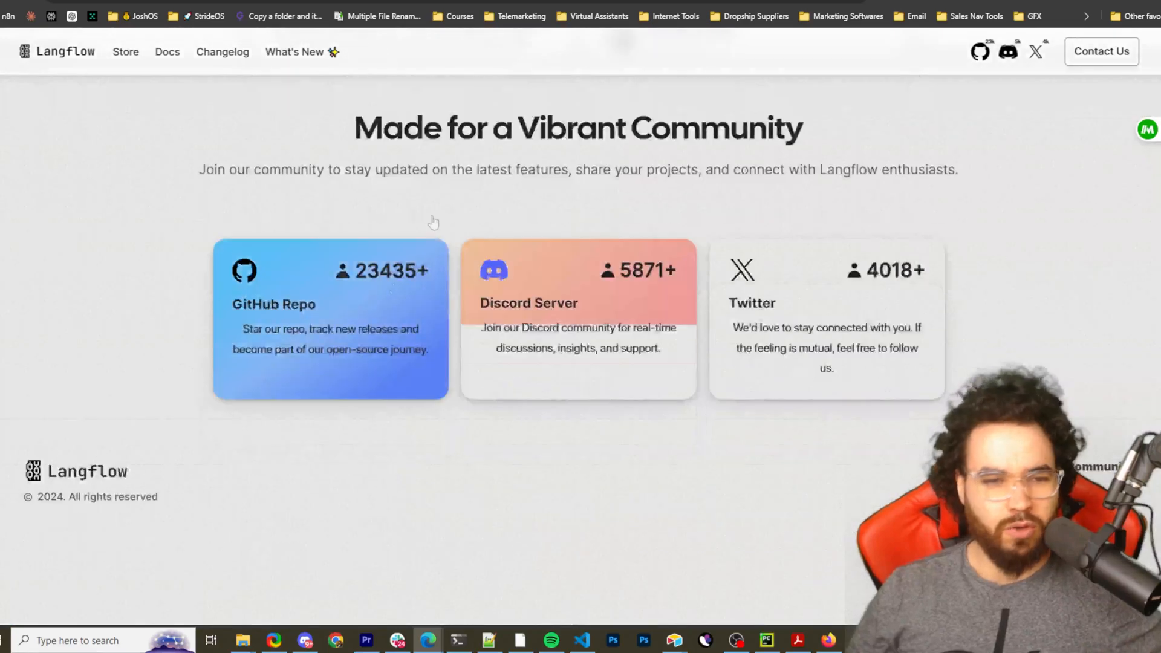
scroll("up", 3)
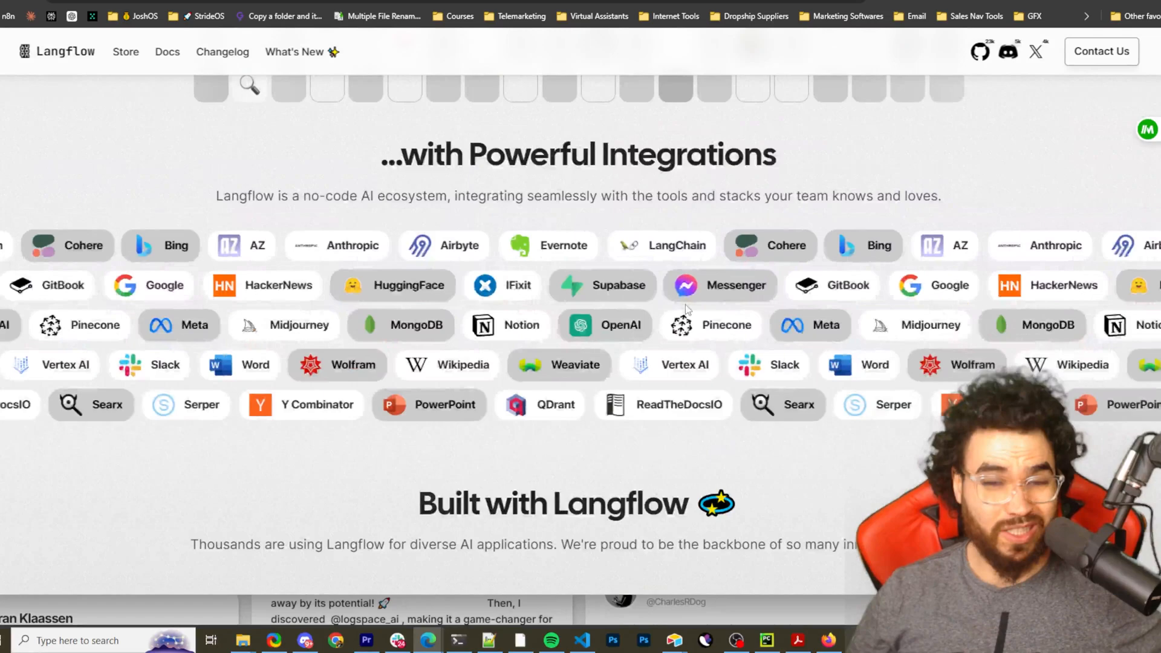
scroll("down", 3)
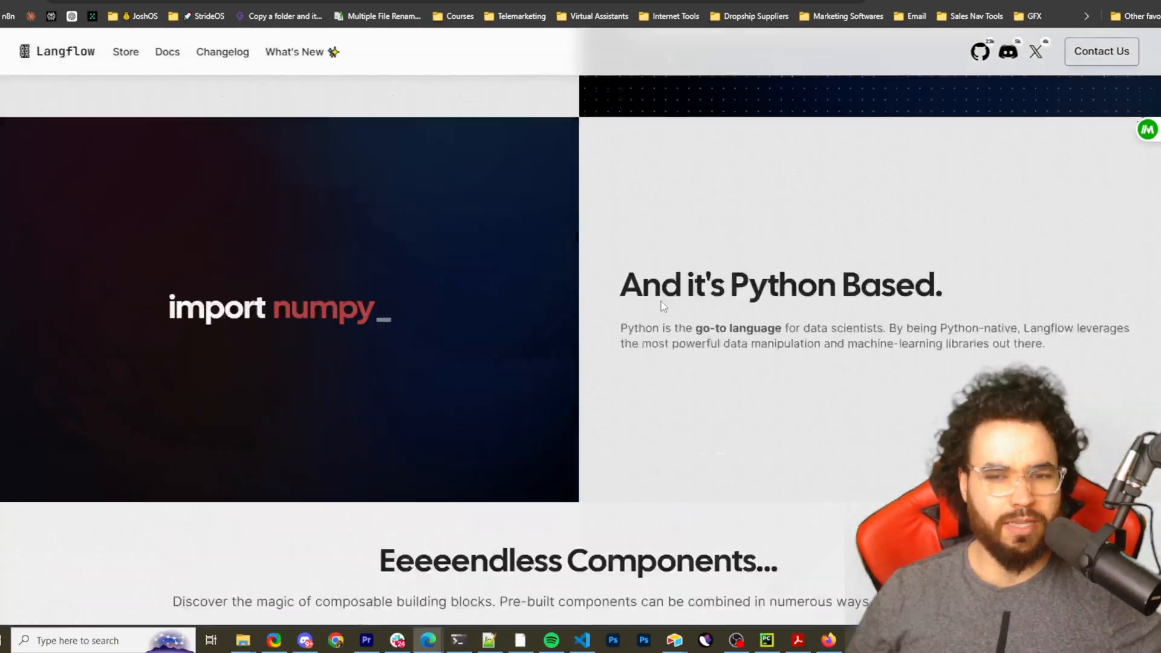
scroll("down", 3)
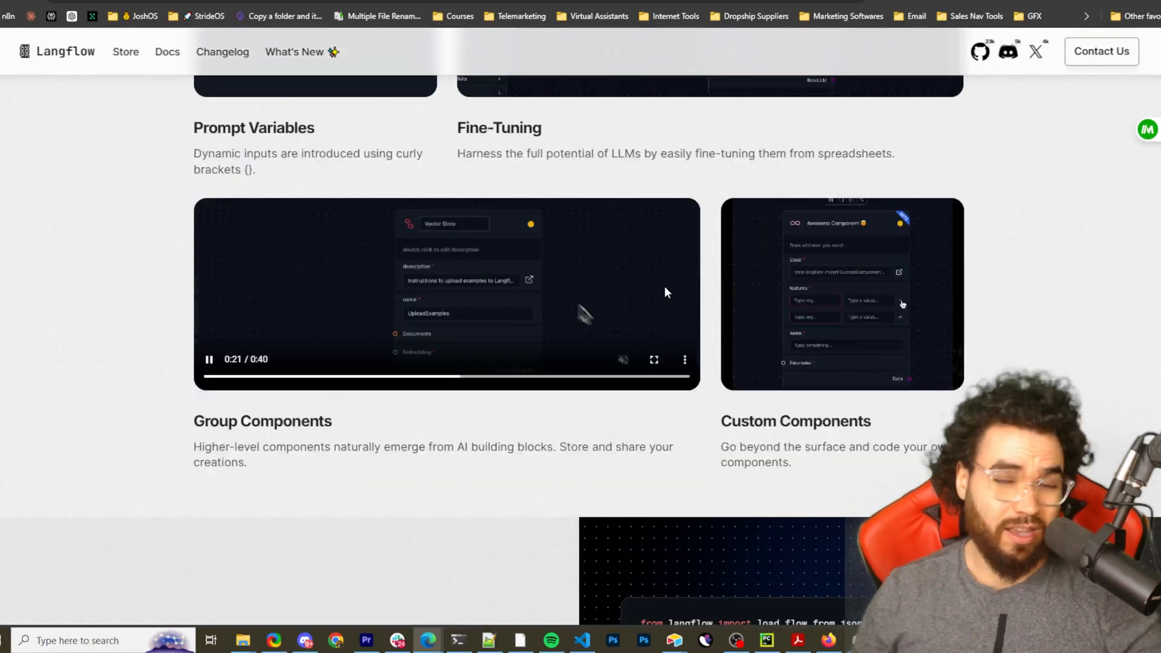
scroll("up", 3)
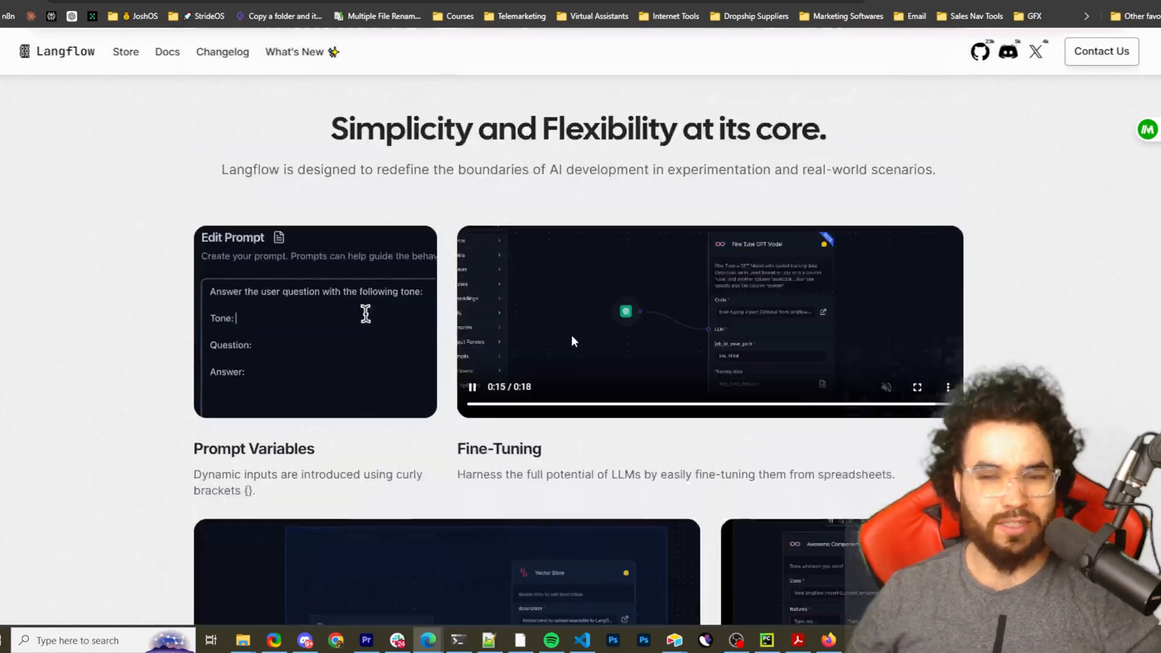
scroll("up", 3)
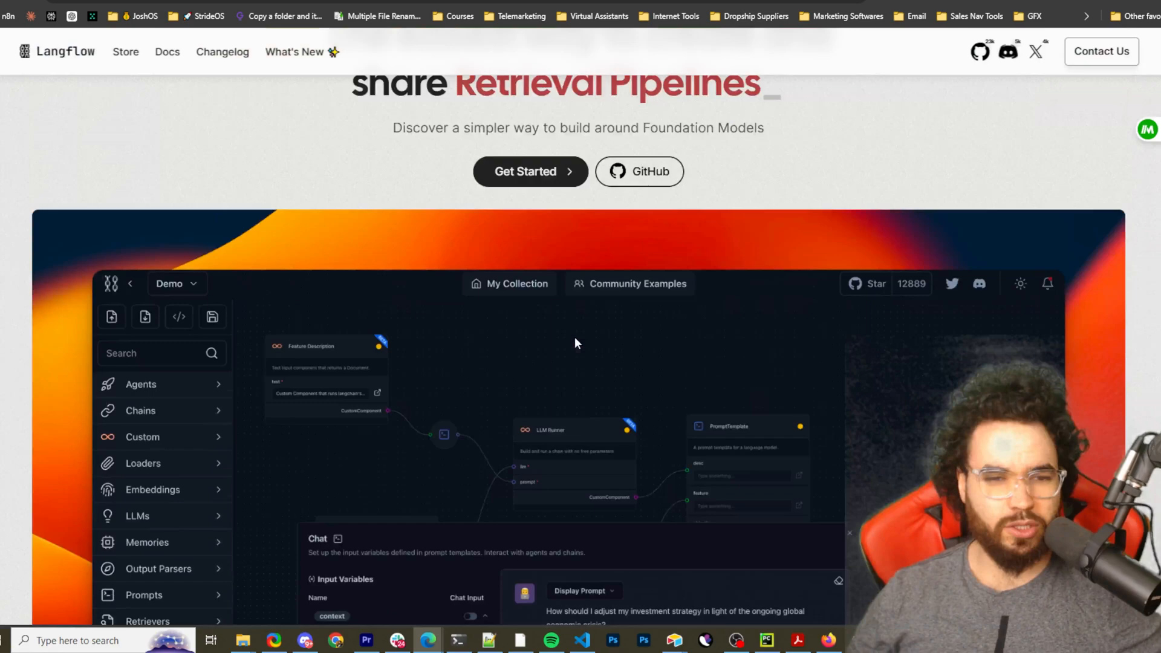
scroll("down", 3)
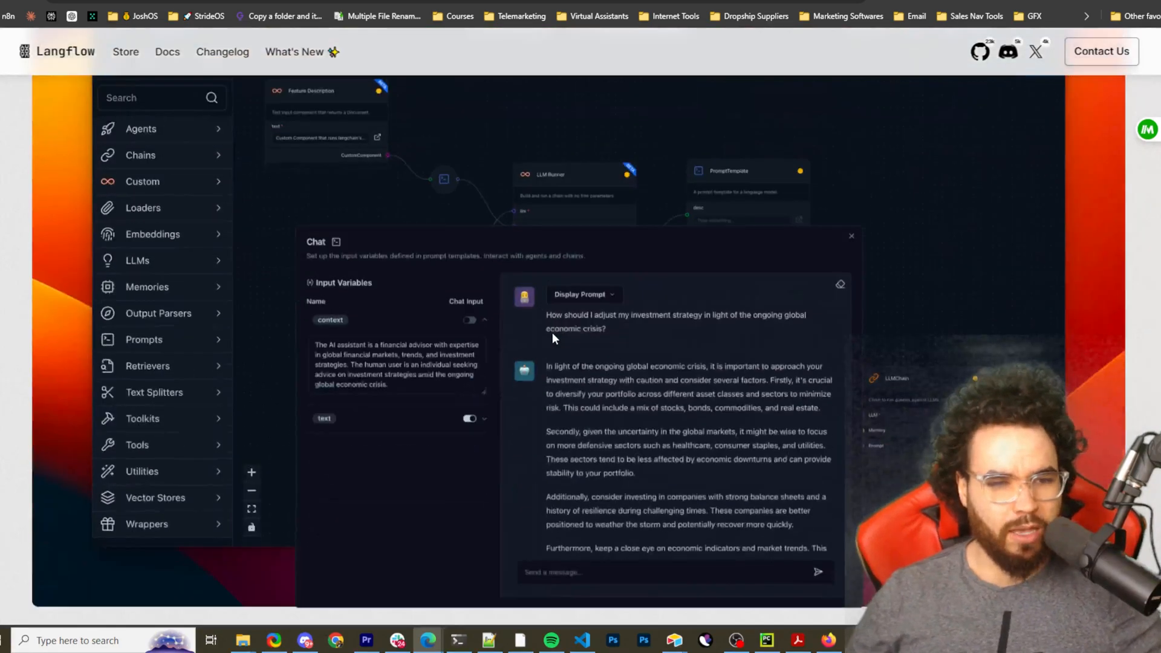
scroll("down", 3)
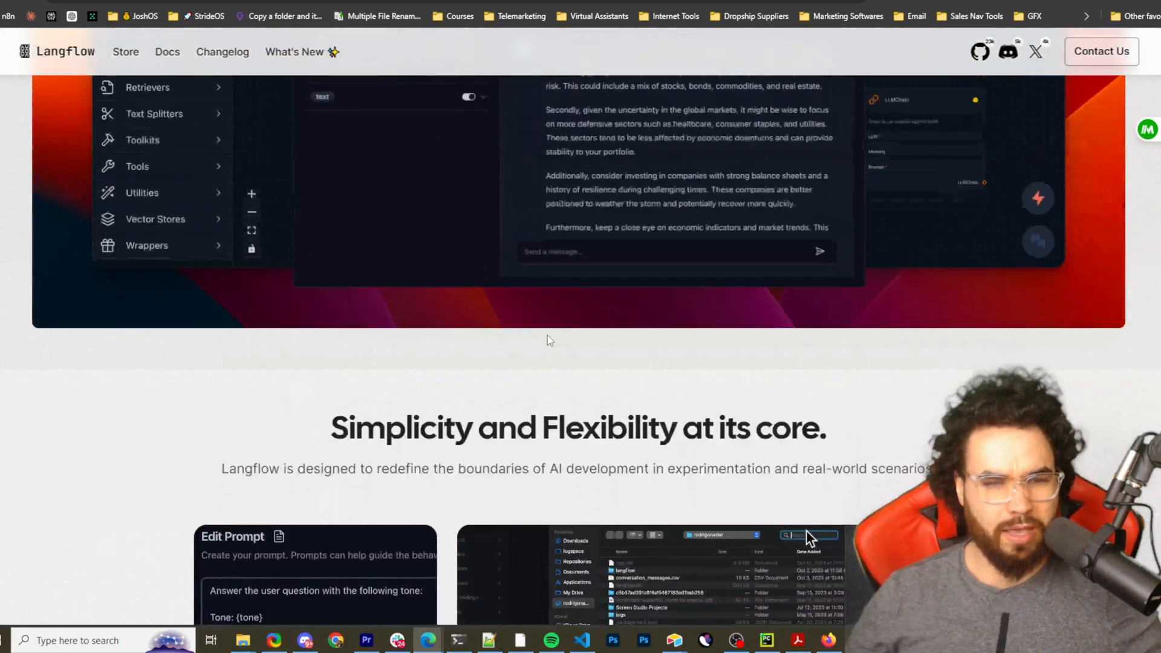
scroll("down", 3)
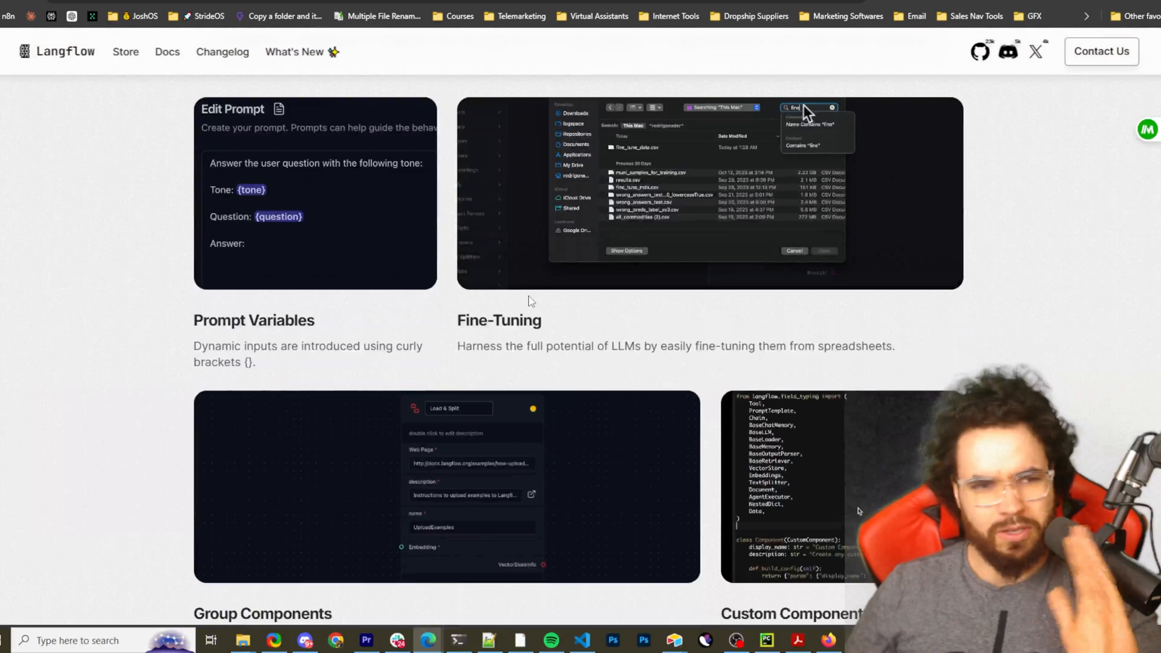
scroll("down", 3)
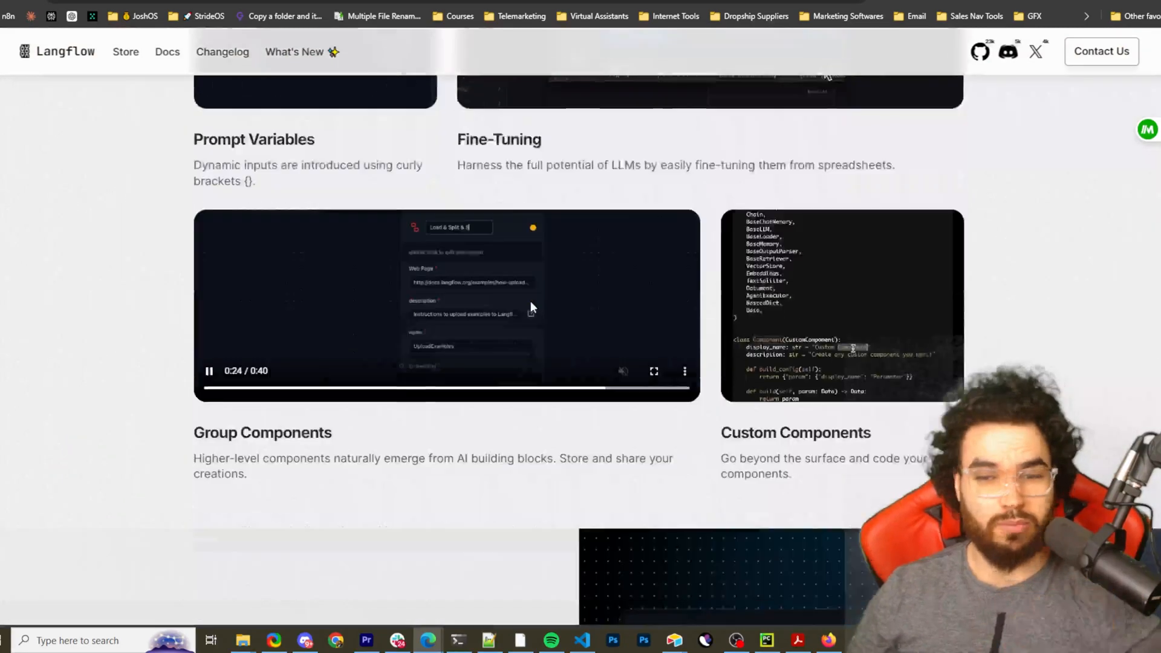
scroll("down", 3)
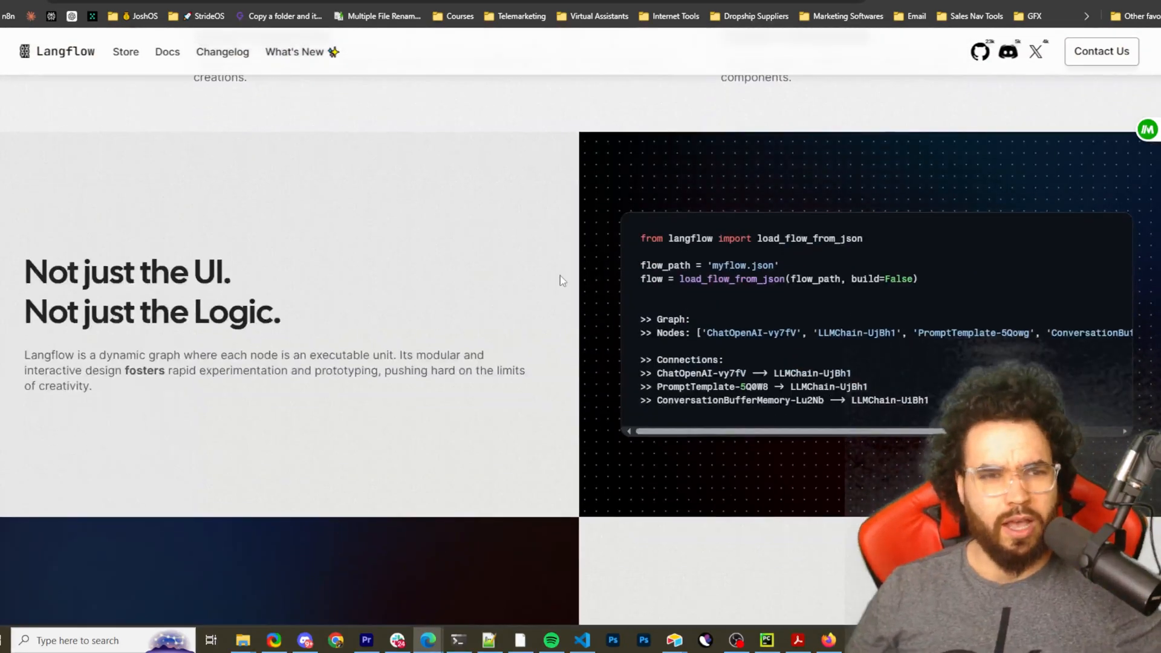
scroll("down", 3)
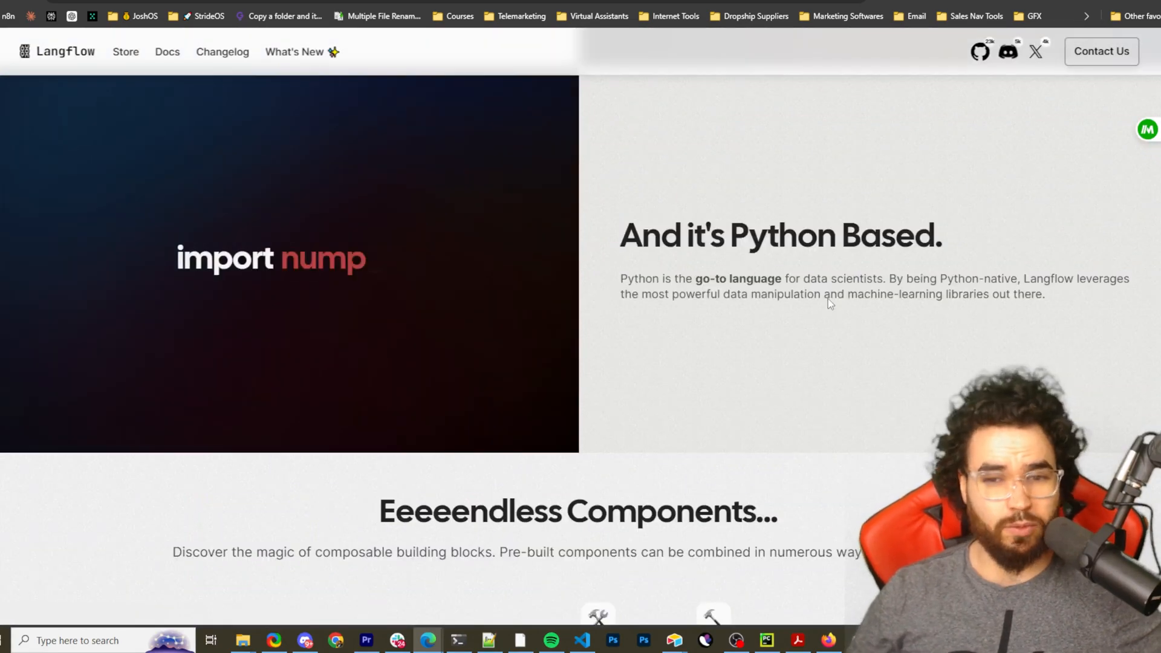
scroll("down", 3)
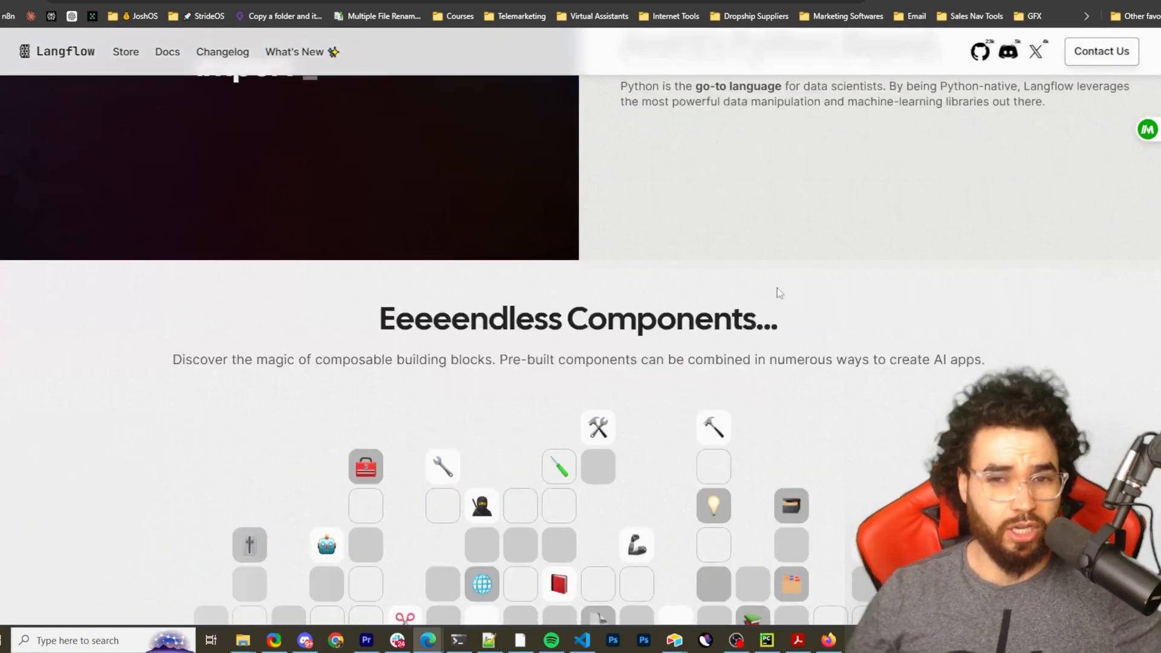
scroll("down", 3)
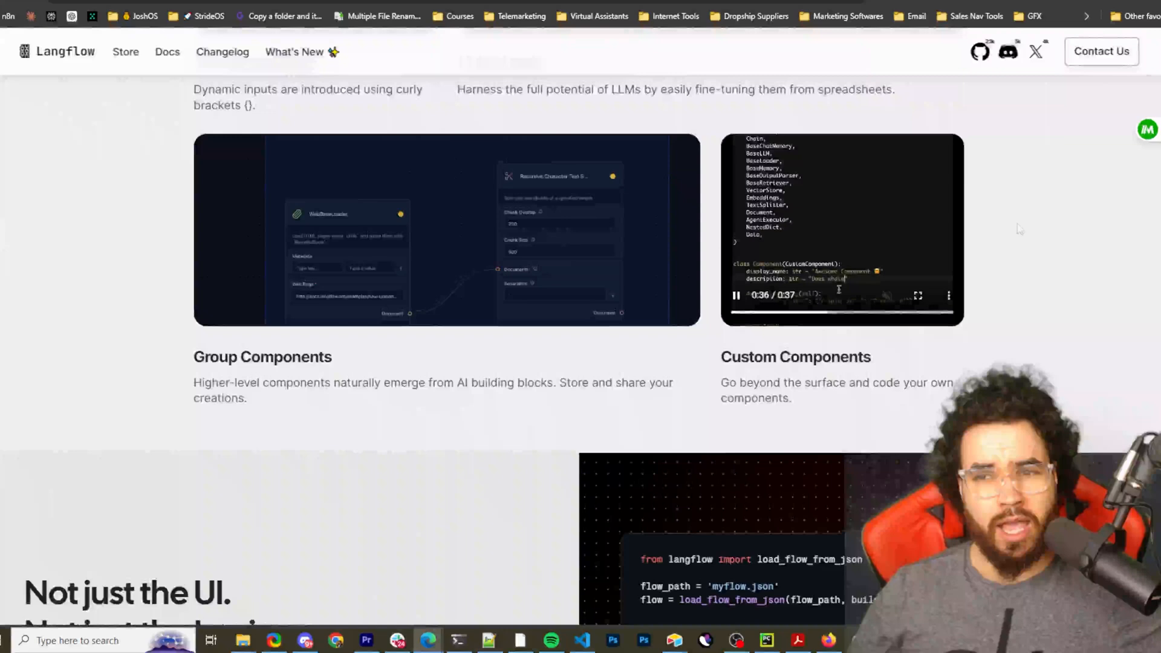
scroll("up", 3)
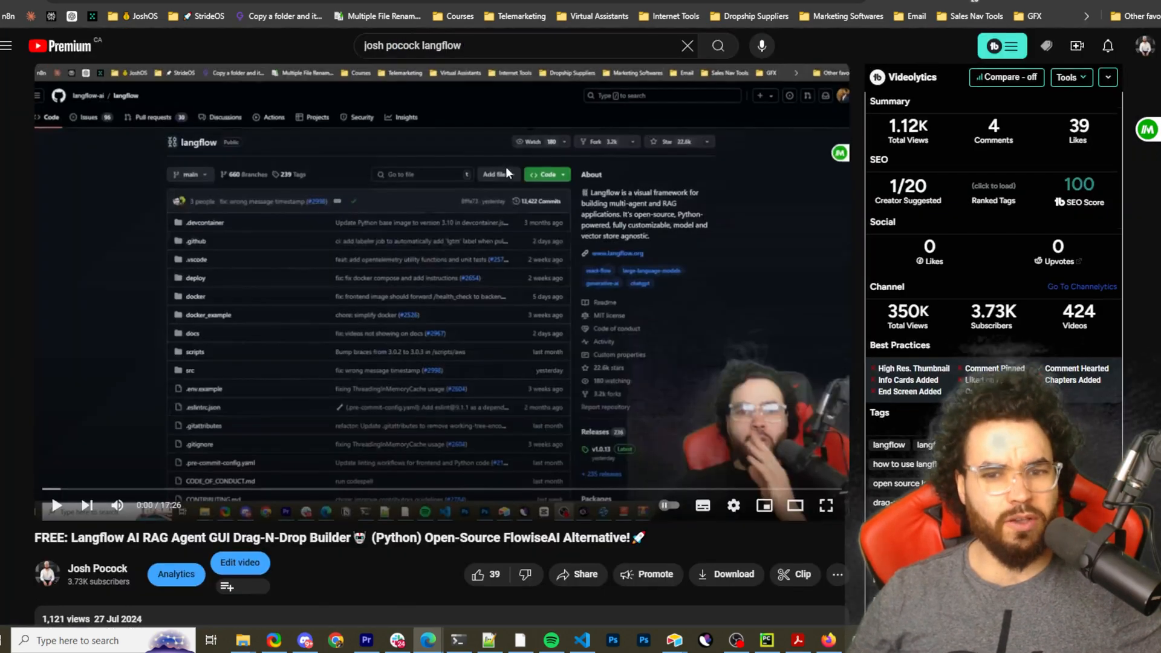
scroll("down", 3)
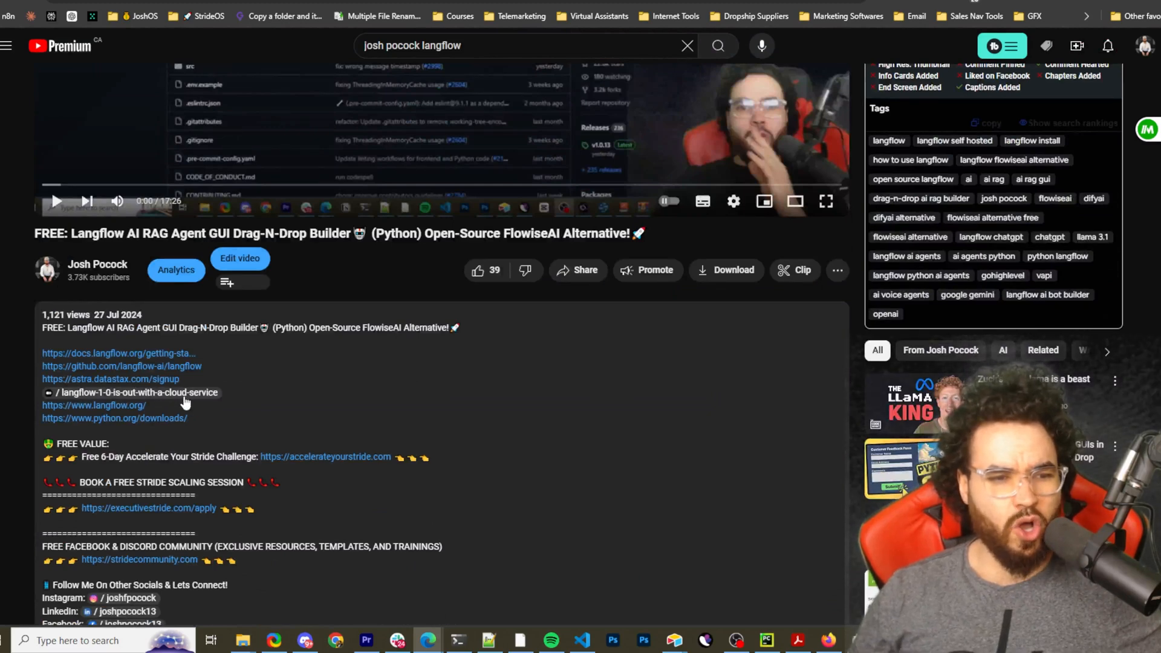
mouse_move(176, 418)
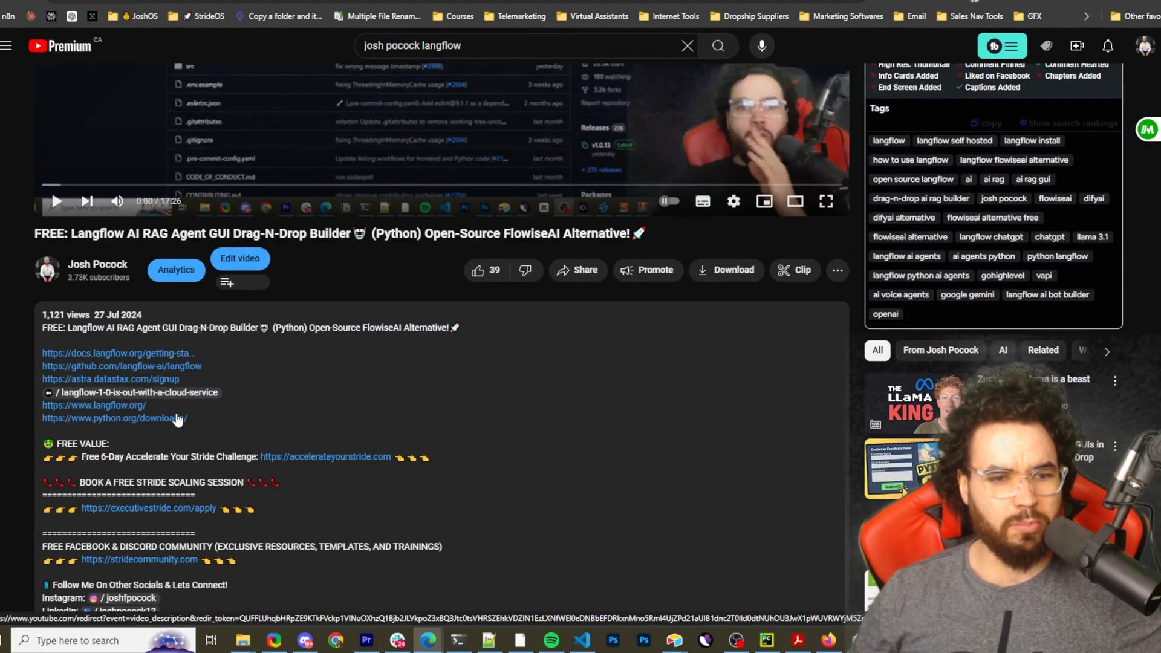
mouse_move(599, 15)
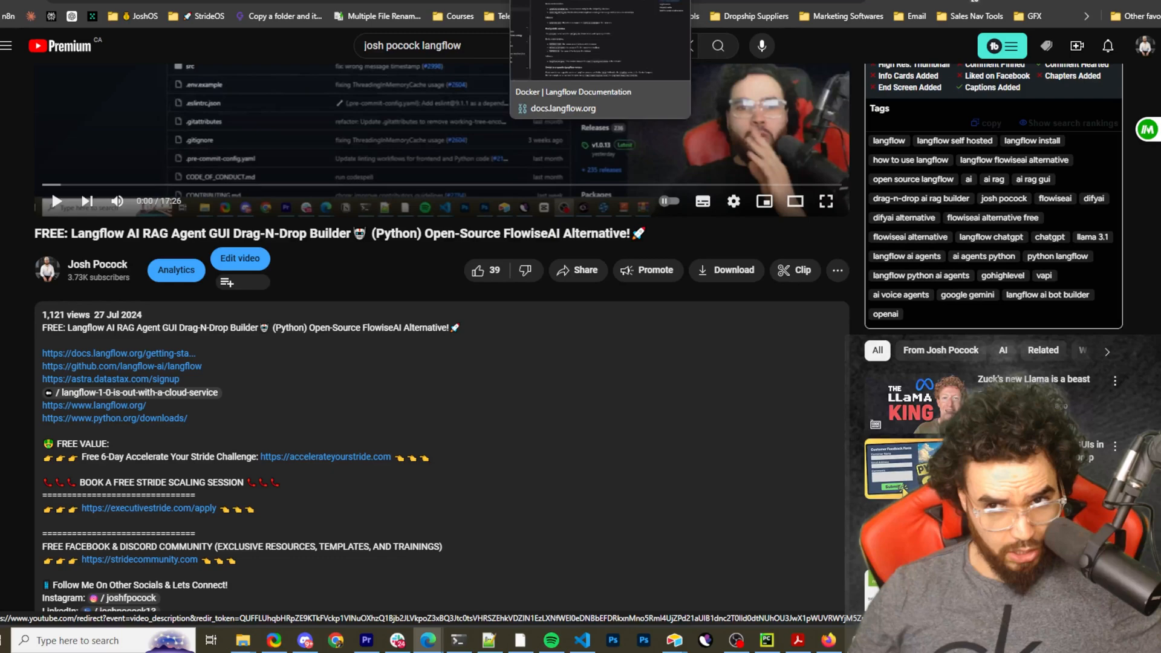
left_click(114, 417)
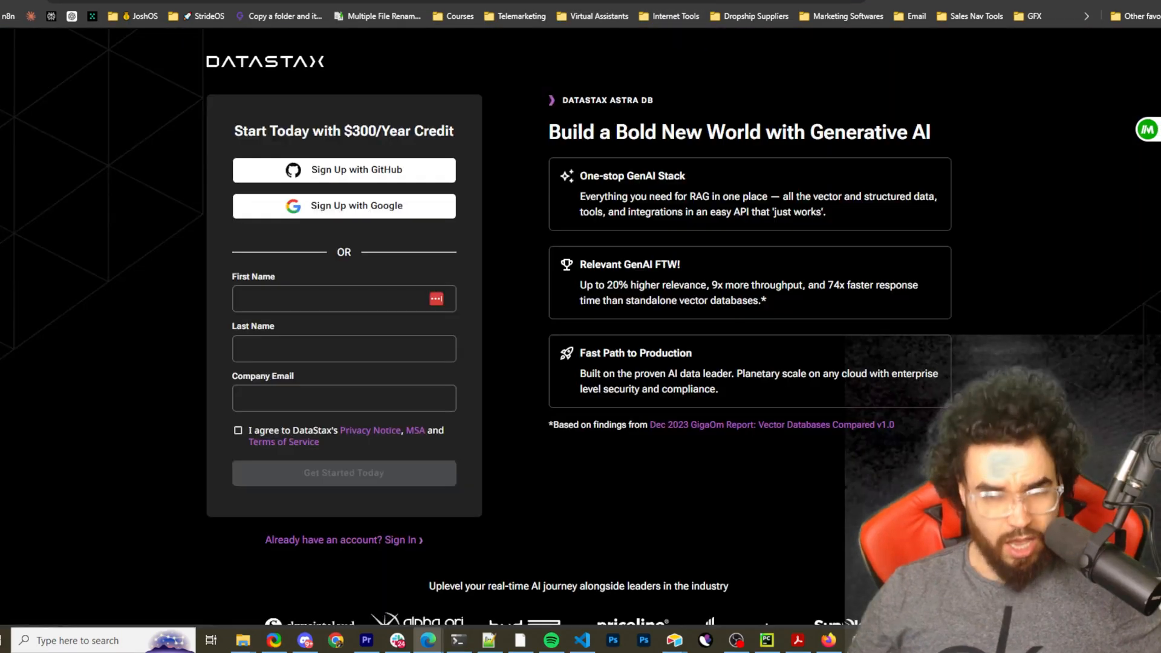
mouse_move(769, 16)
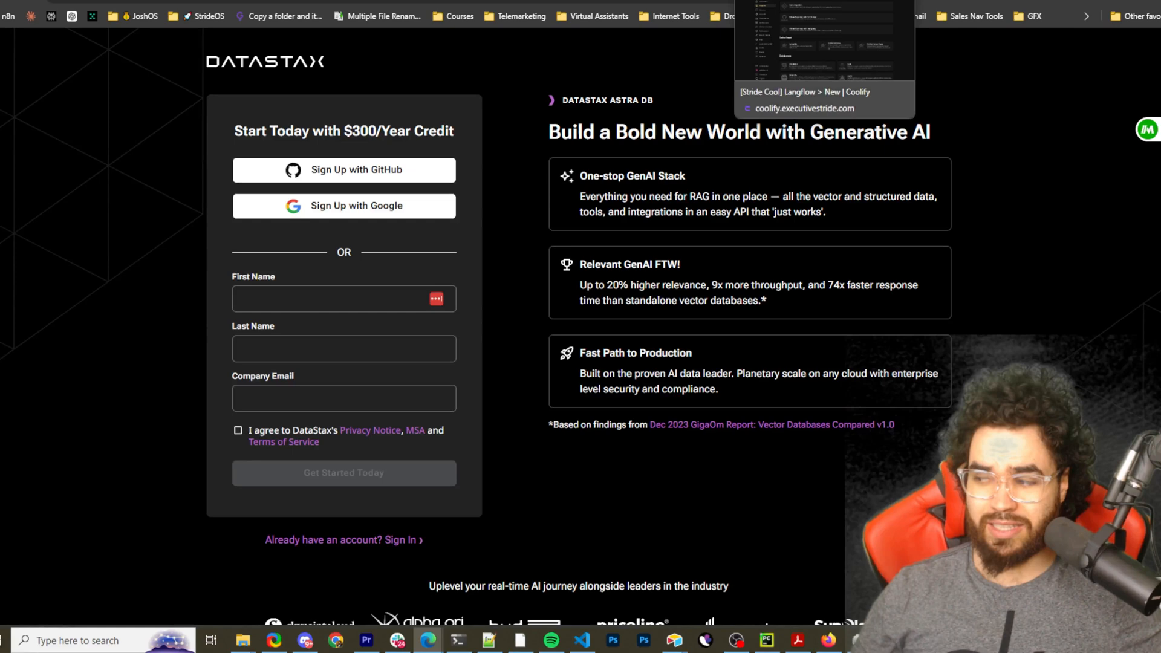
Switch to the Coolify tab showing coolify.io's self-hosting homepage.
left_click(800, 91)
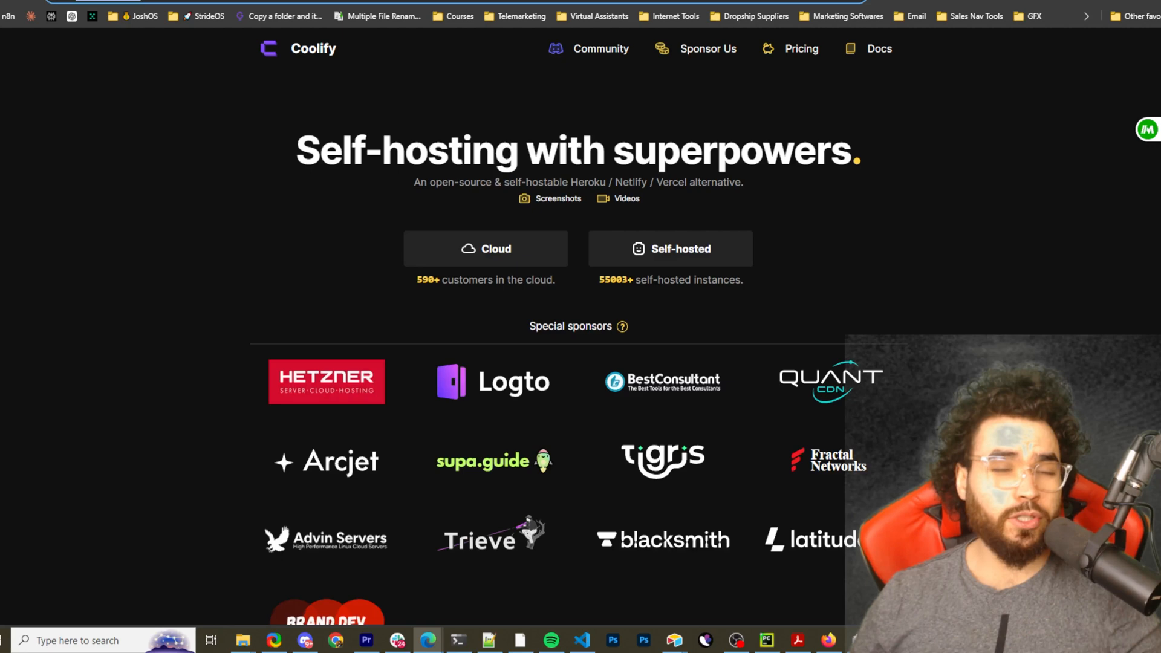
mouse_move(510, 55)
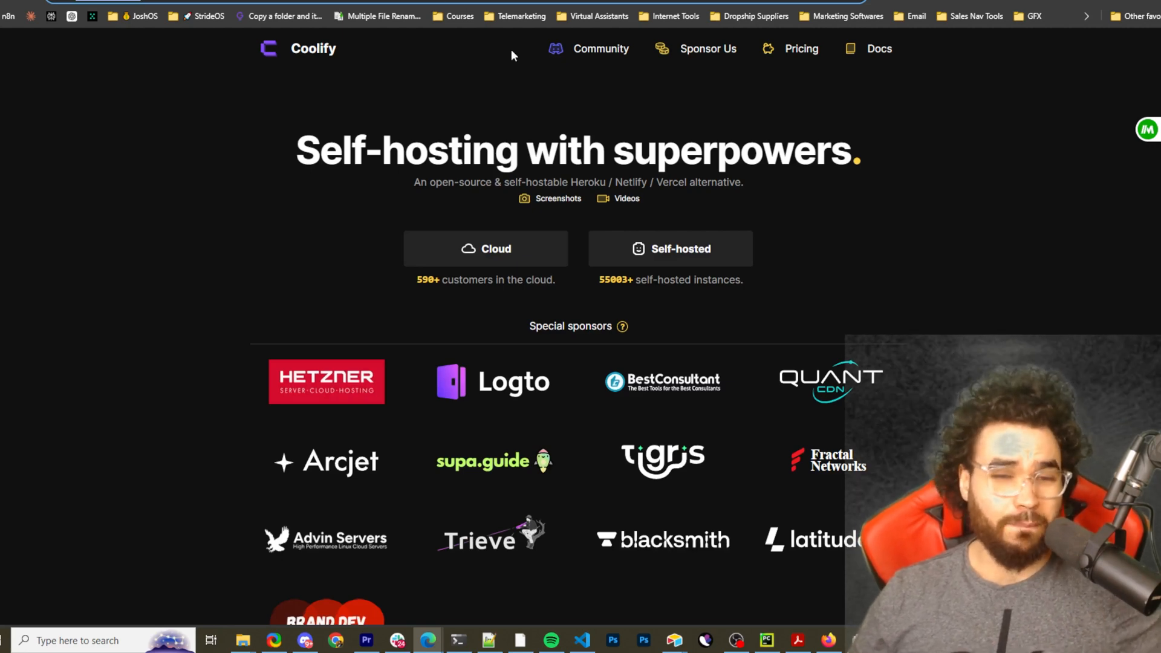
mouse_move(525, 83)
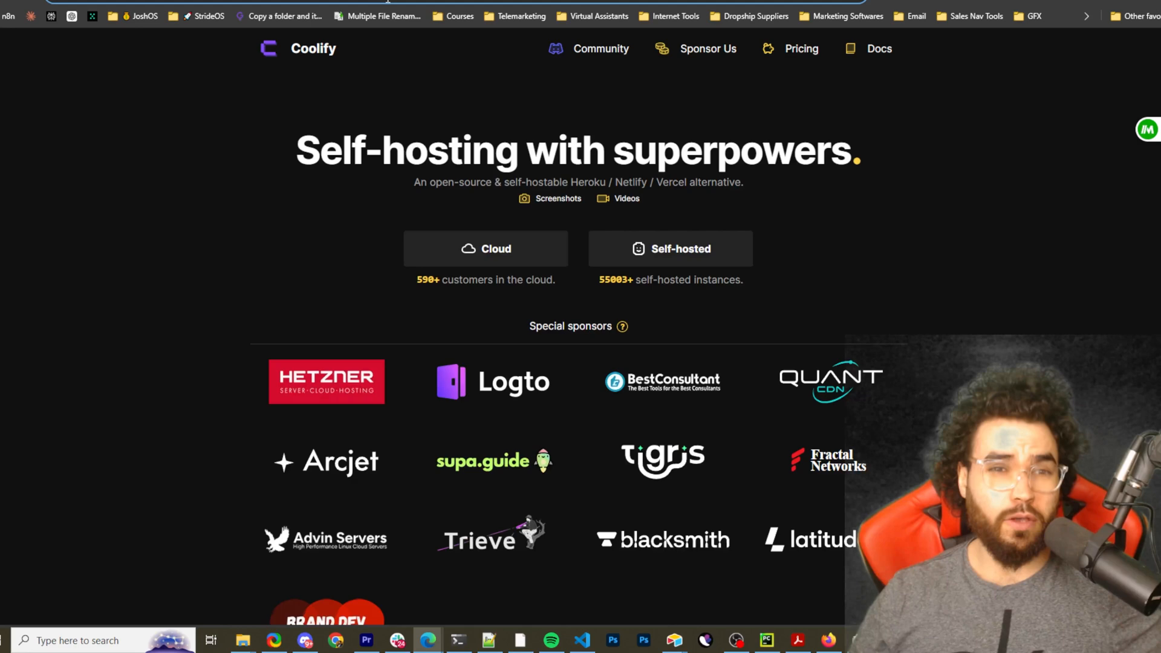
mouse_move(380, 16)
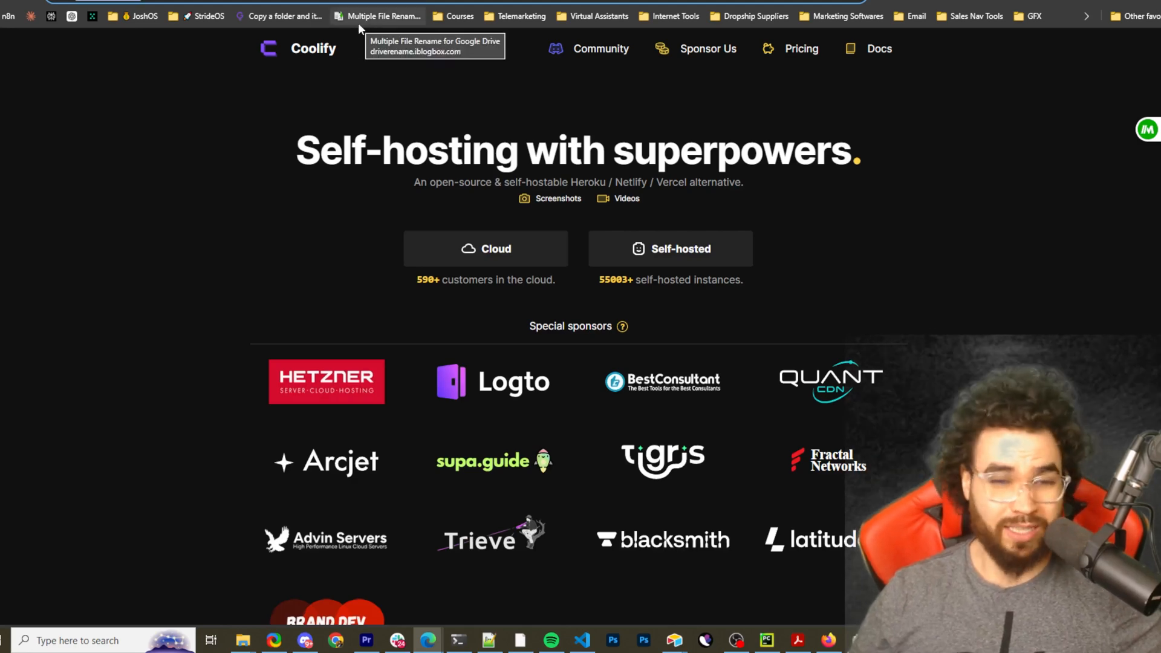
mouse_move(413, 187)
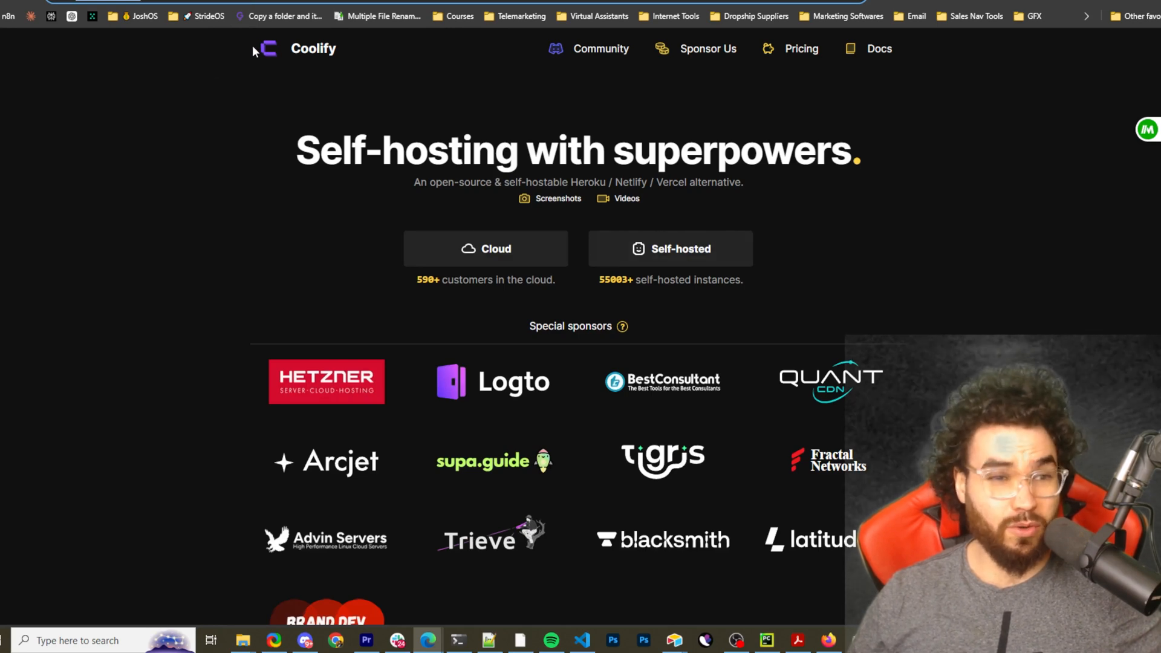
mouse_move(673, 254)
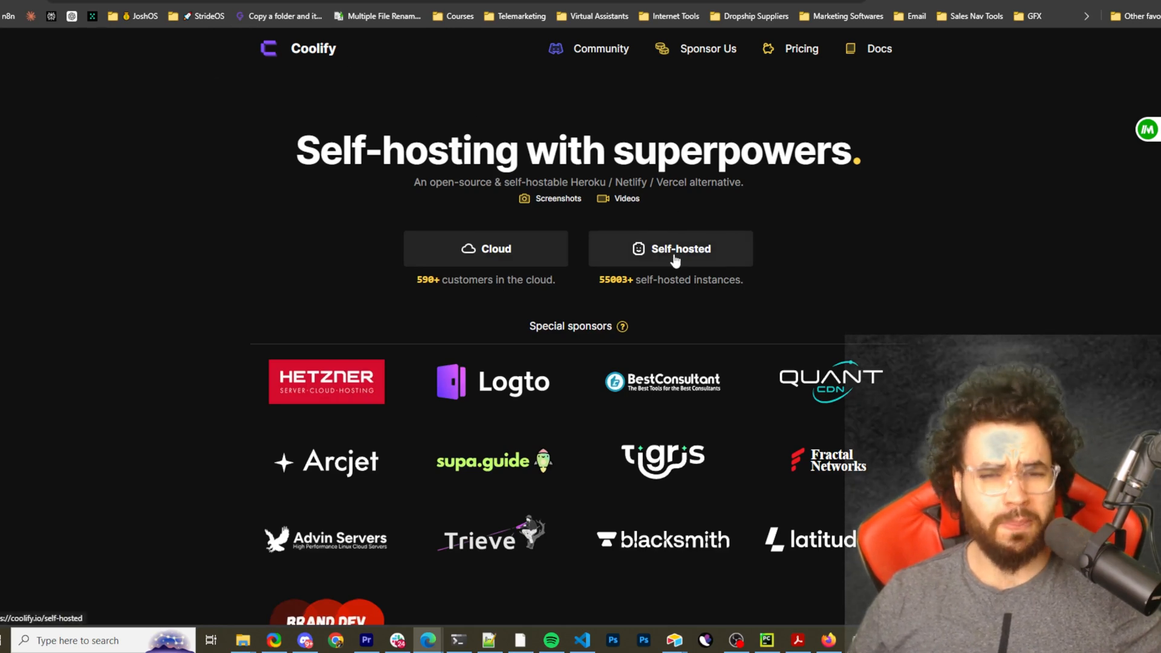
left_click(669, 248)
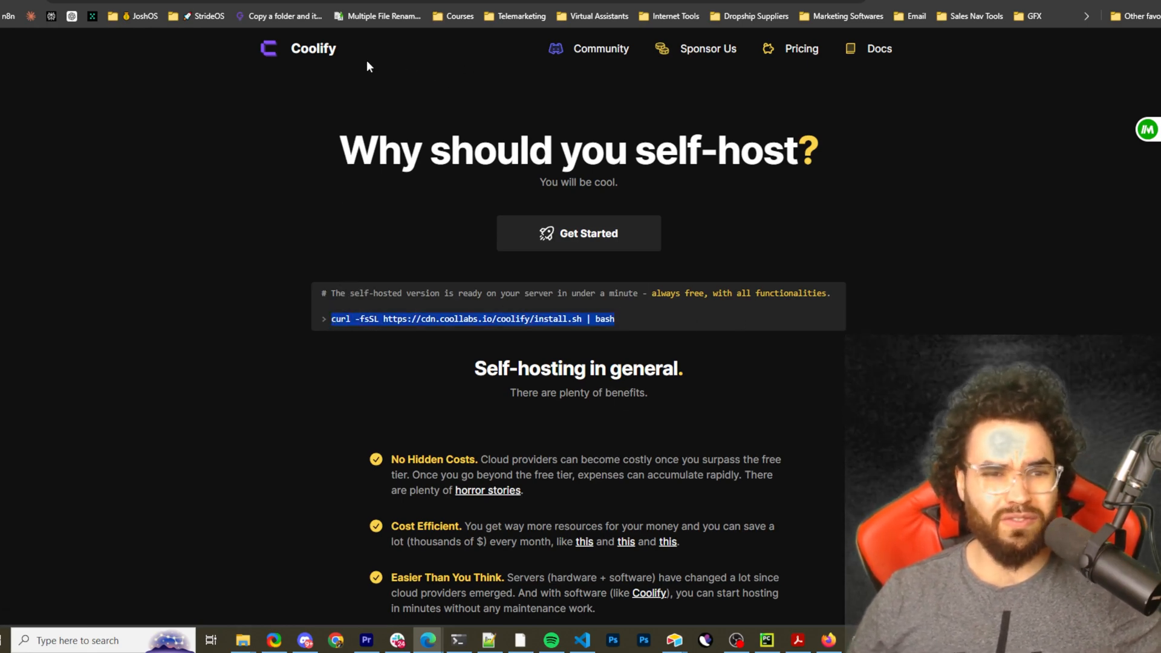
scroll("up", 3)
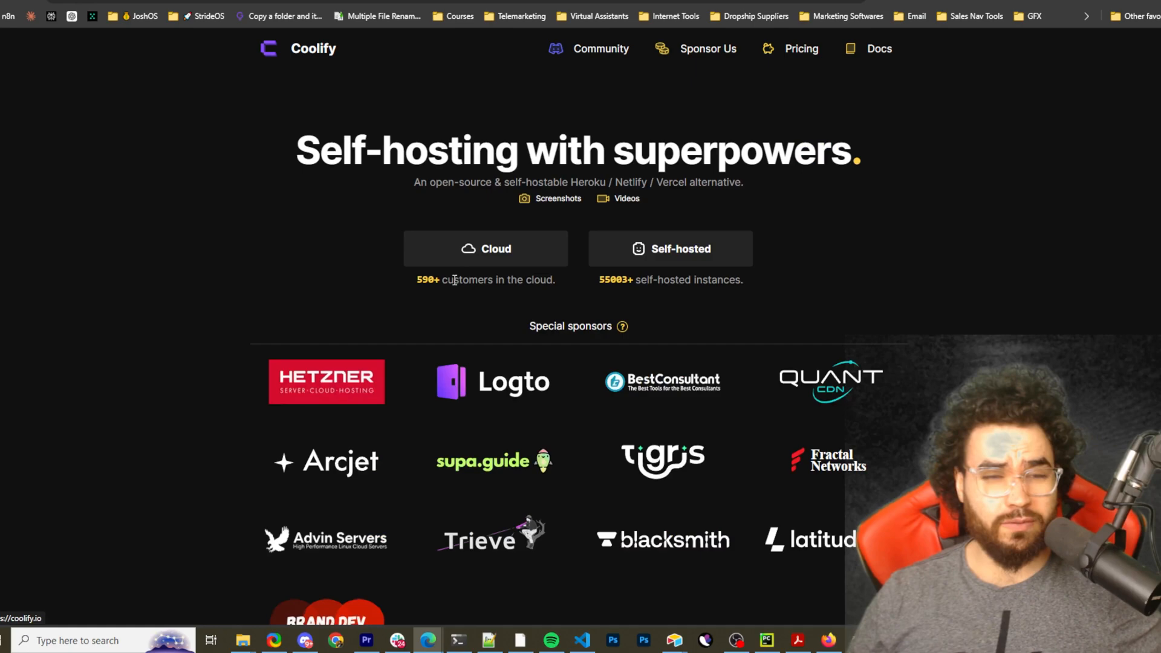
mouse_move(715, 208)
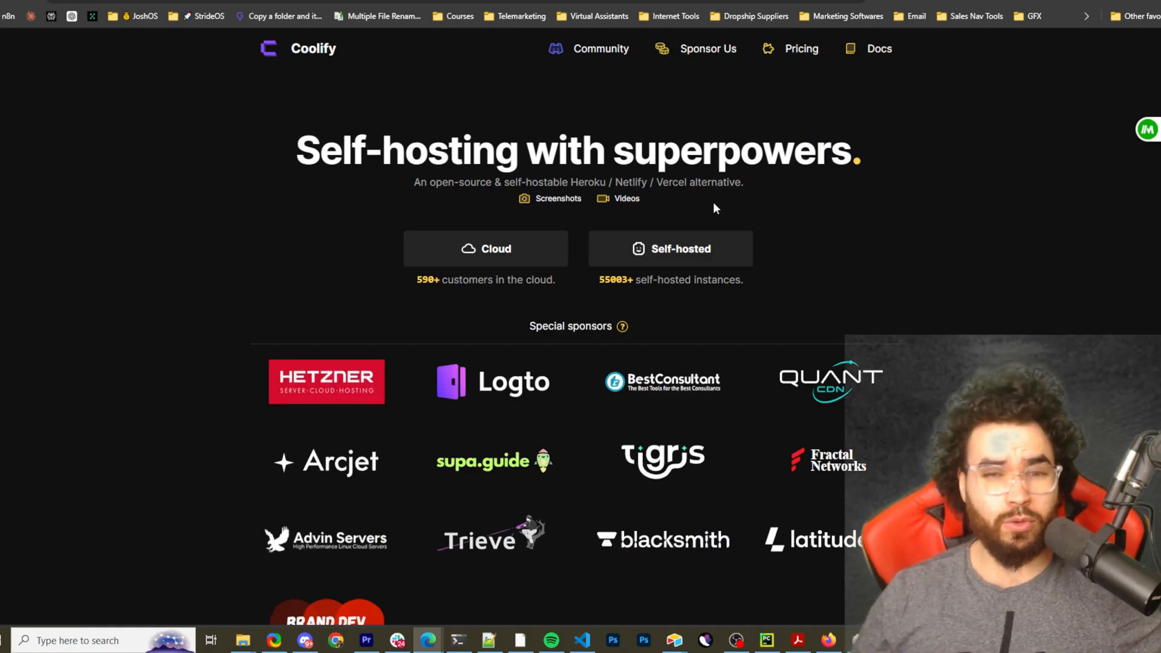
scroll("down", 3)
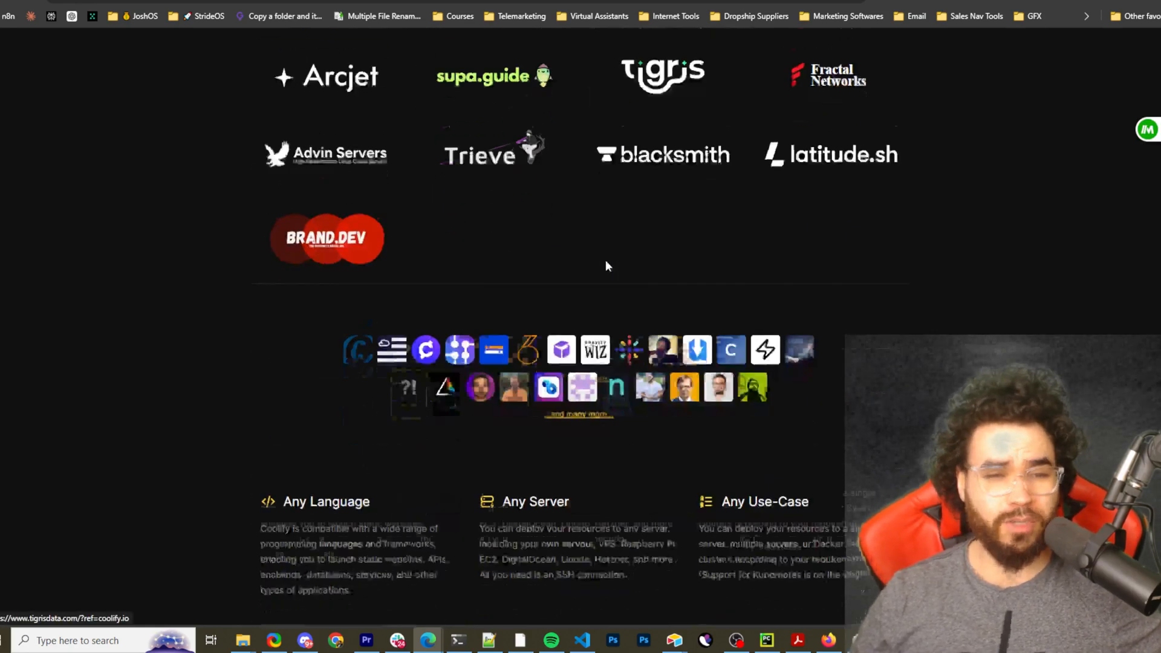
scroll("up", 3)
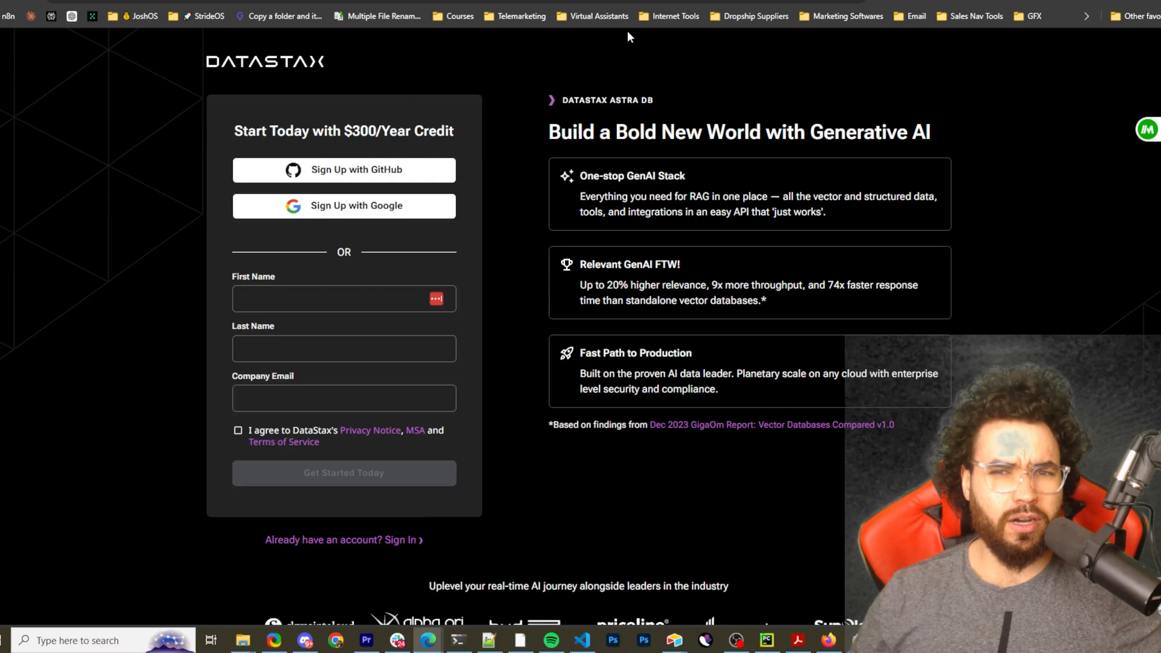
mouse_move(488, 59)
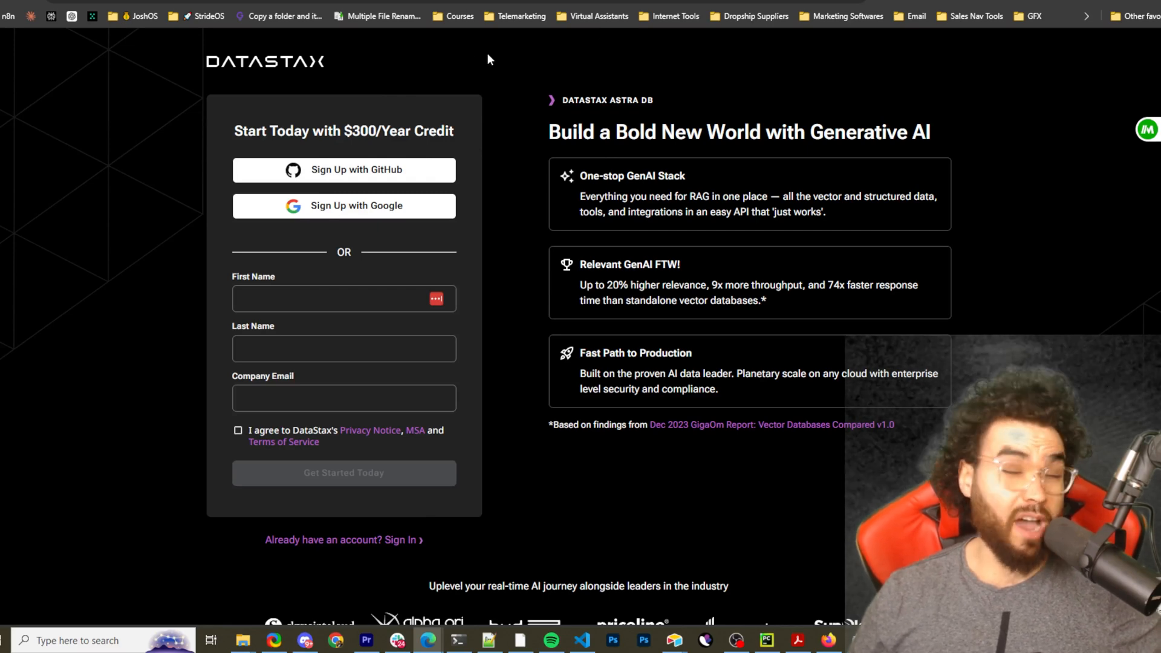
mouse_move(363, 92)
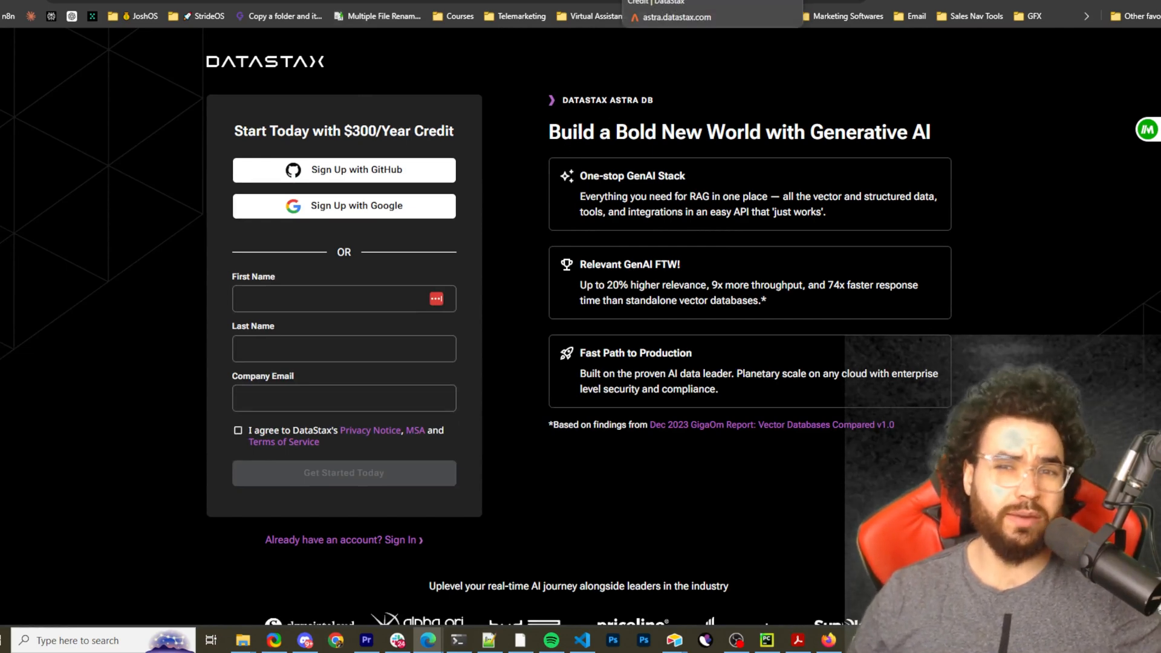
mouse_move(264, 42)
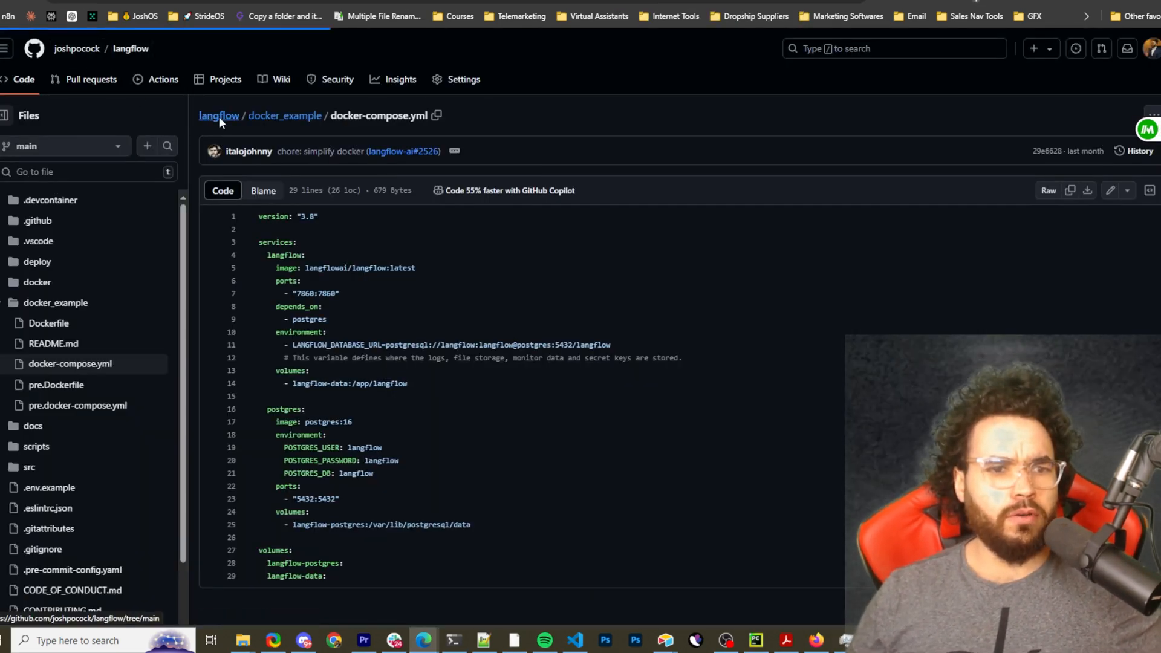
Return to the langflow repo root, skim the README, and open the docker folder.
left_click(218, 115)
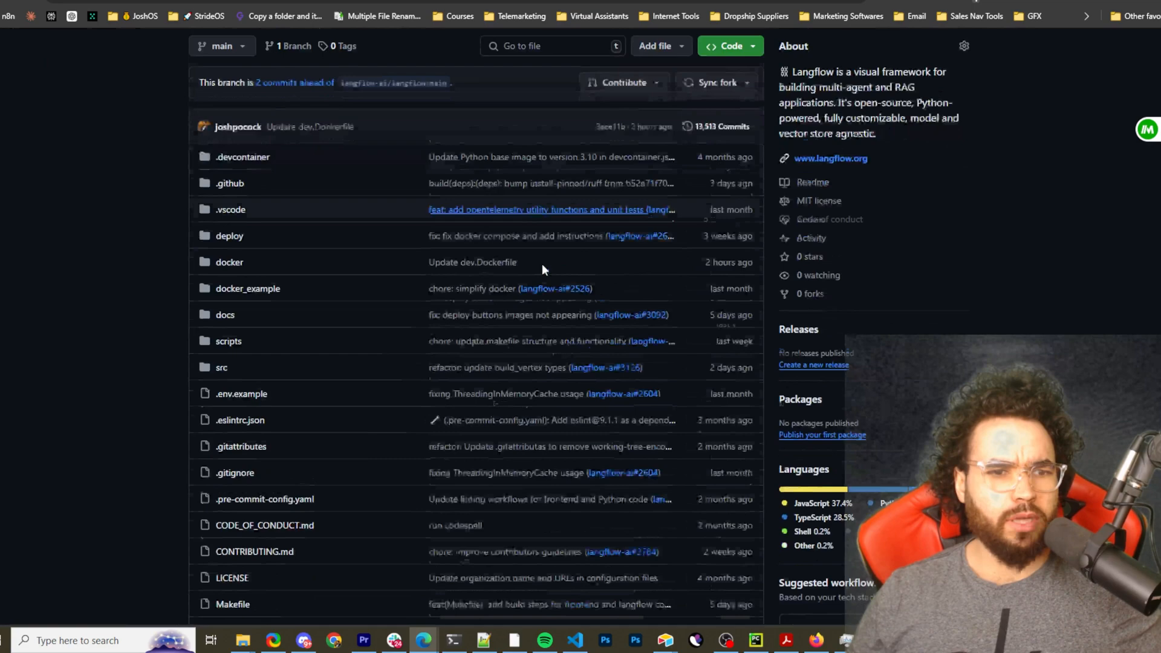
scroll("down", 3)
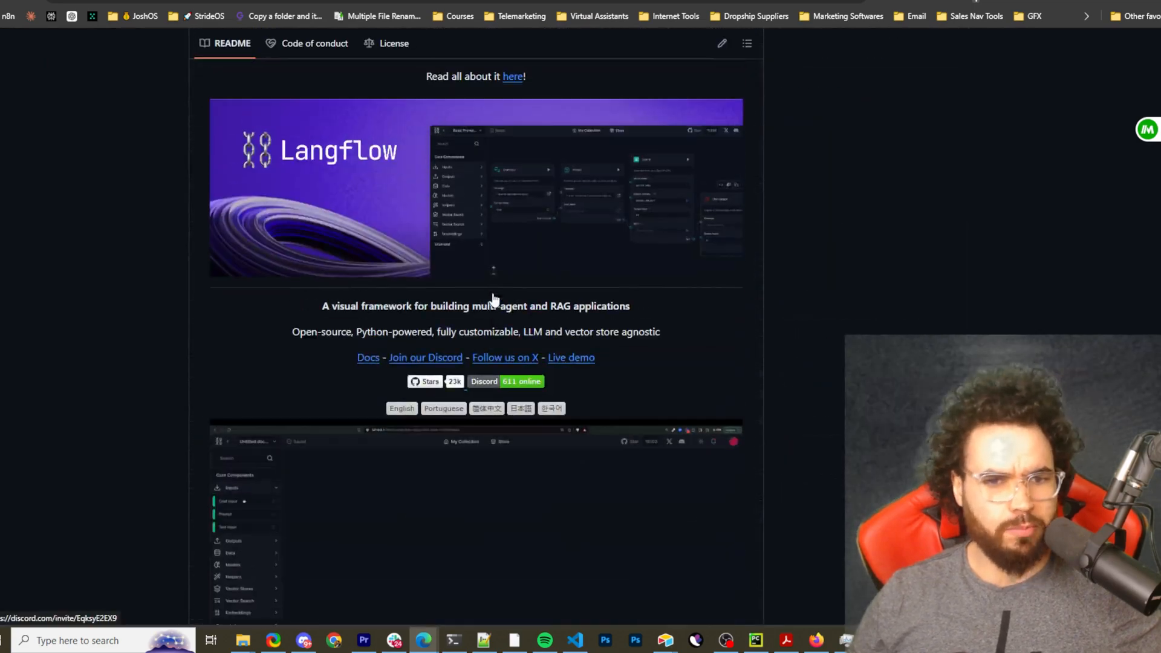
scroll("up", 3)
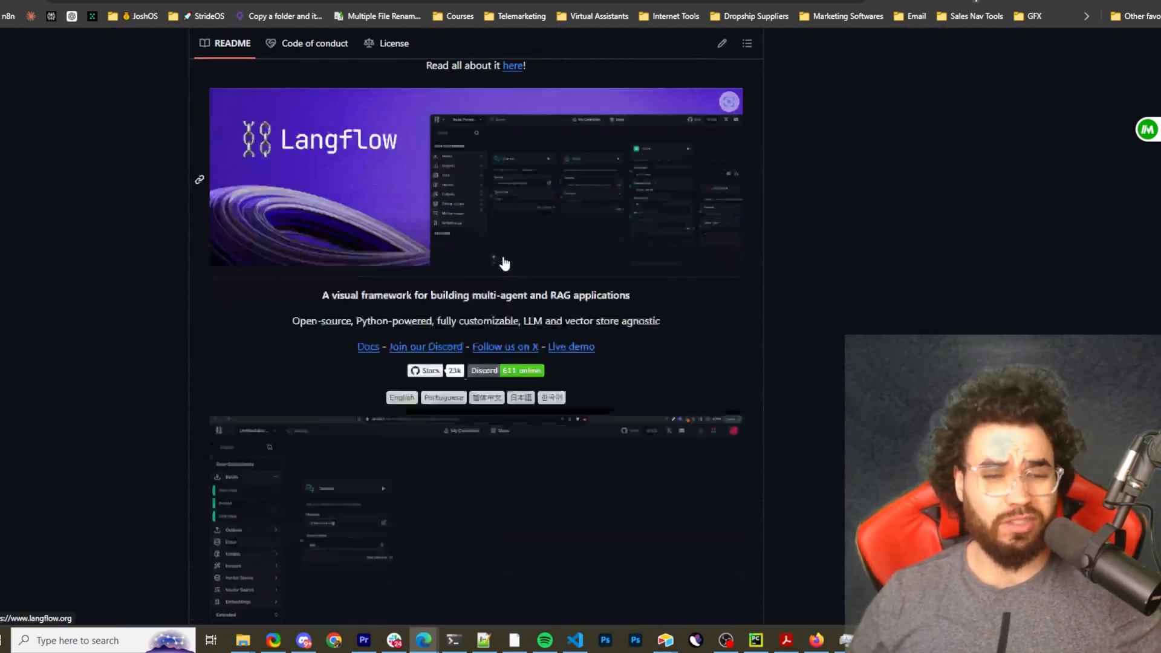
scroll("down", 3)
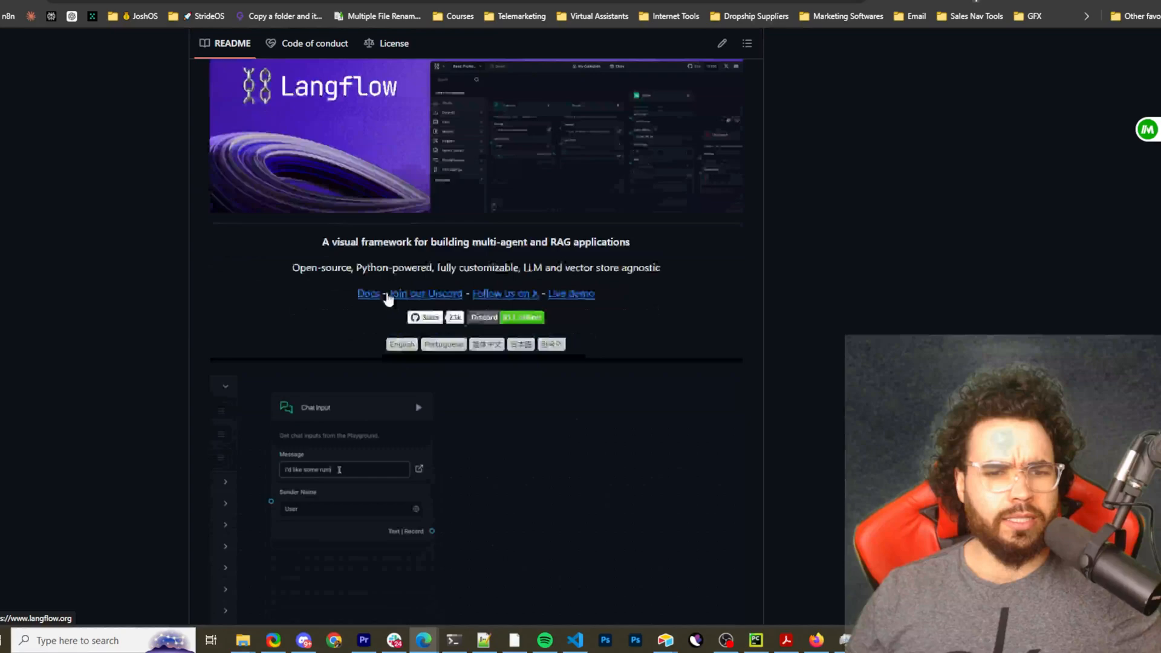
scroll("down", 3)
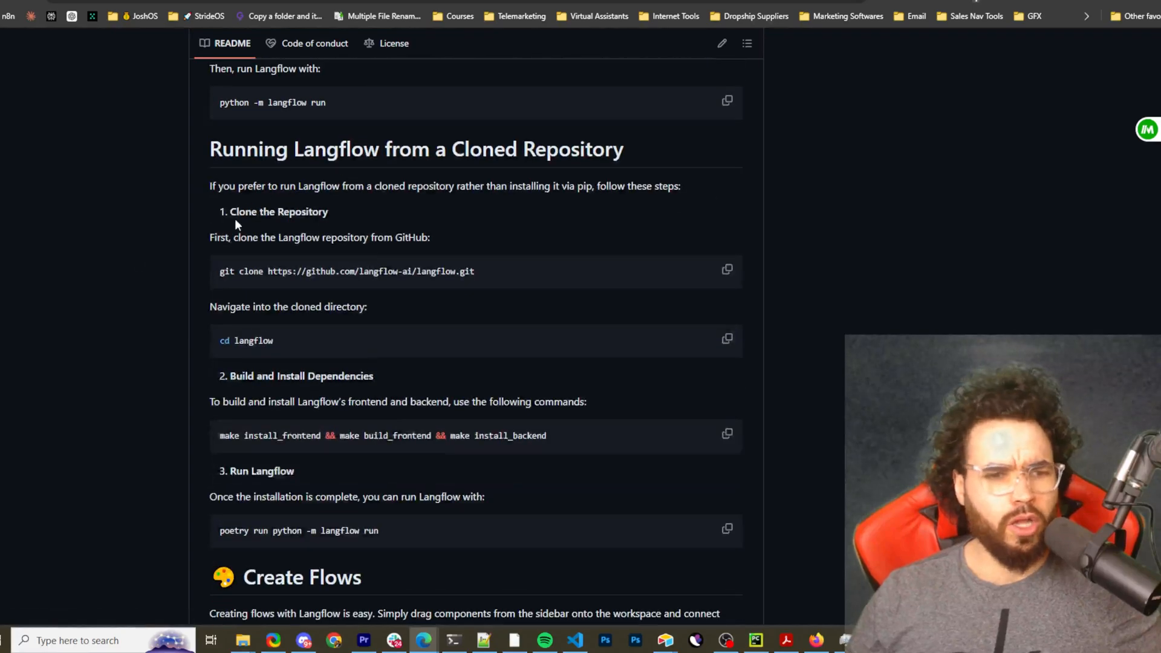
scroll("up", 3)
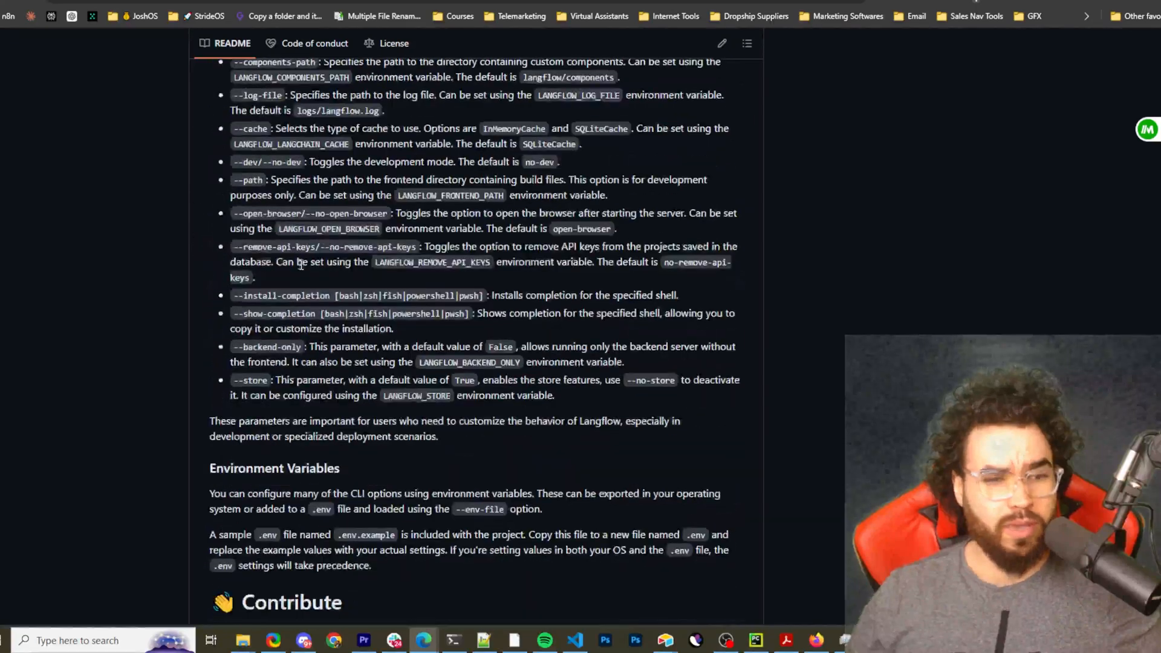
scroll("down", 3)
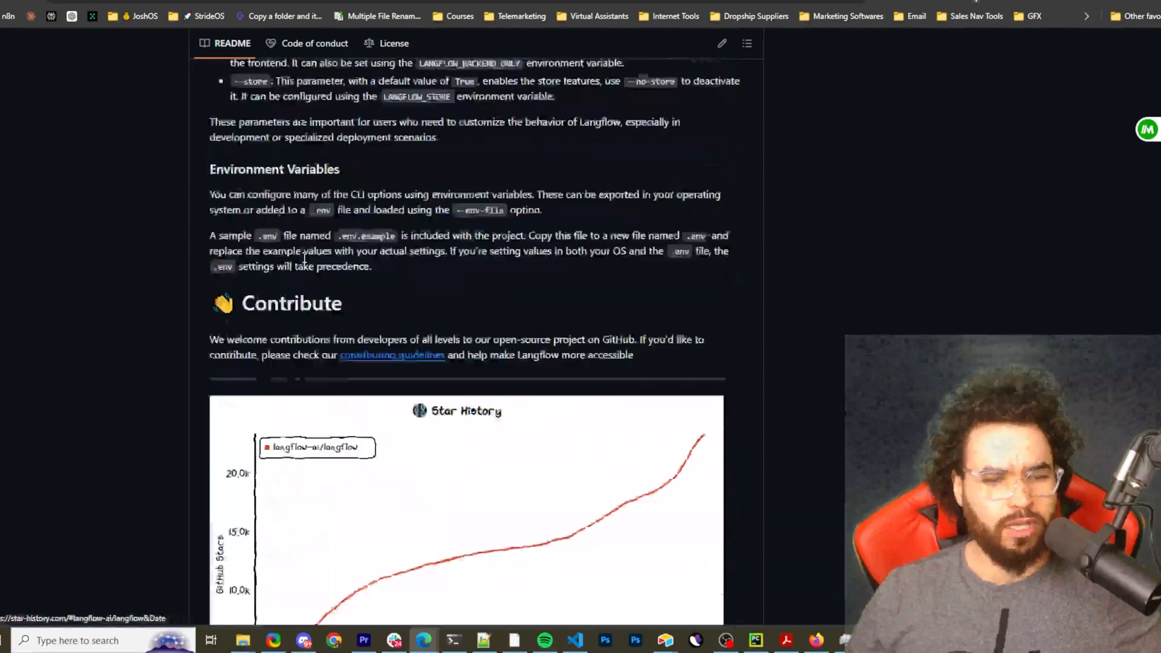
scroll("up", 3)
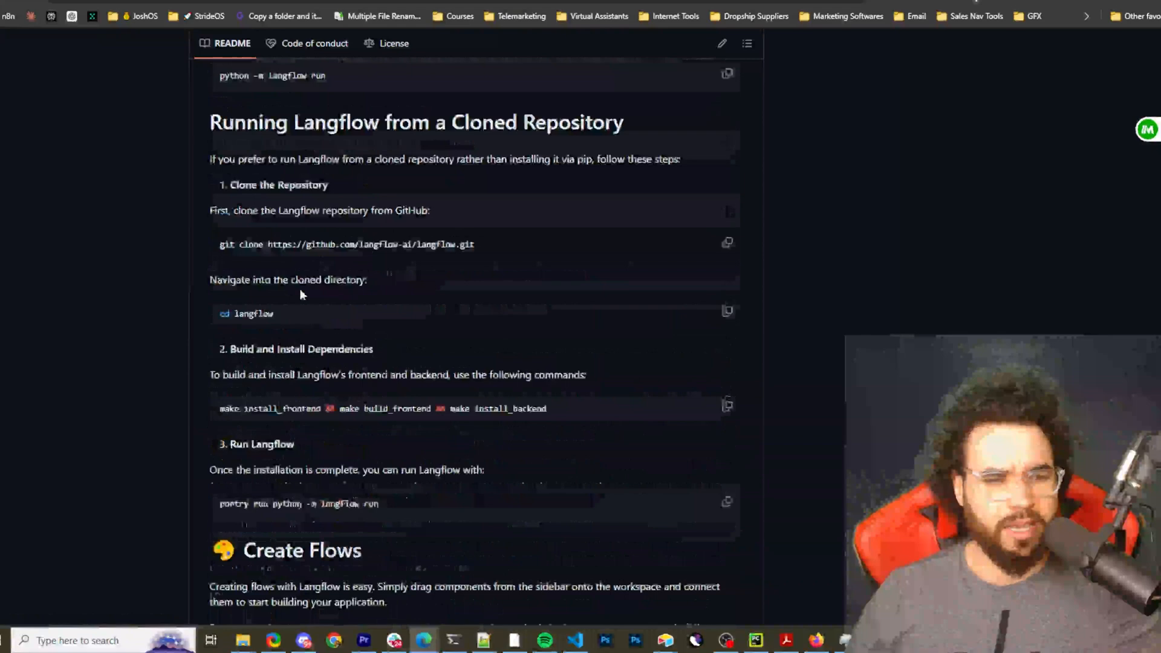
scroll("up", 3)
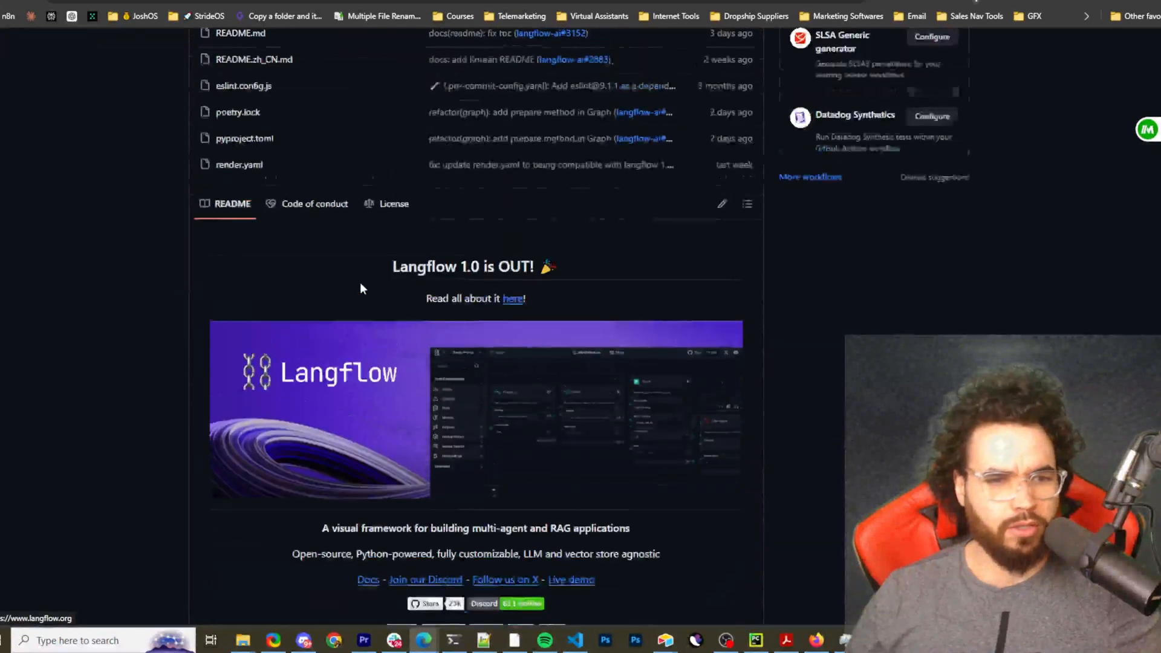
scroll("up", 3)
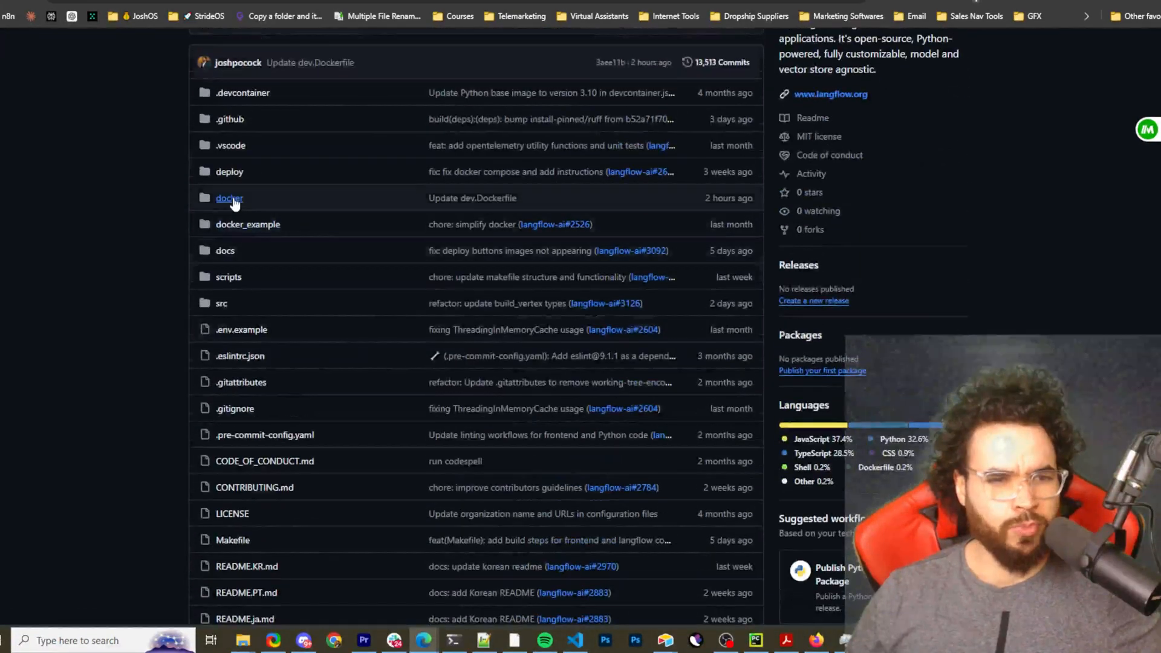
left_click(228, 198)
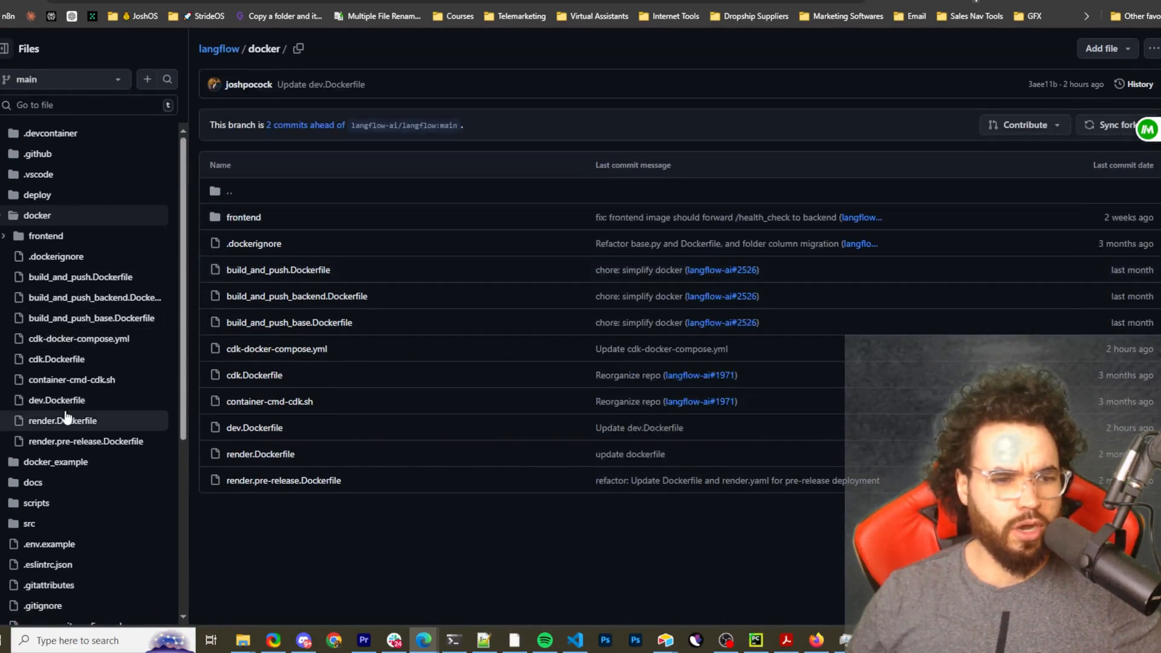
mouse_move(45, 235)
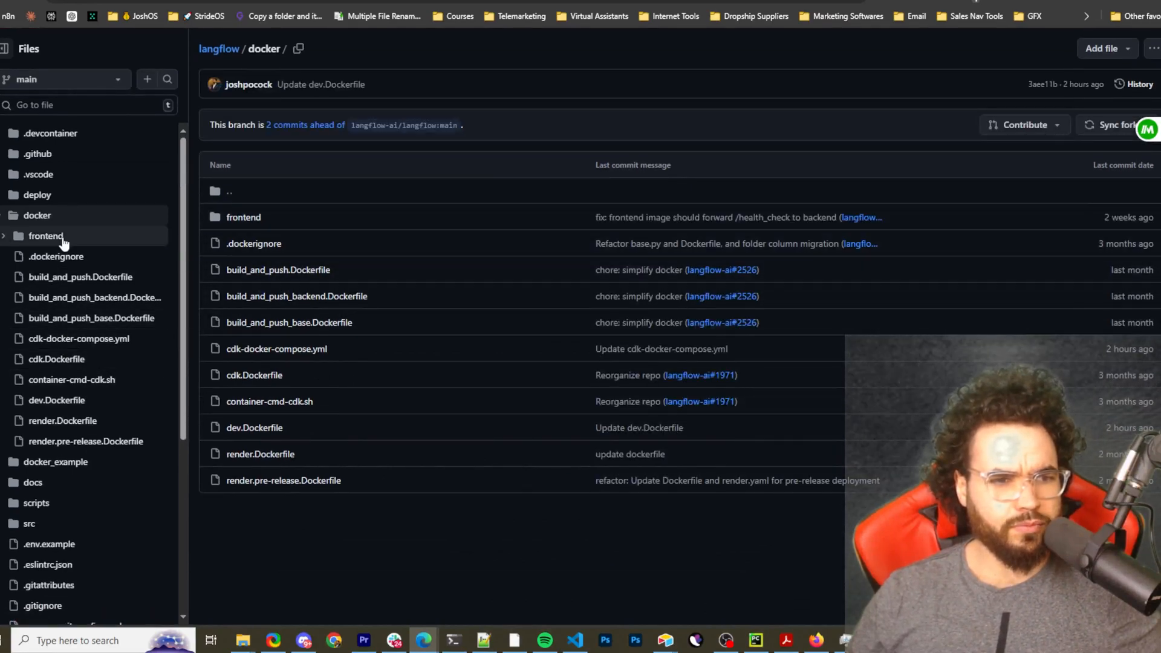
mouse_move(71, 420)
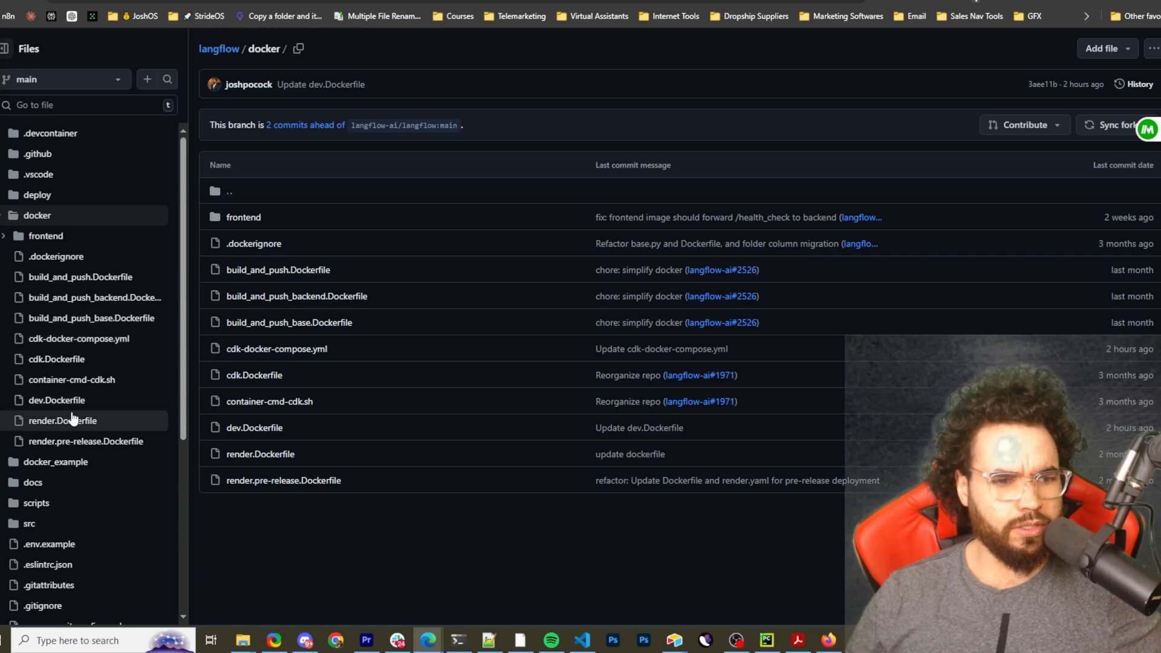
Scroll the docker folder listing and open the docker_example folder.
scroll("down", 3)
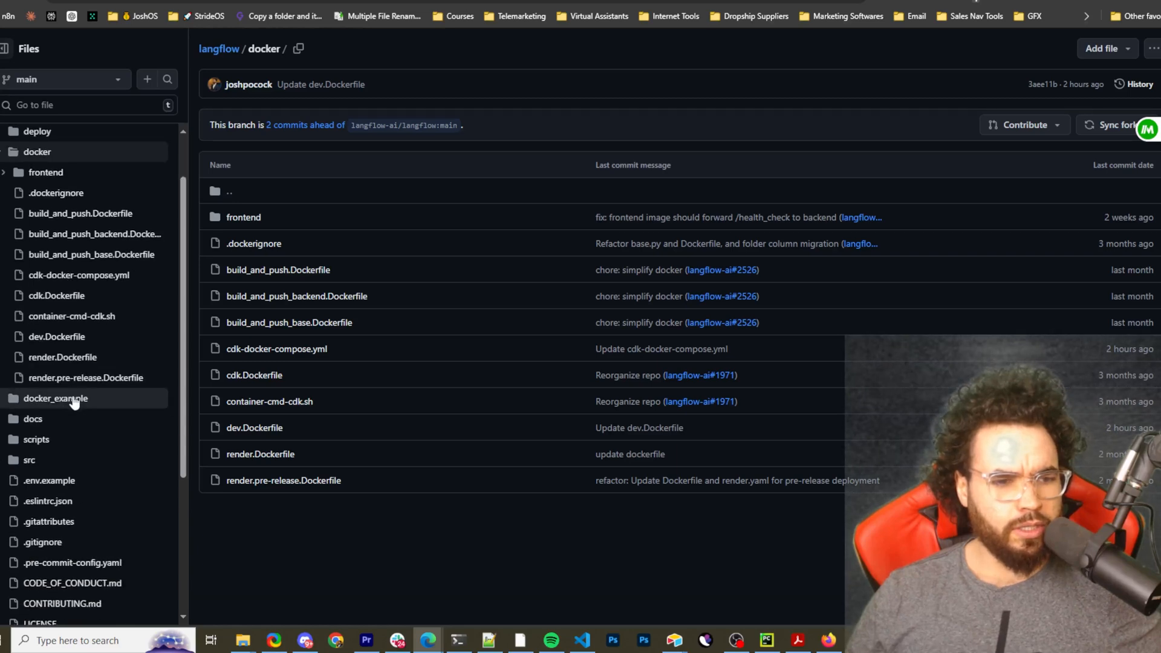
left_click(56, 398)
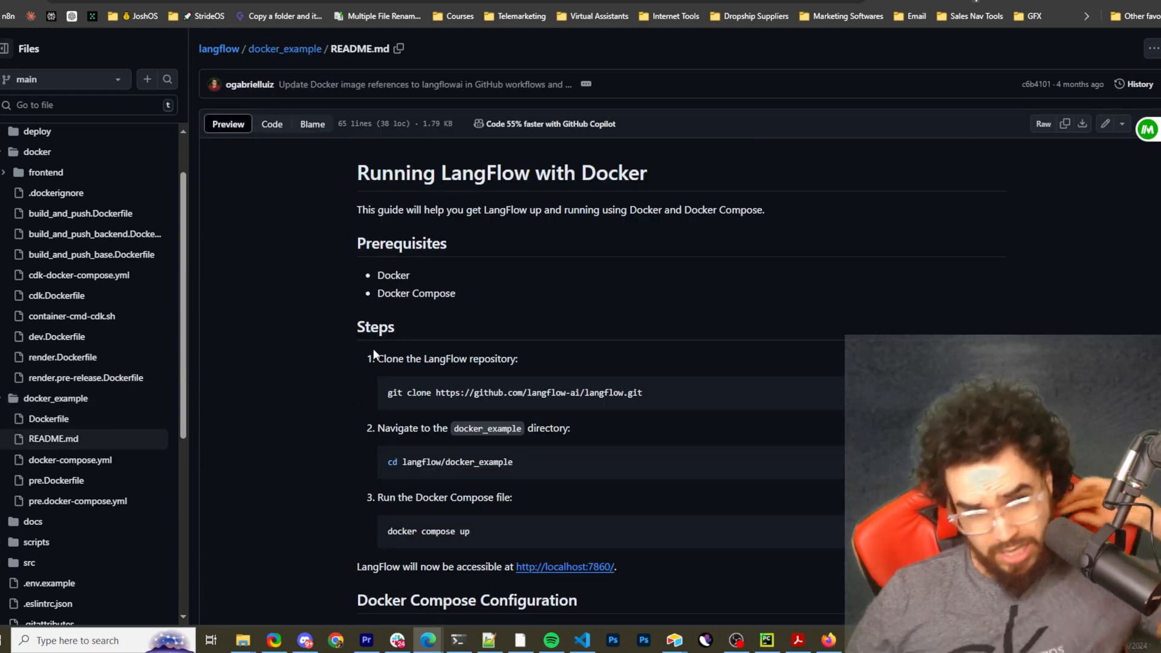
mouse_move(540, 195)
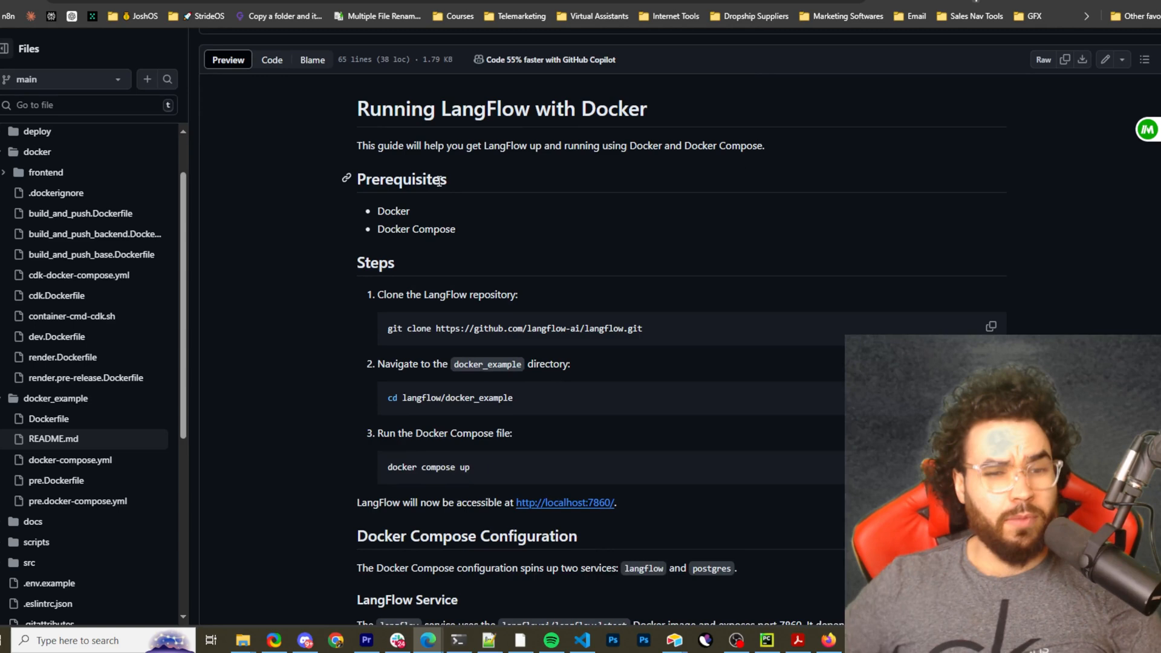
mouse_move(526, 172)
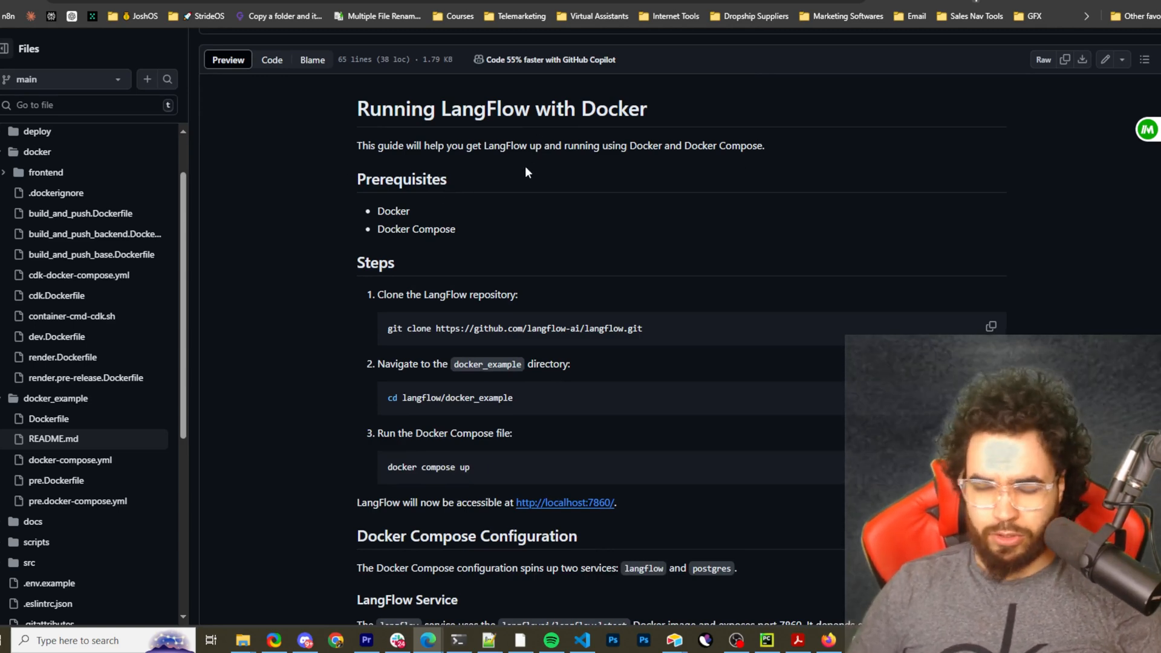
mouse_move(402, 179)
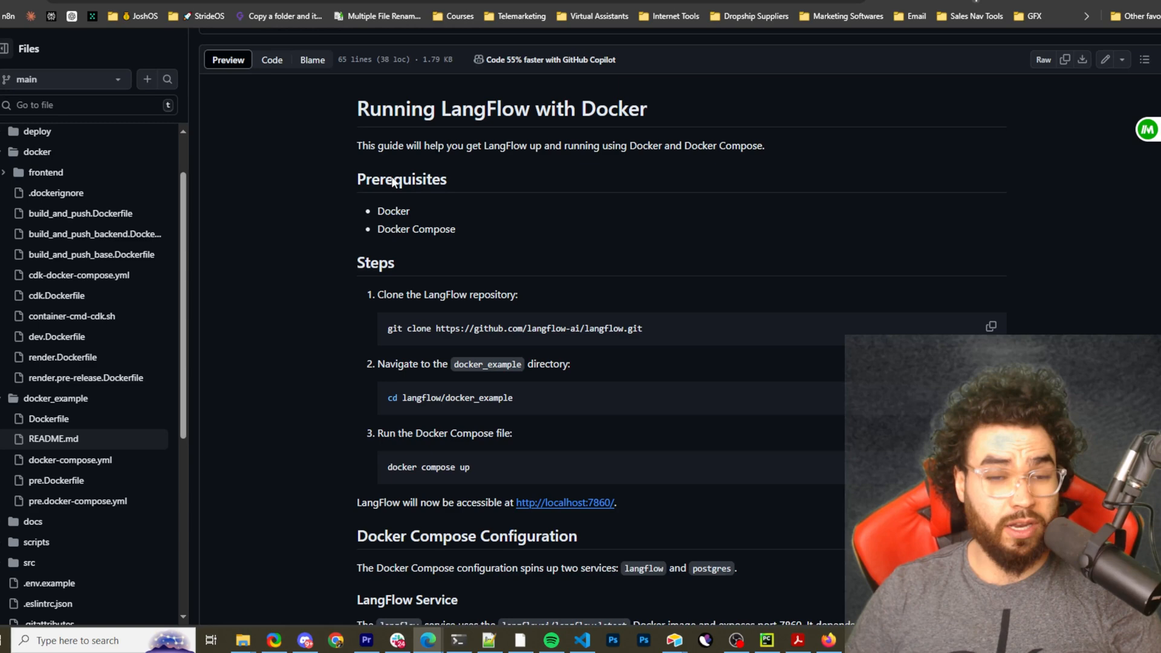
mouse_move(425, 129)
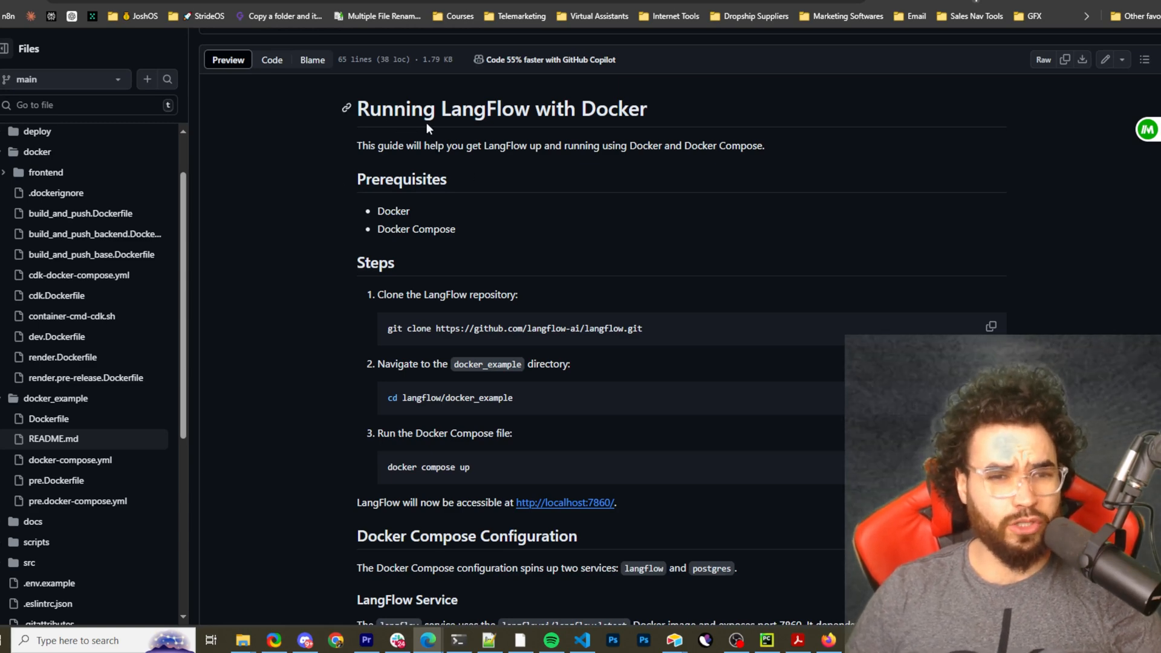
mouse_move(449, 147)
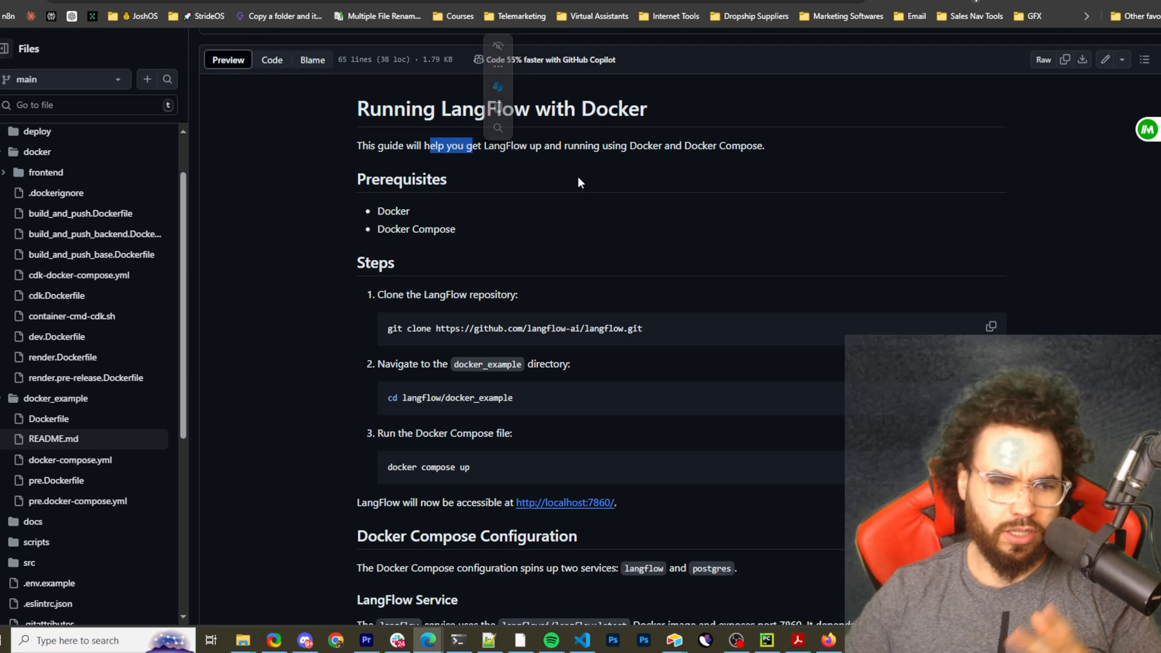
mouse_move(593, 231)
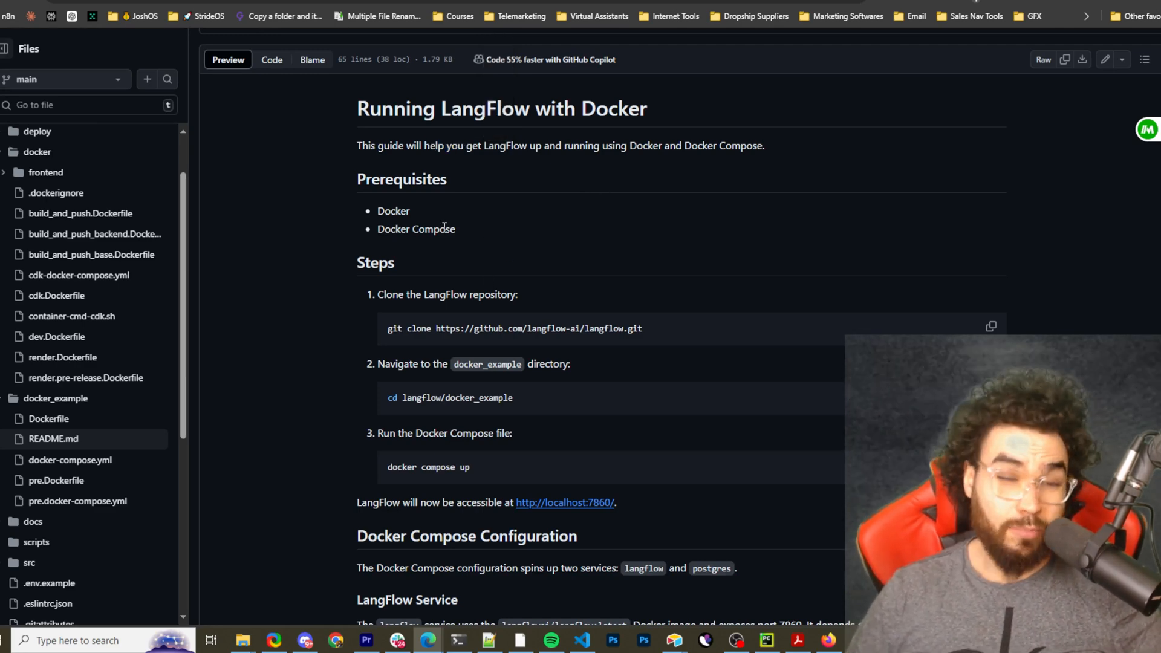
Review the docker_example README's Docker Compose prerequisites and clone, cd, compose-up steps.
double_click(416, 228)
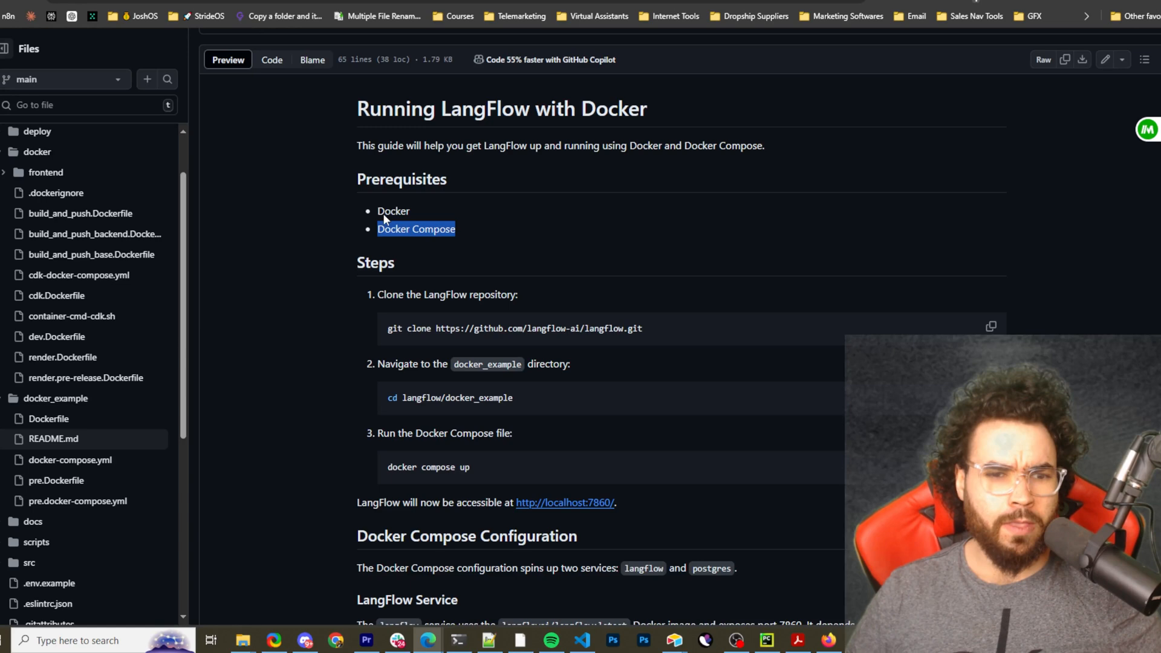
scroll("down", 3)
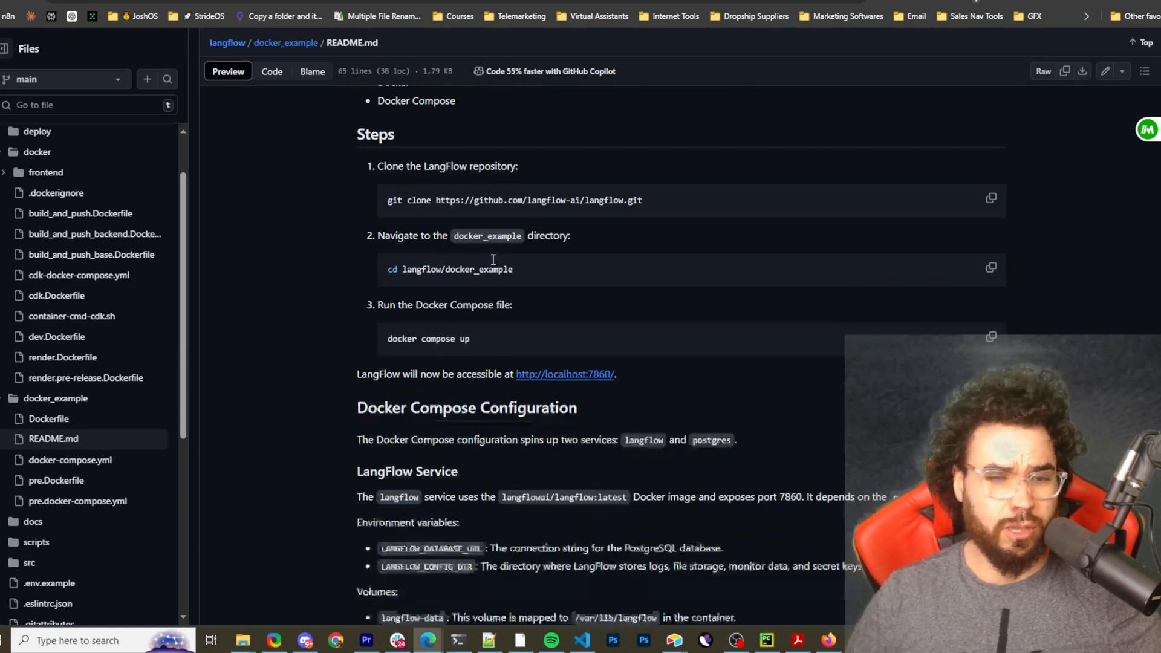
scroll("up", 3)
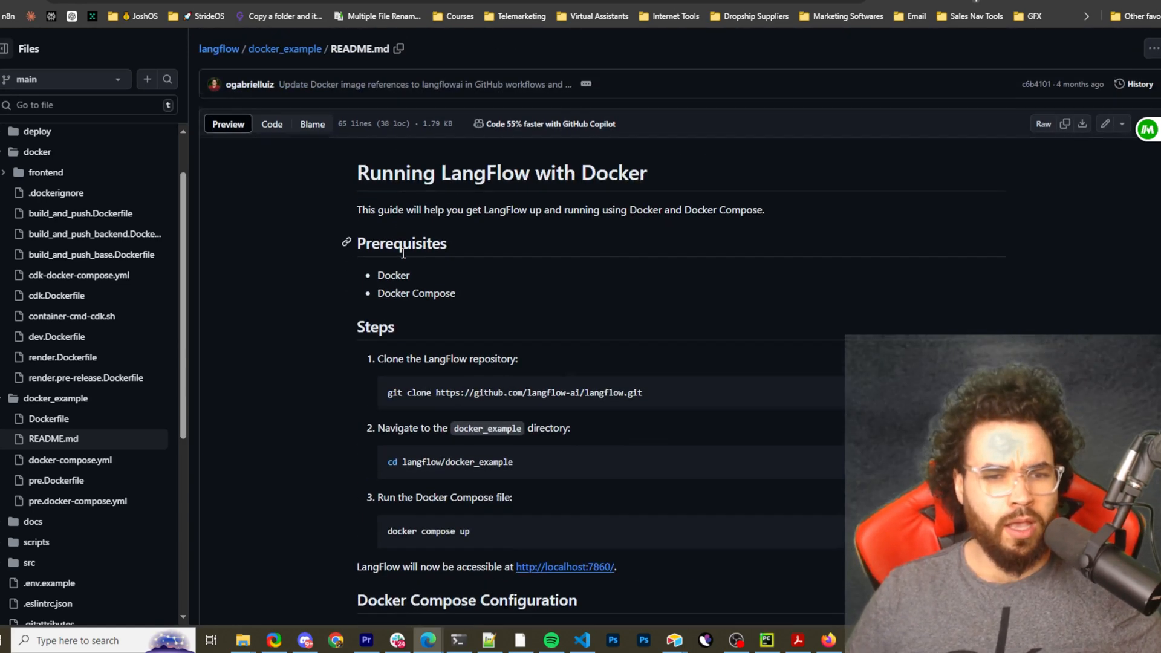
scroll("down", 3)
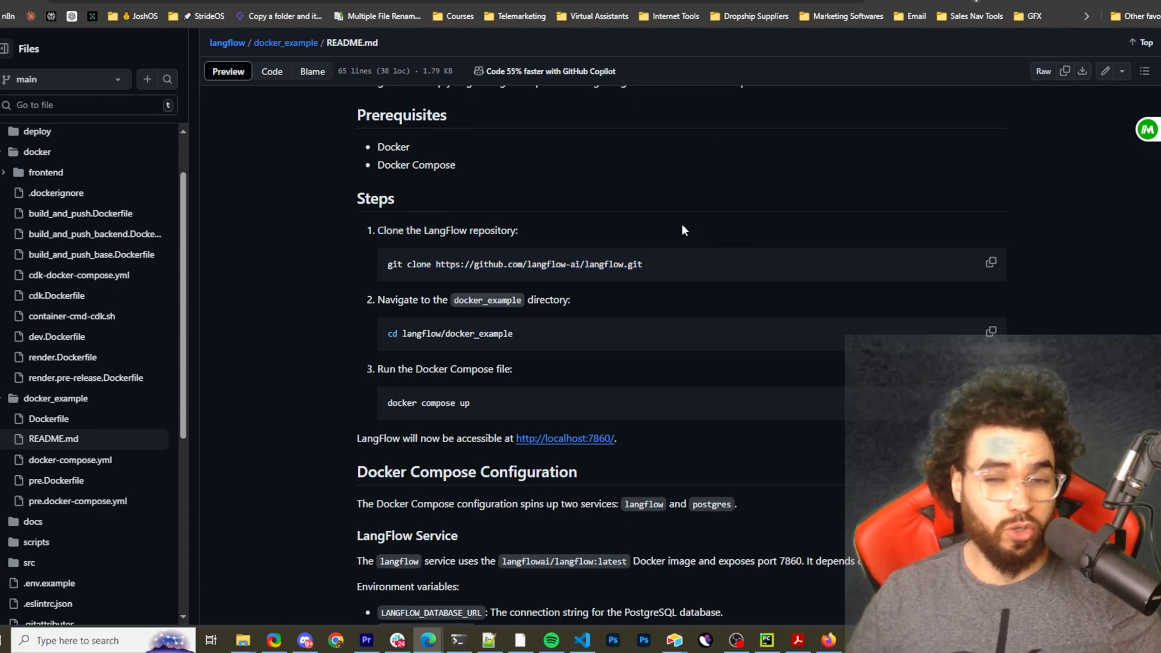
mouse_move(653, 227)
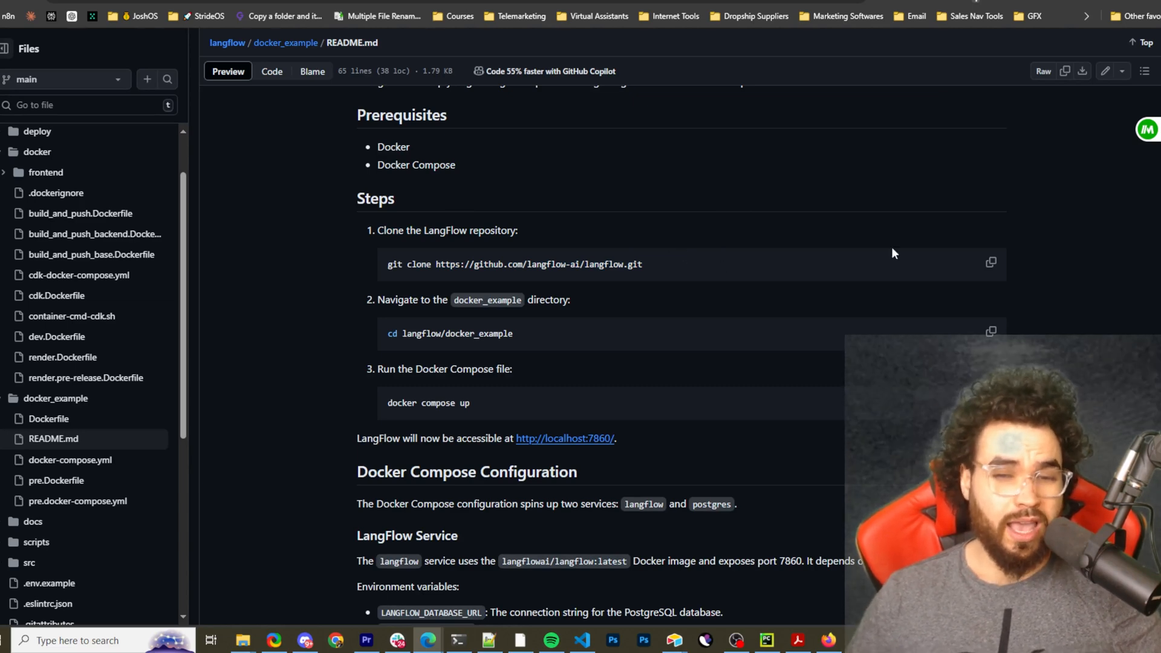
left_click(991, 264)
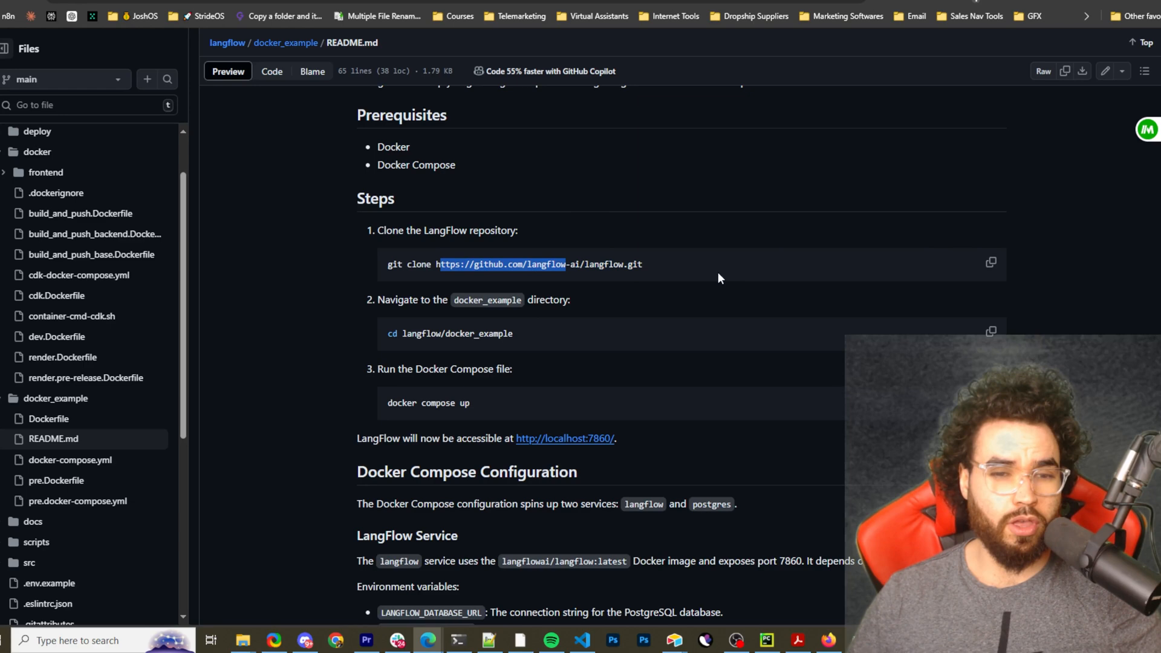
scroll("down", 3)
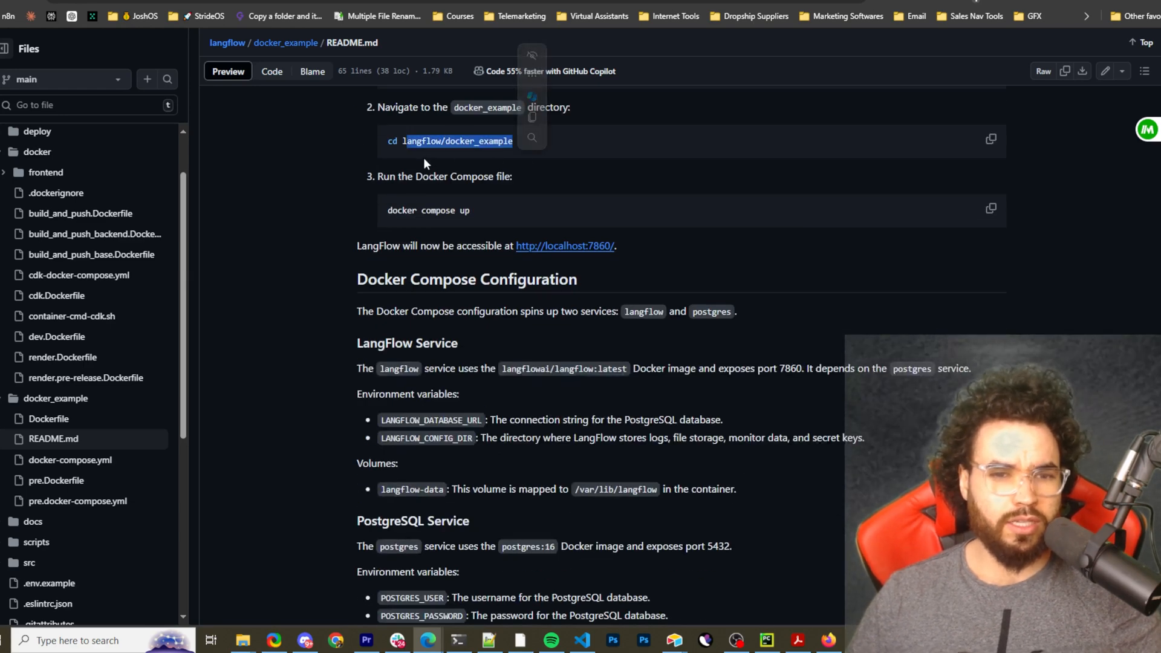
scroll("up", 3)
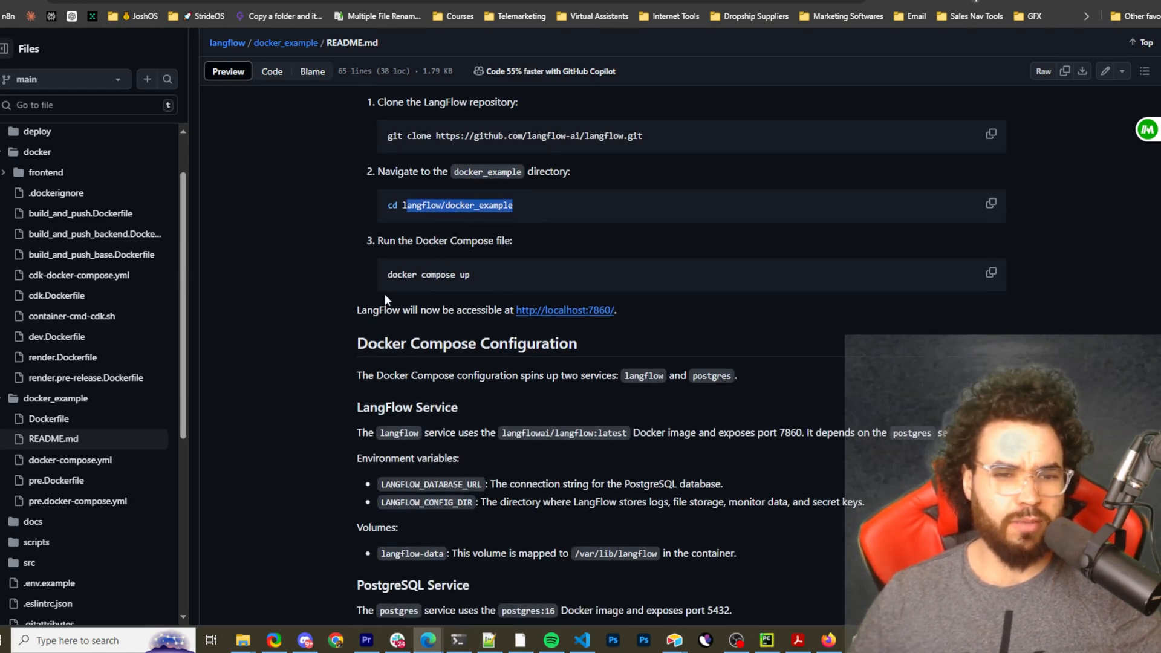
scroll("up", 3)
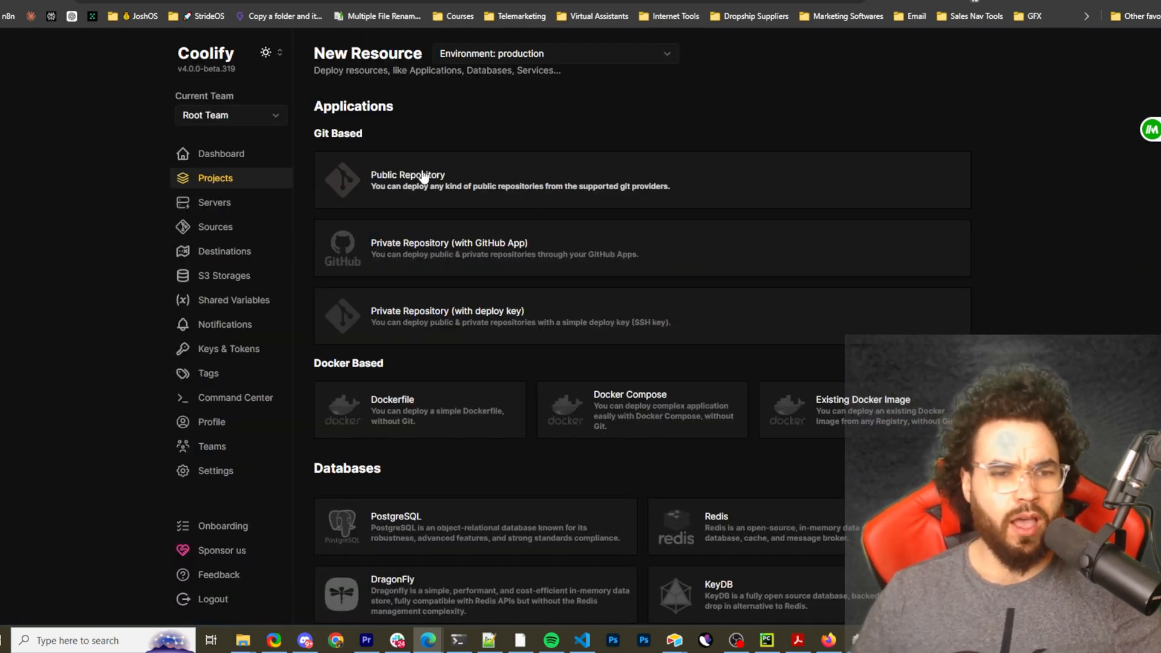
mouse_move(454, 153)
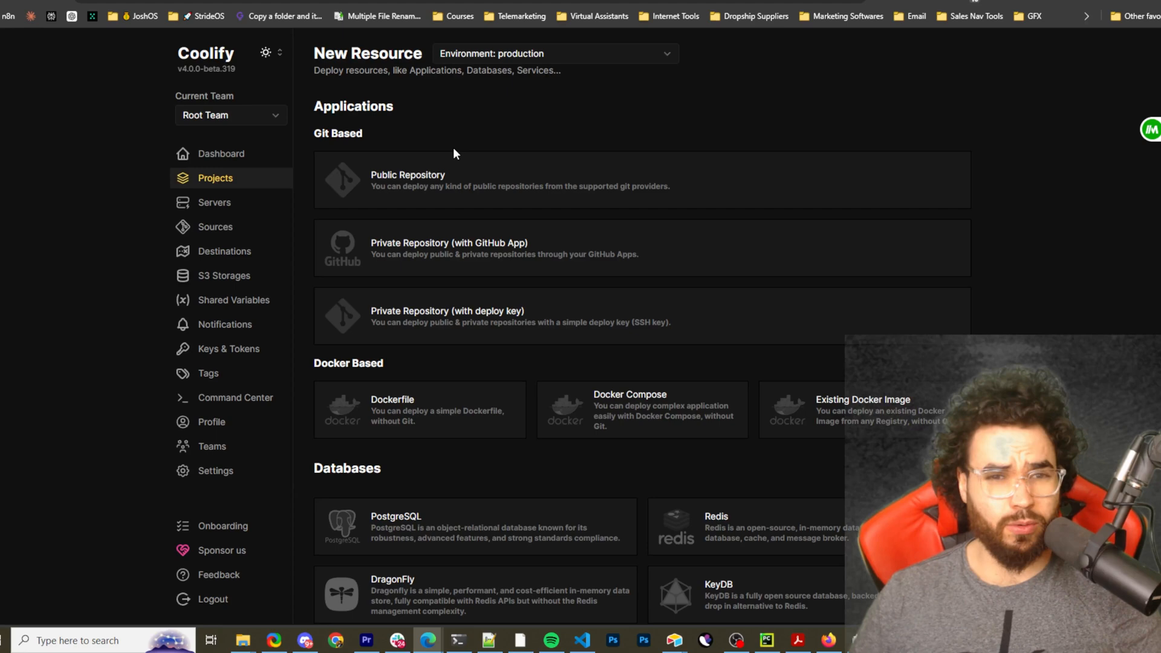
mouse_move(405, 97)
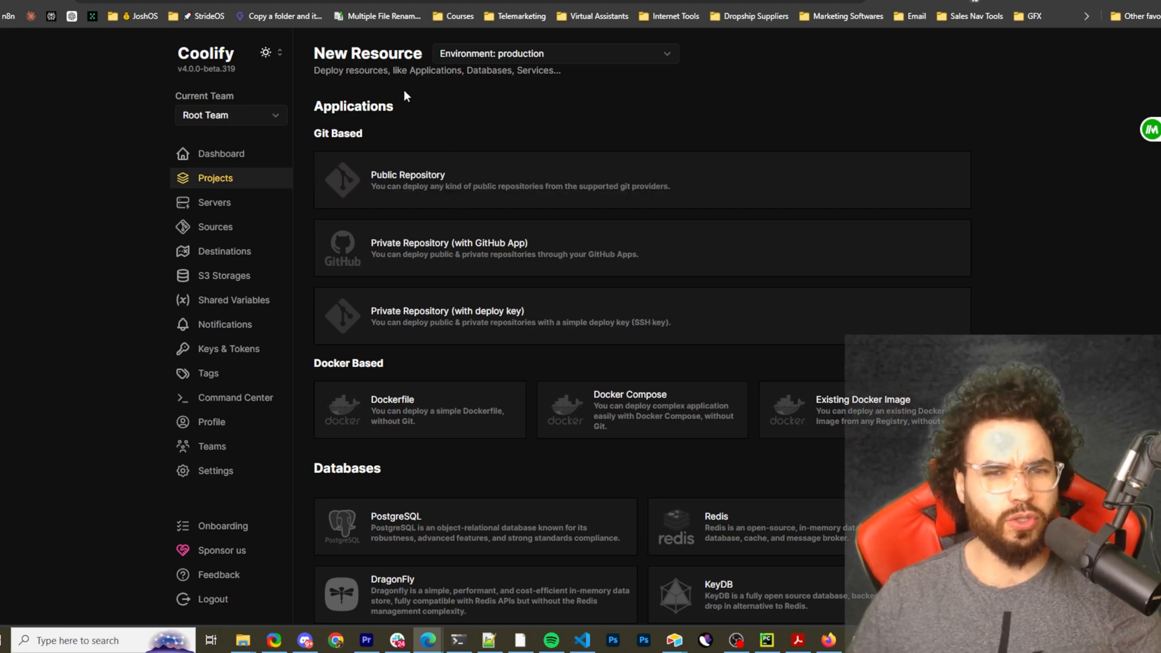
mouse_move(334, 115)
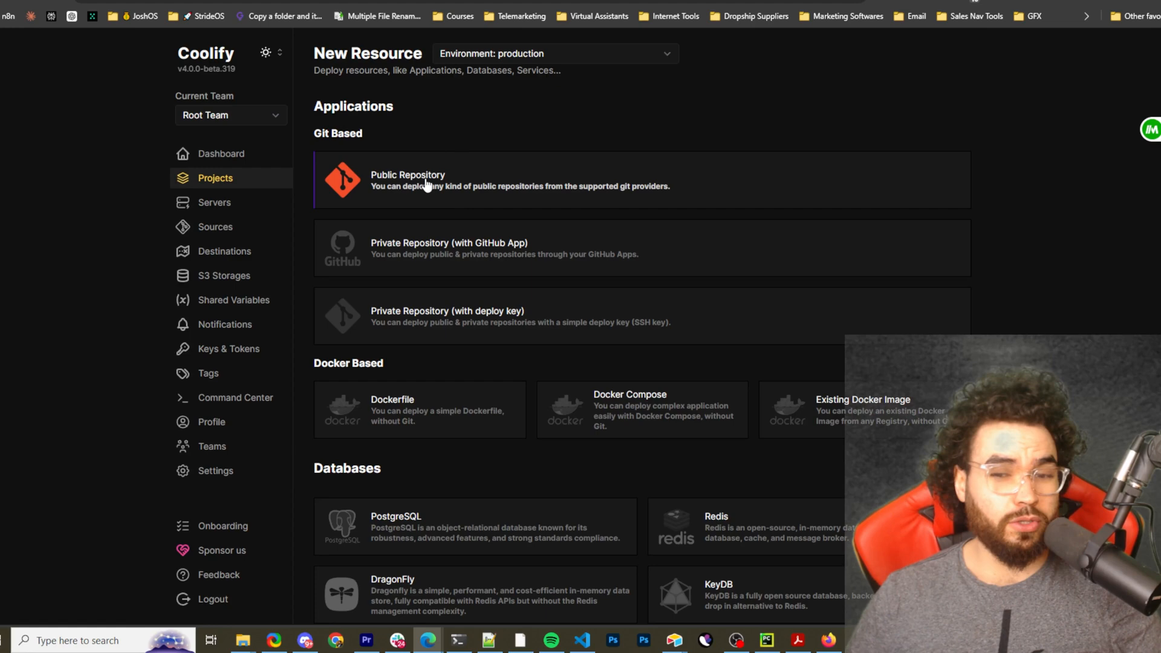
mouse_move(423, 191)
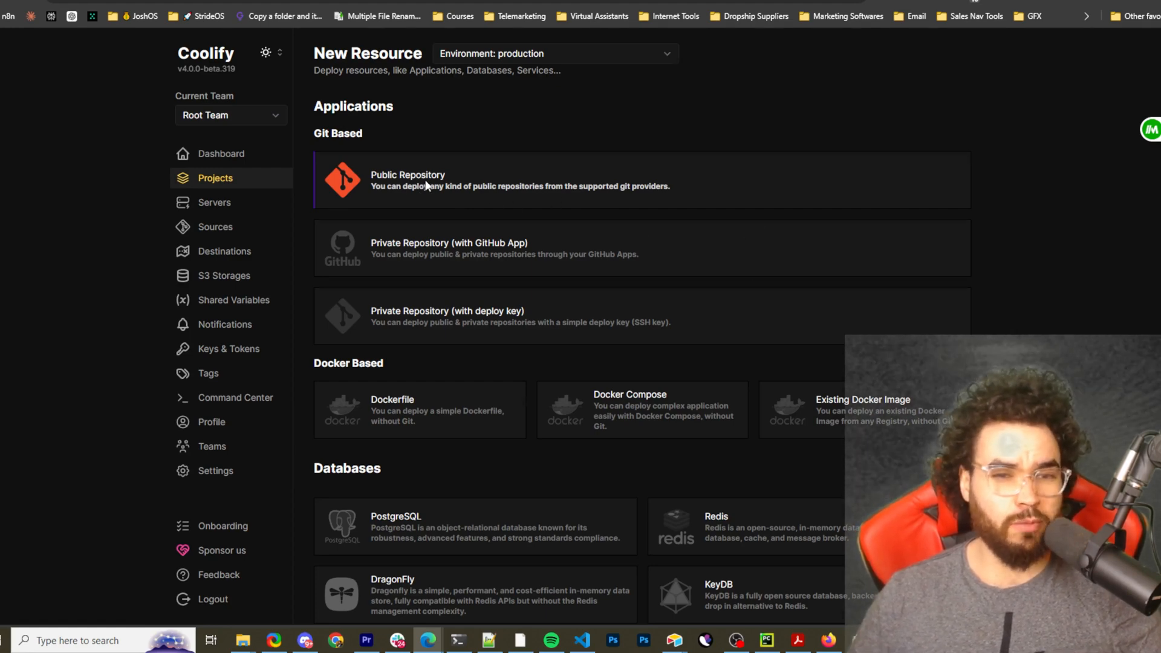
Choose Public Repository under Git Based as the new resource source.
left_click(518, 180)
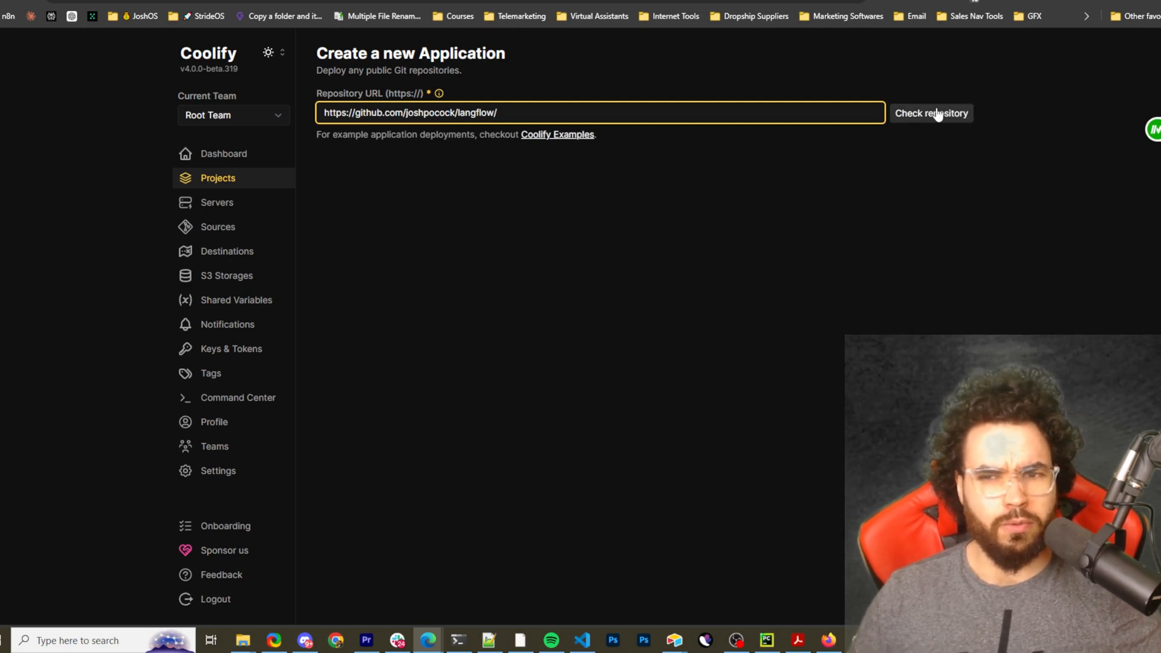
Create the langflow app with Docker Compose build pack and /docker-example/docker-compose.yml location.
left_click(930, 113)
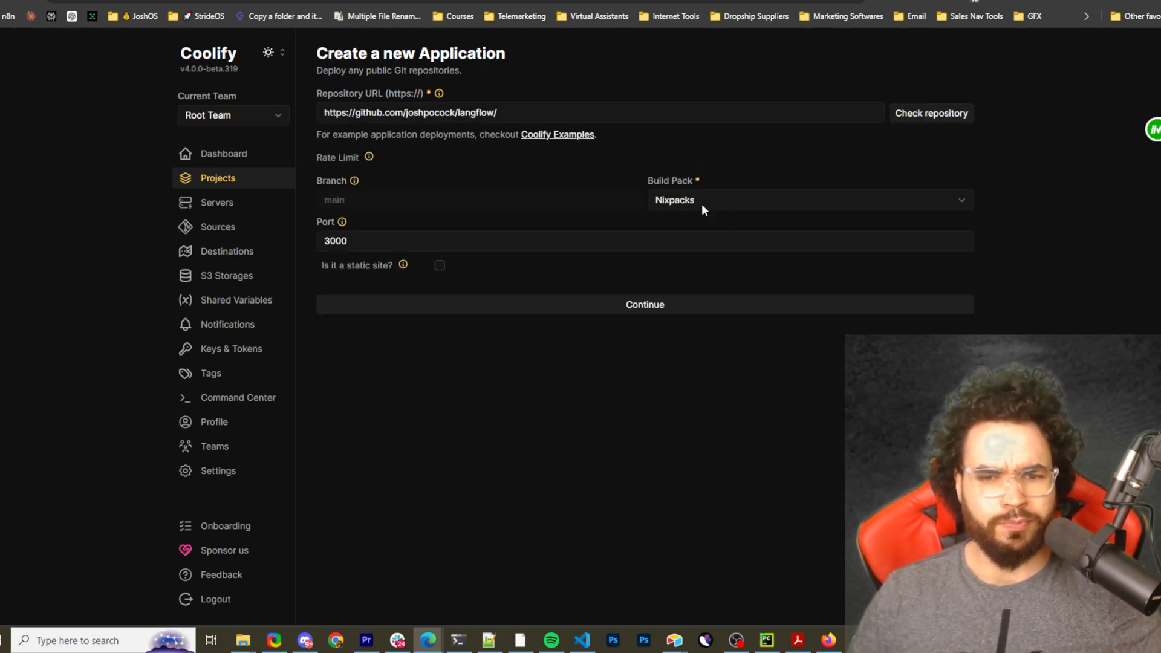
left_click(807, 200)
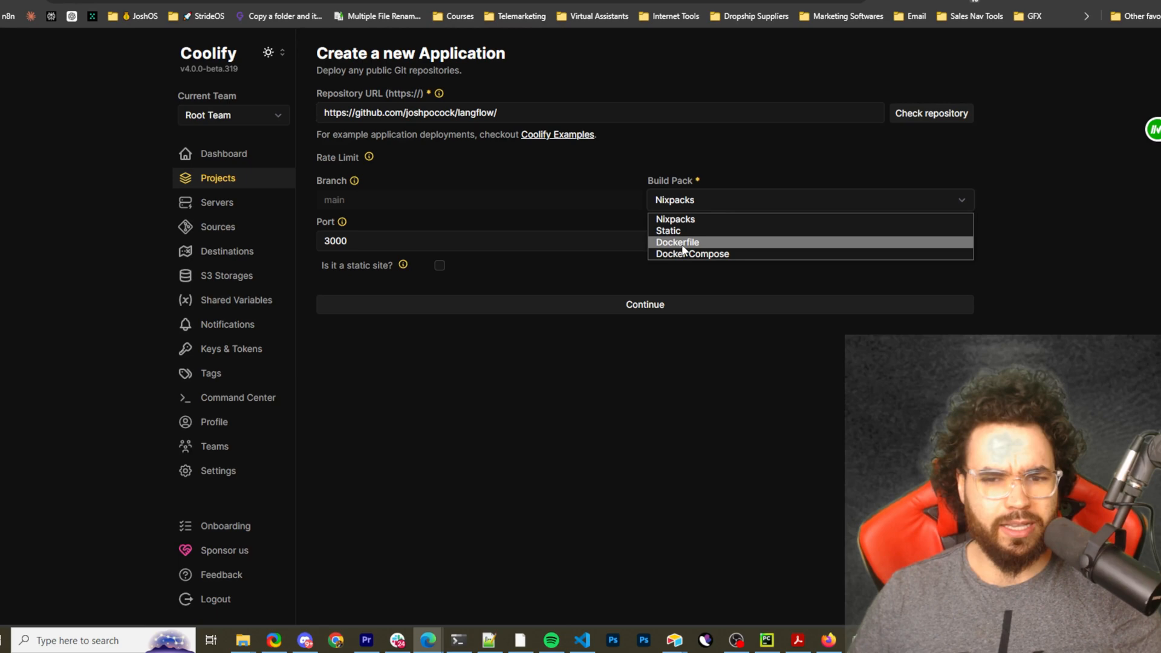
left_click(690, 253)
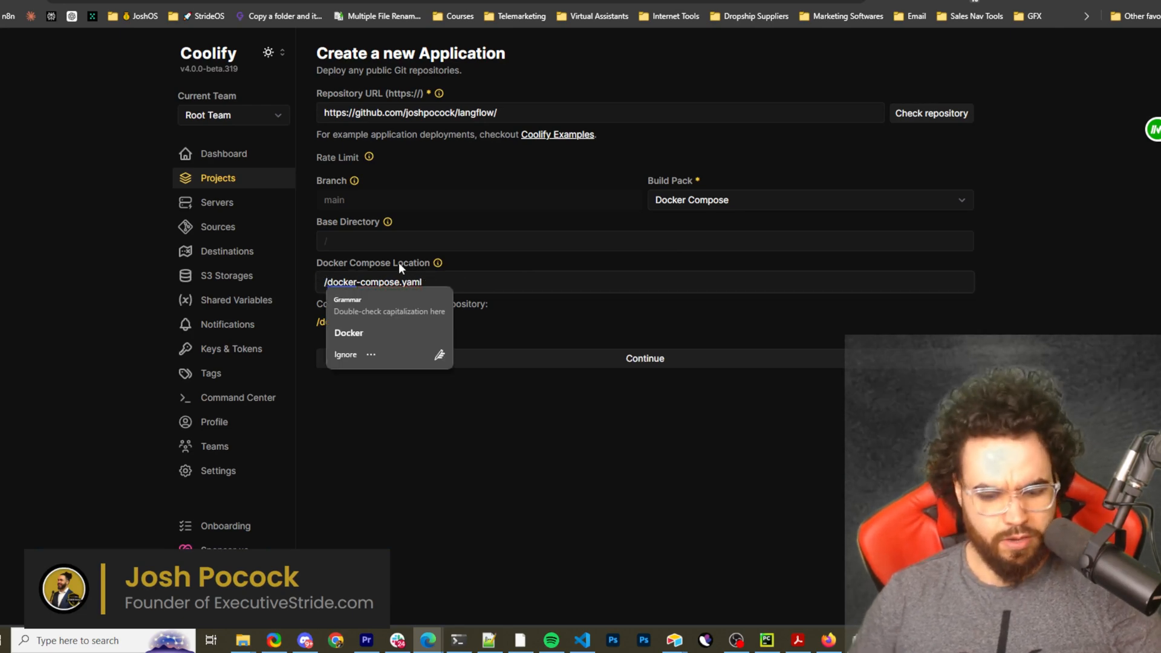
type("docker-")
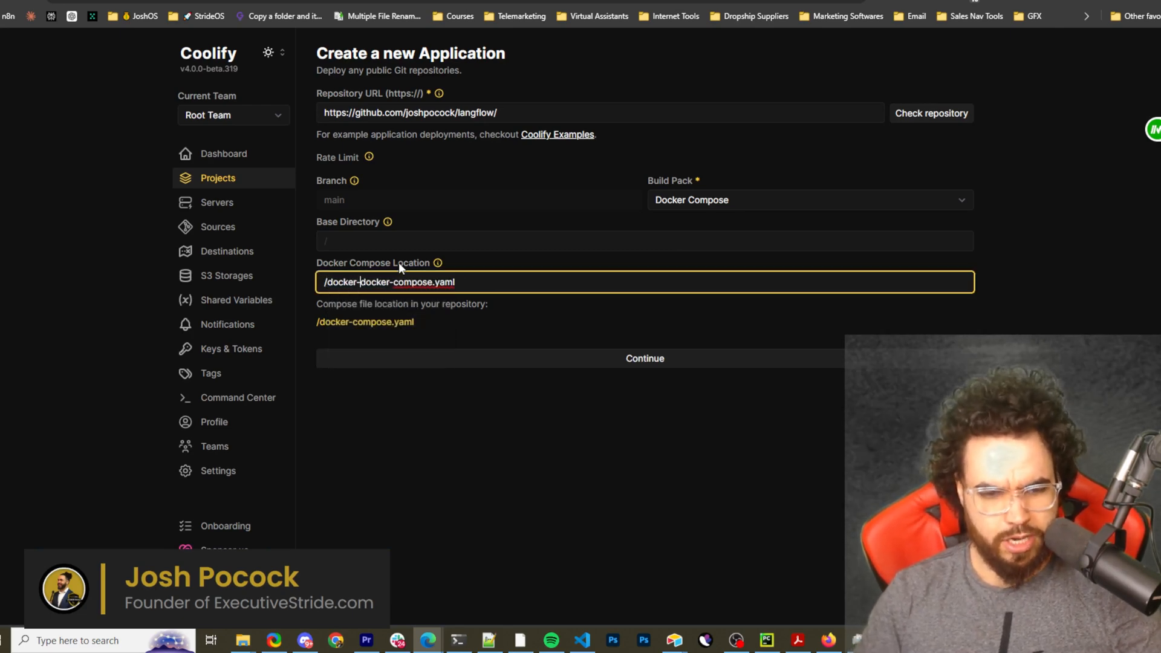
type("example/")
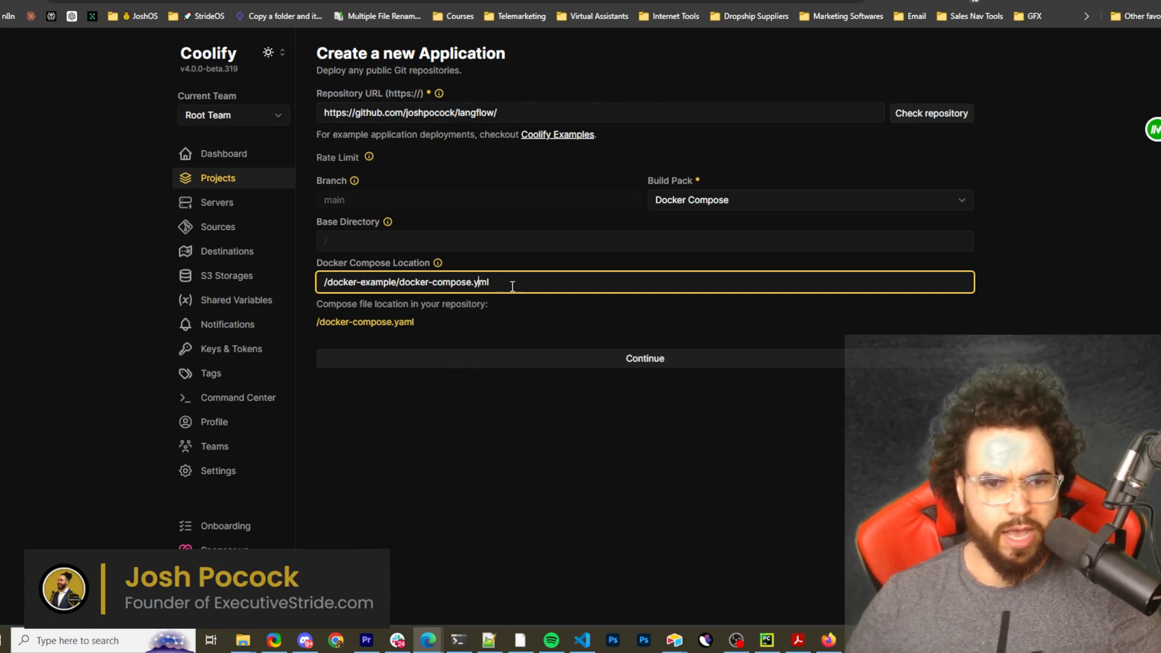
left_click(644, 359)
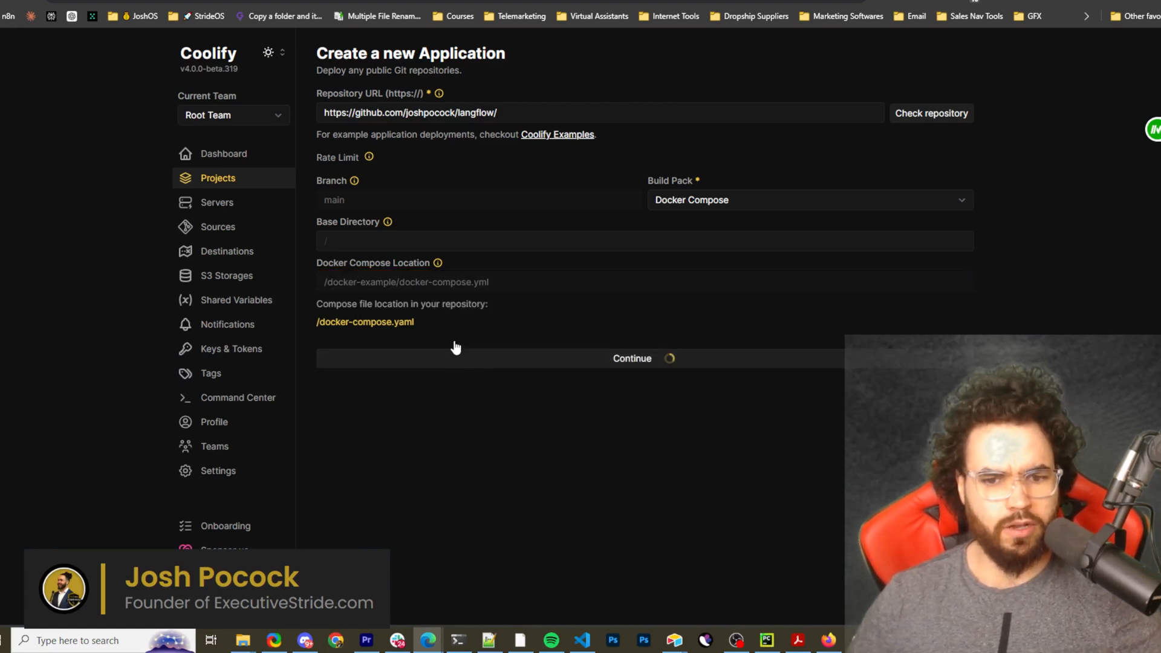
left_click(631, 357)
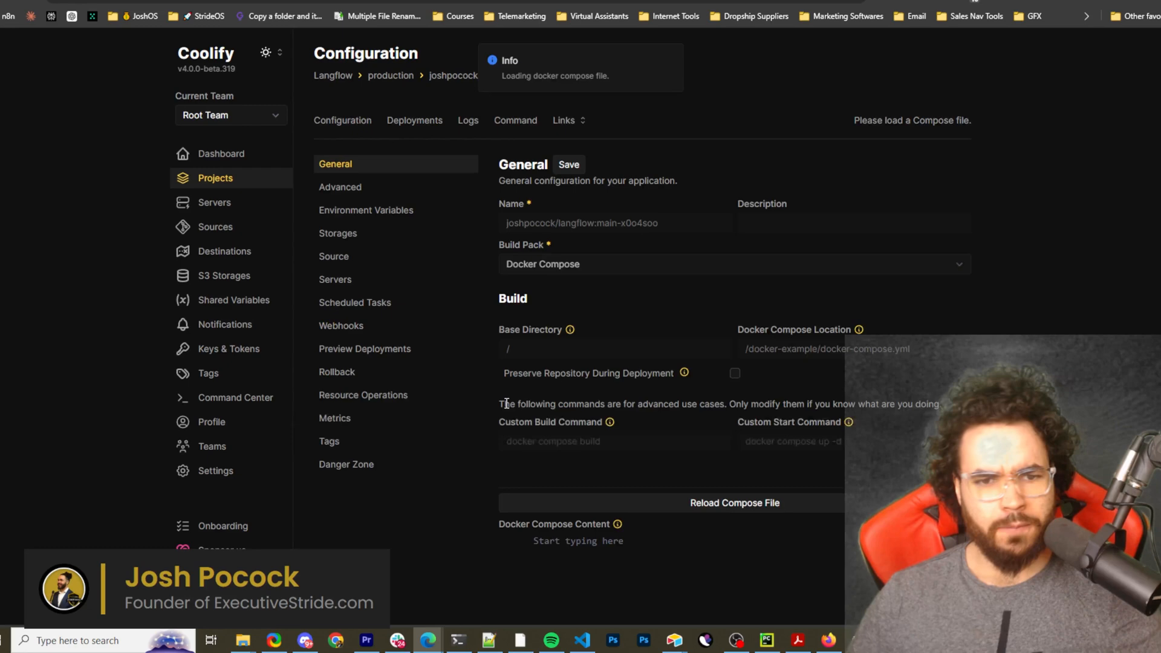
mouse_move(581, 319)
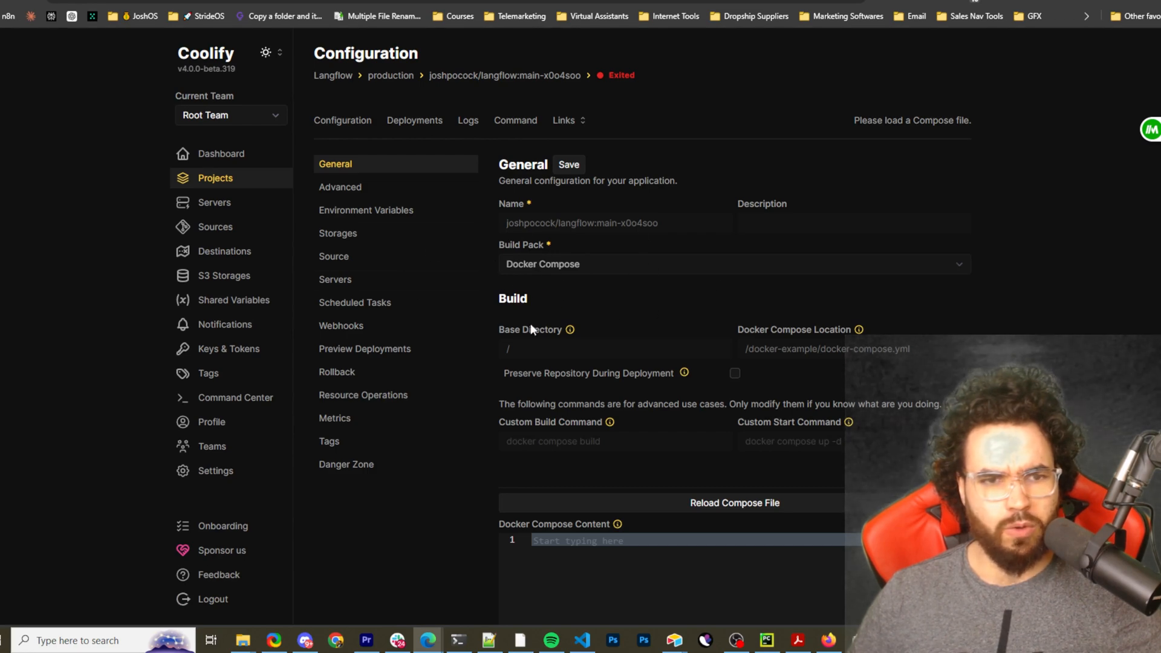
Correct the compose location to /docker_example/docker-compose.yml and reload the compose file.
scroll("down", 3)
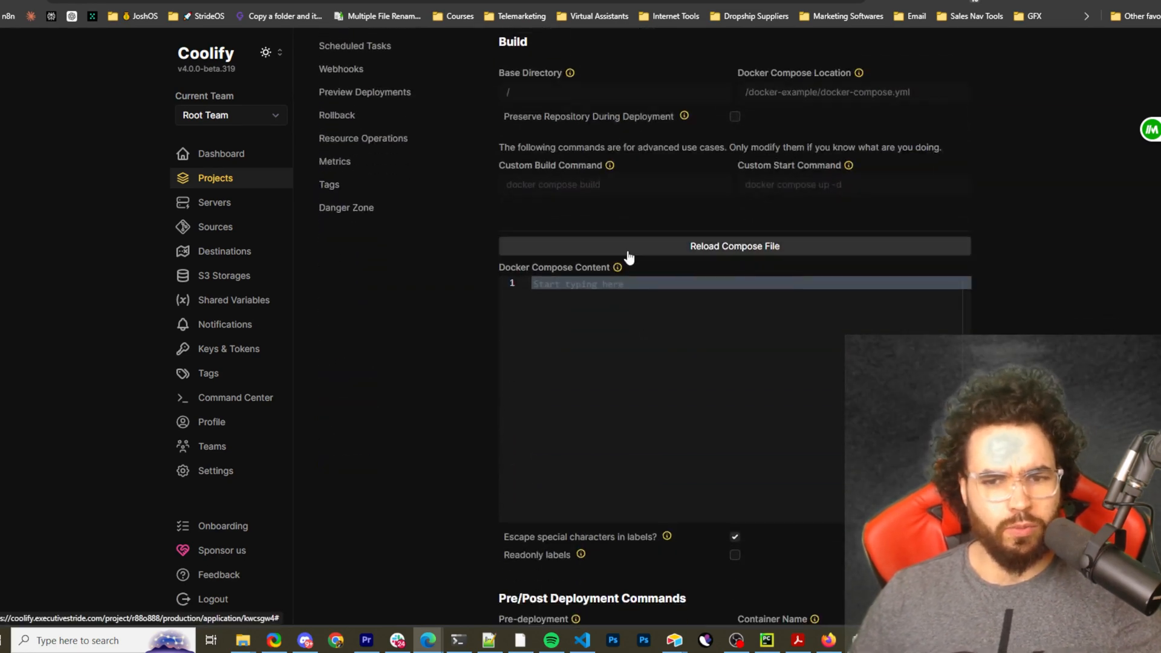
mouse_move(661, 252)
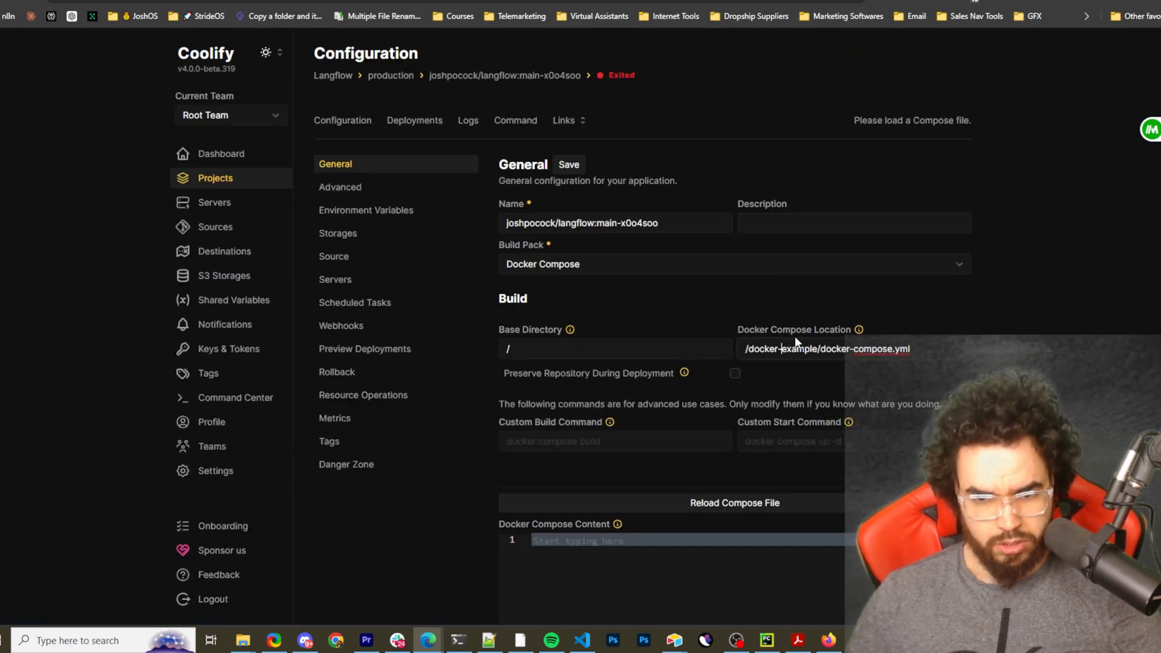
left_click(824, 348)
type("_")
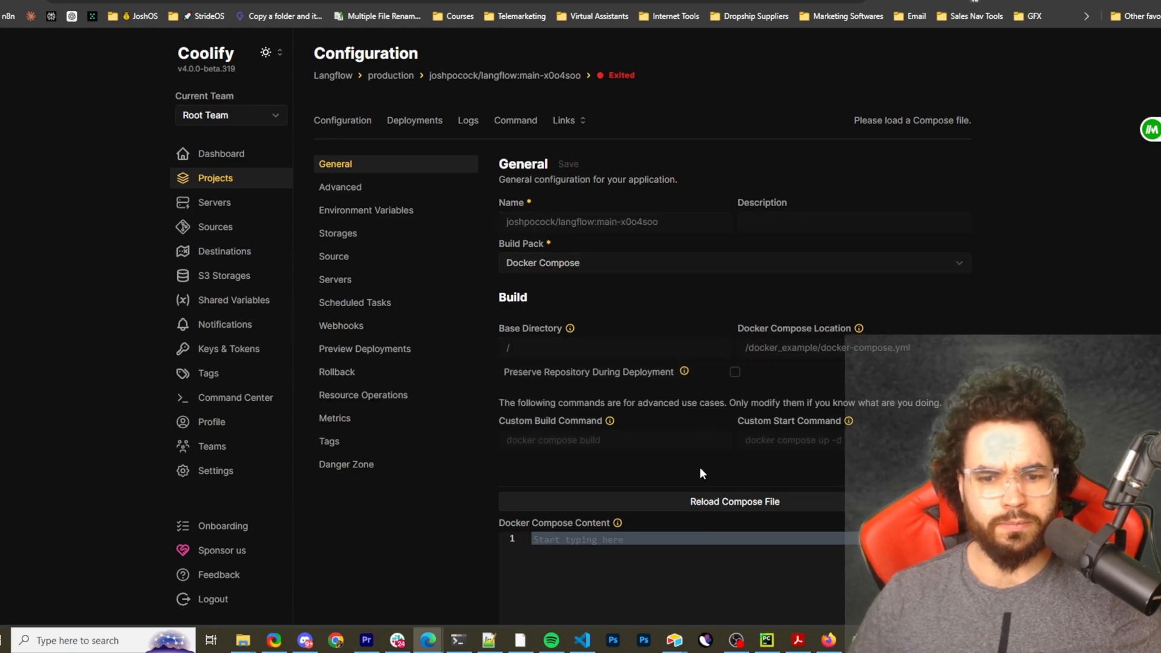
mouse_move(708, 457)
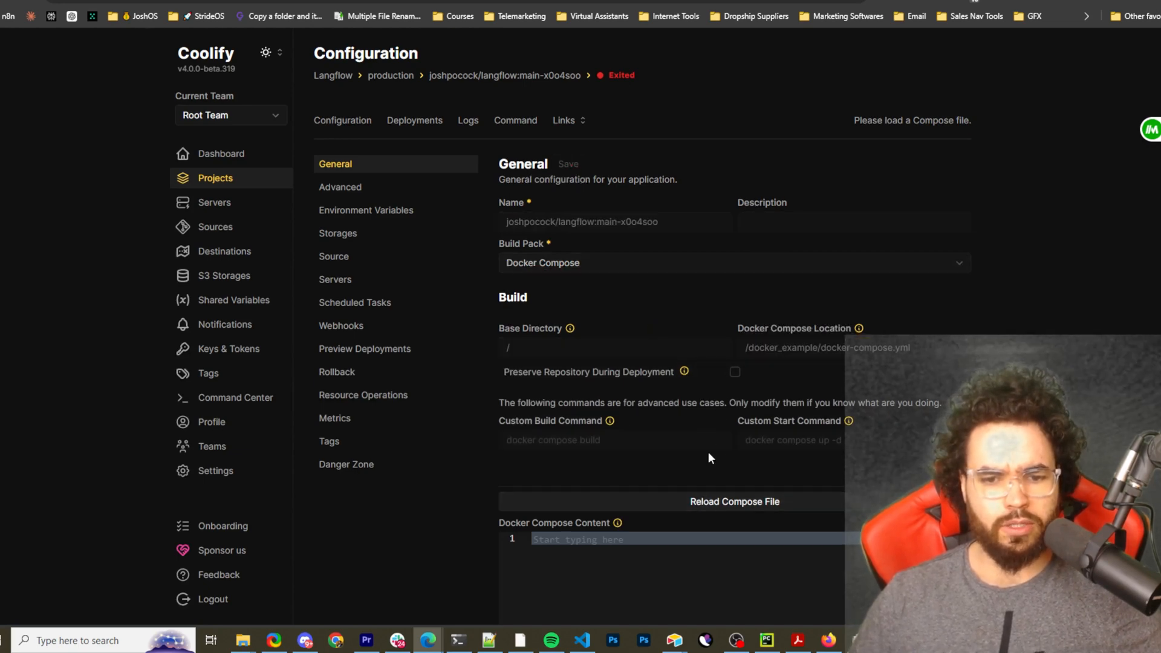
scroll("up", 3)
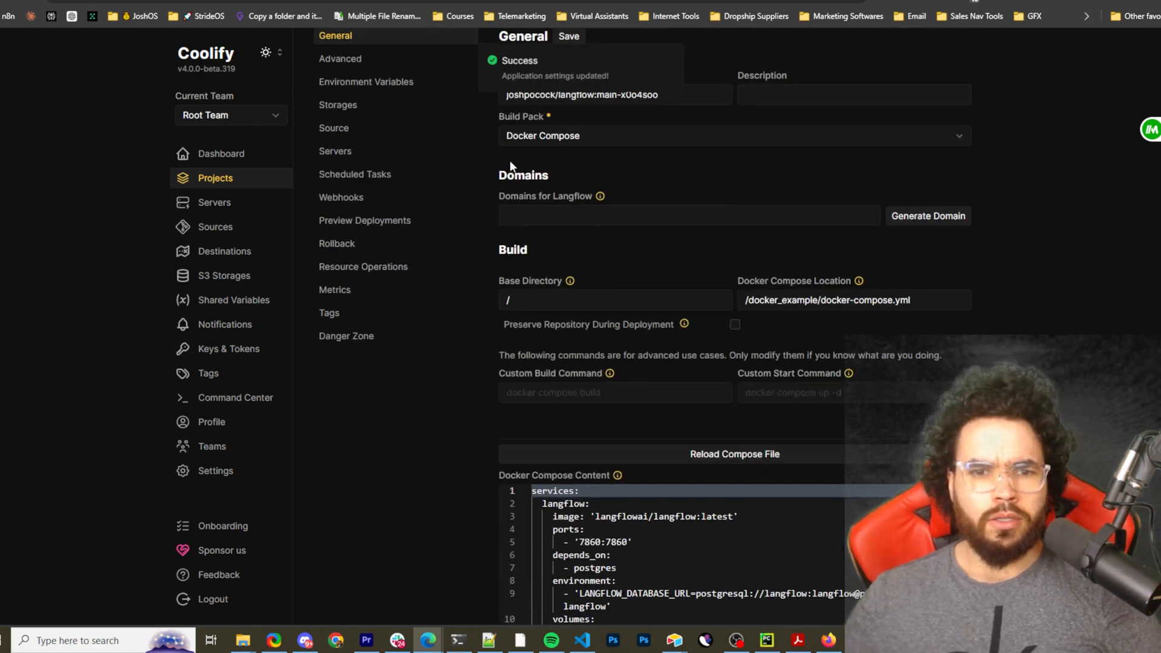
scroll("down", 3)
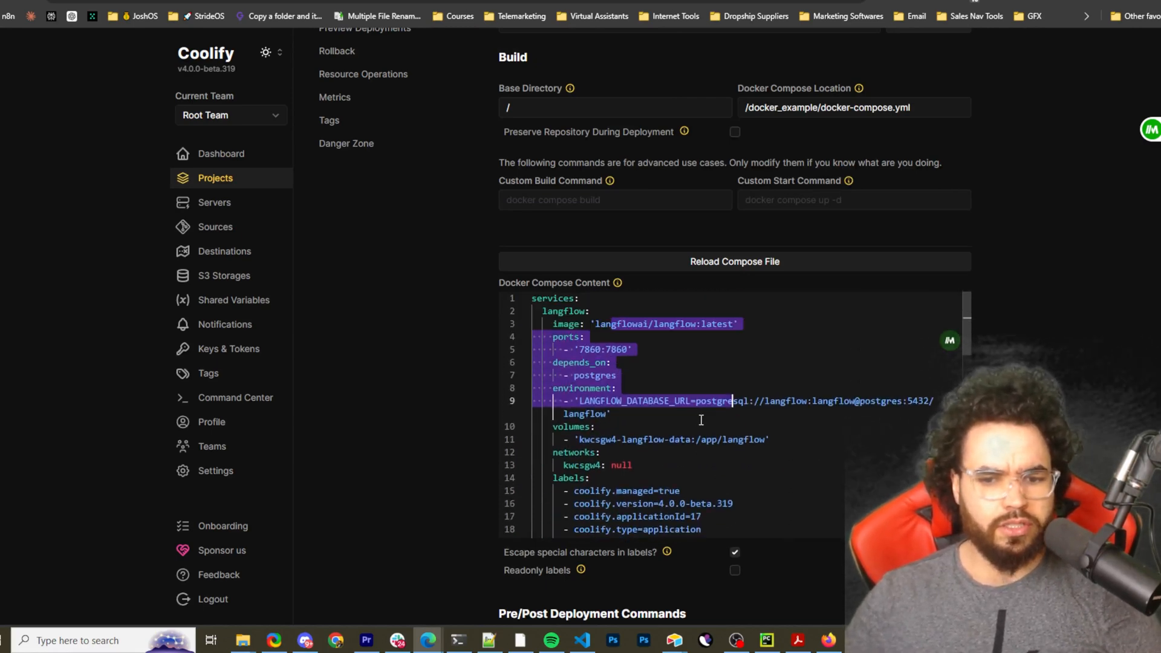
mouse_move(723, 352)
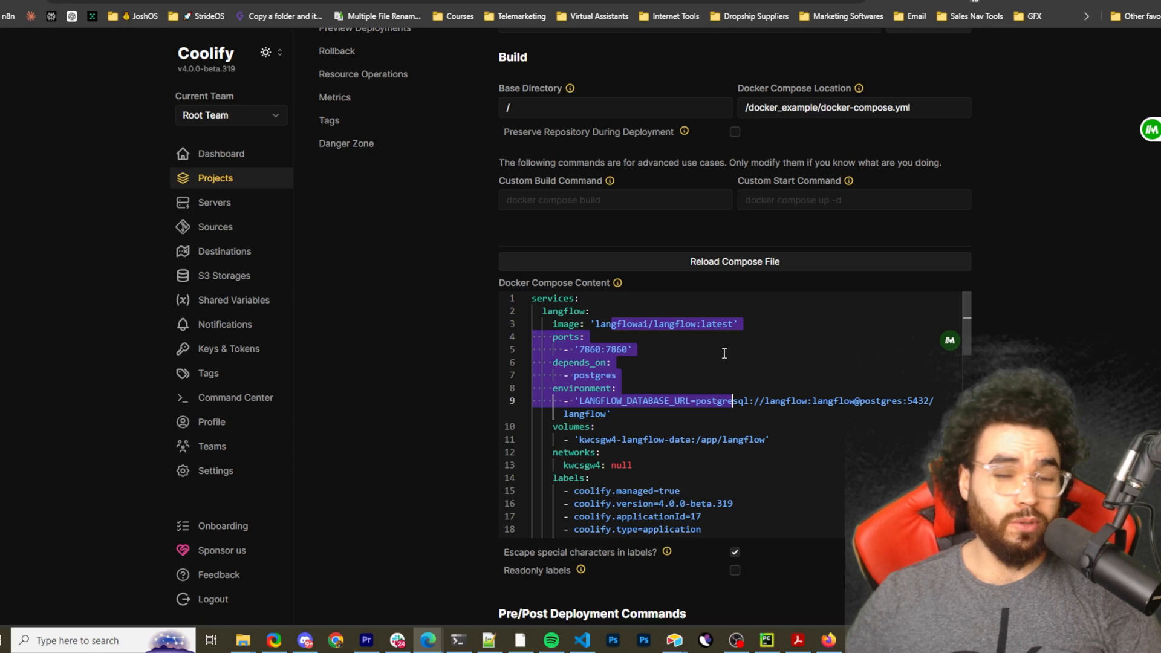
scroll("down", 3)
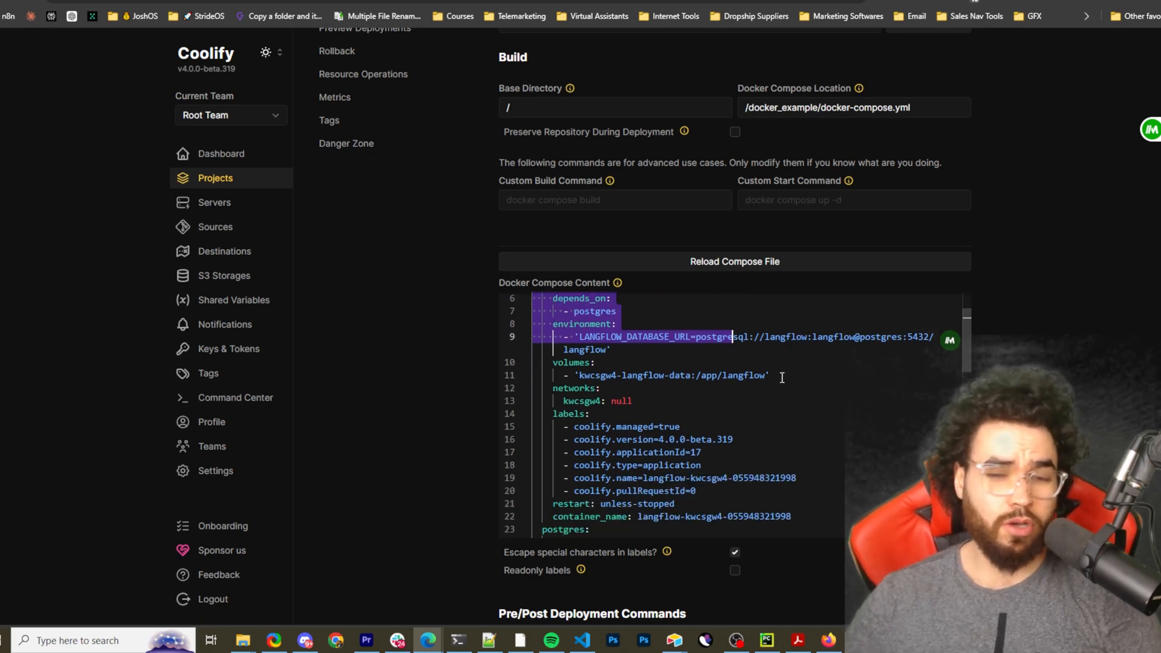
scroll("down", 3)
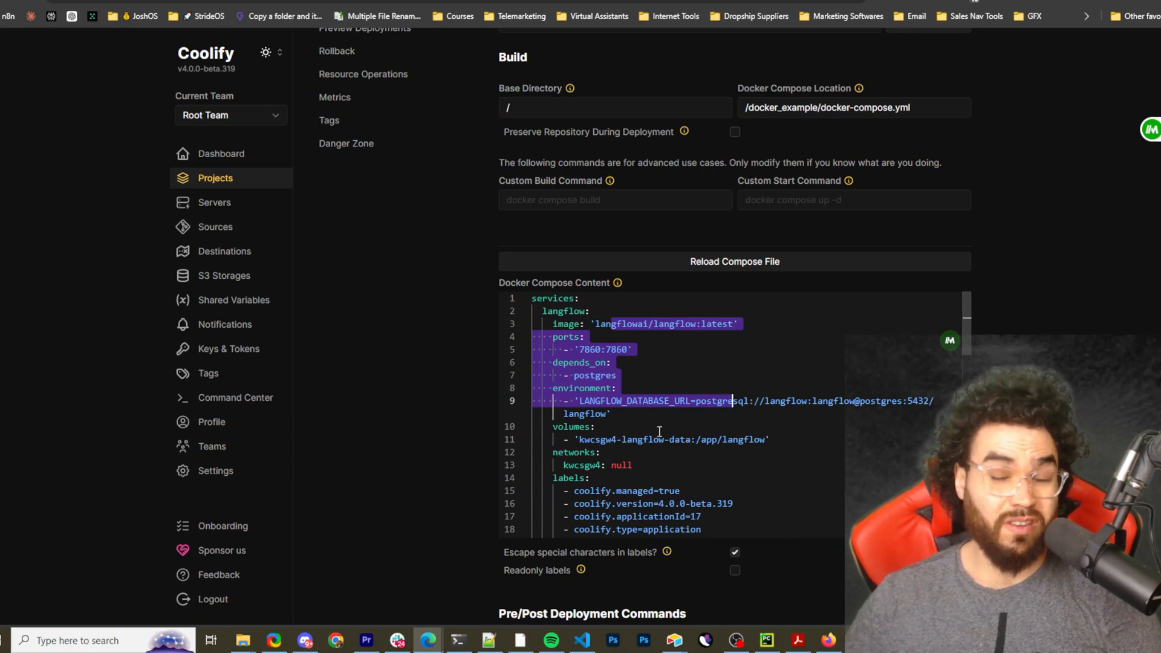
mouse_move(824, 452)
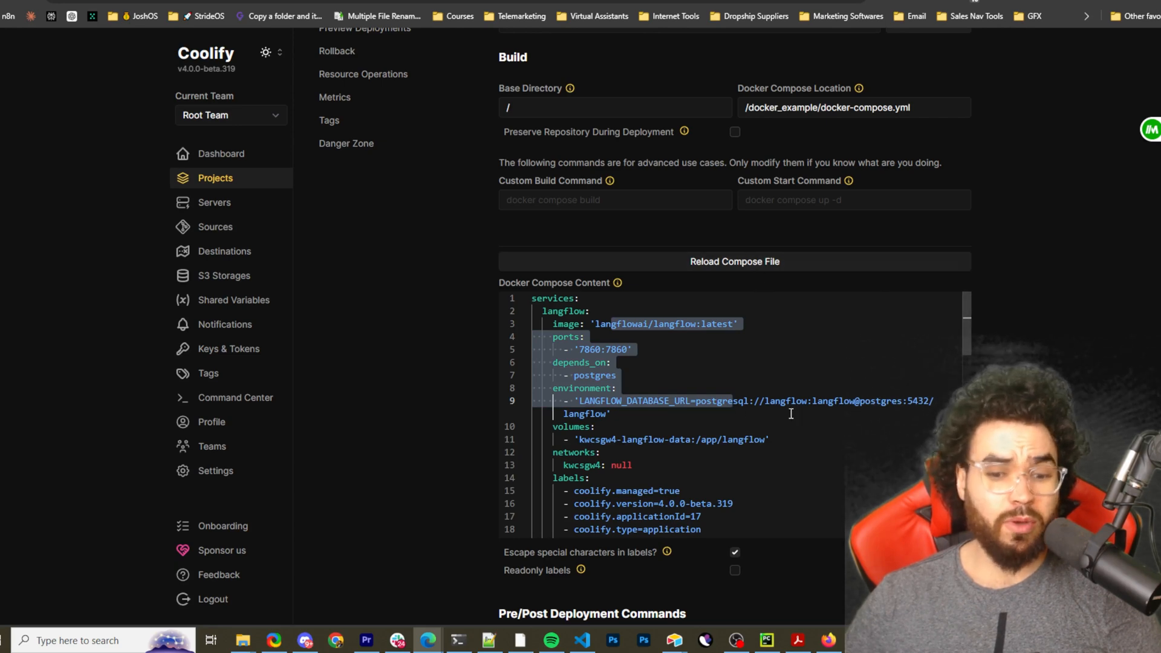
scroll("up", 3)
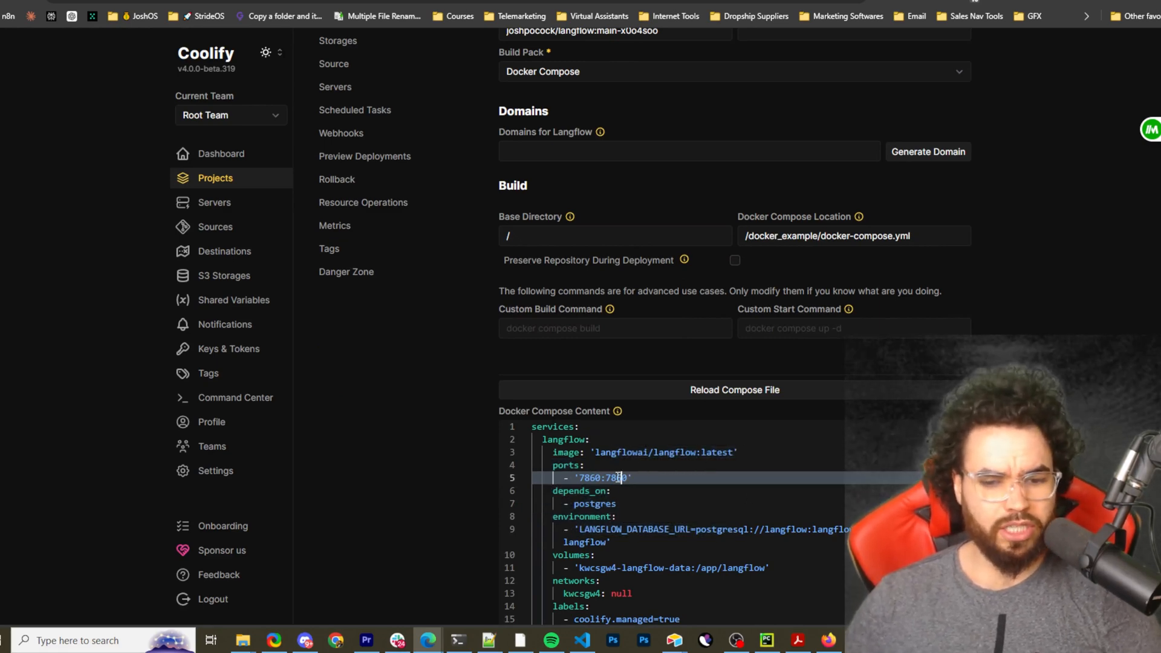
scroll("up", 3)
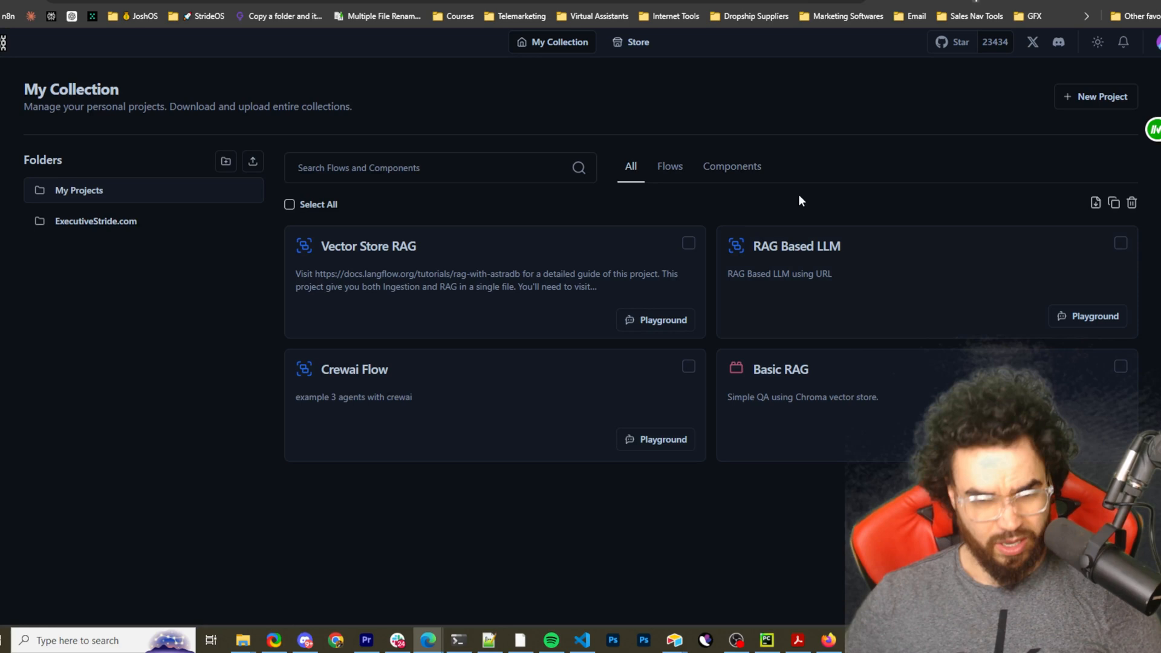
mouse_move(399, 195)
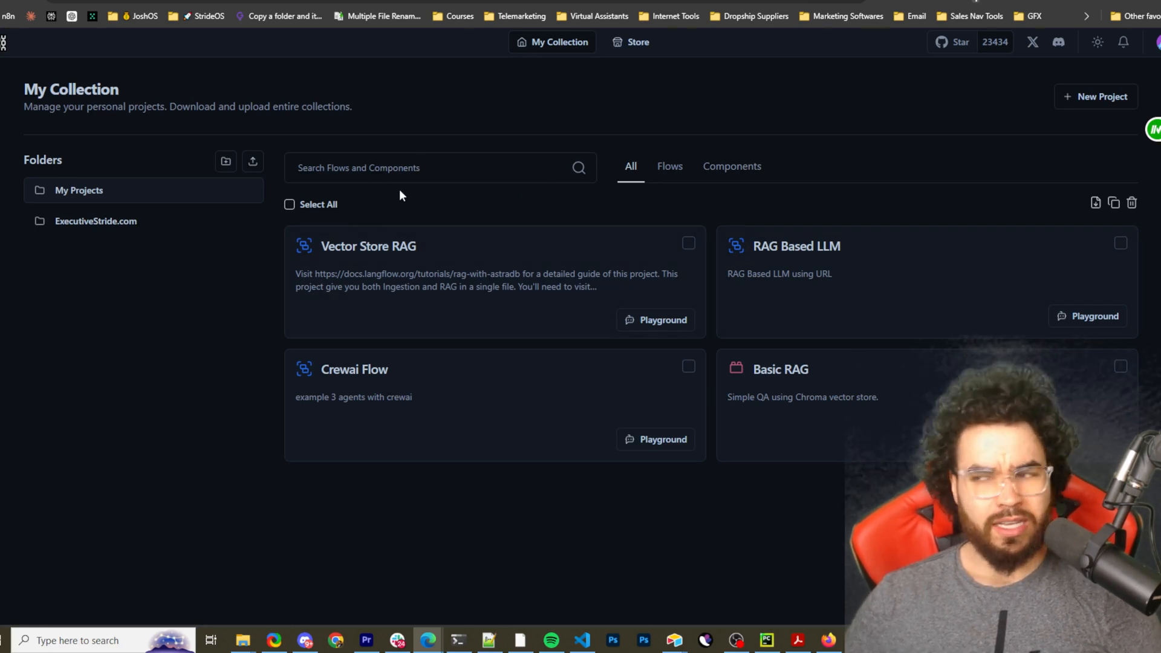
mouse_move(541, 118)
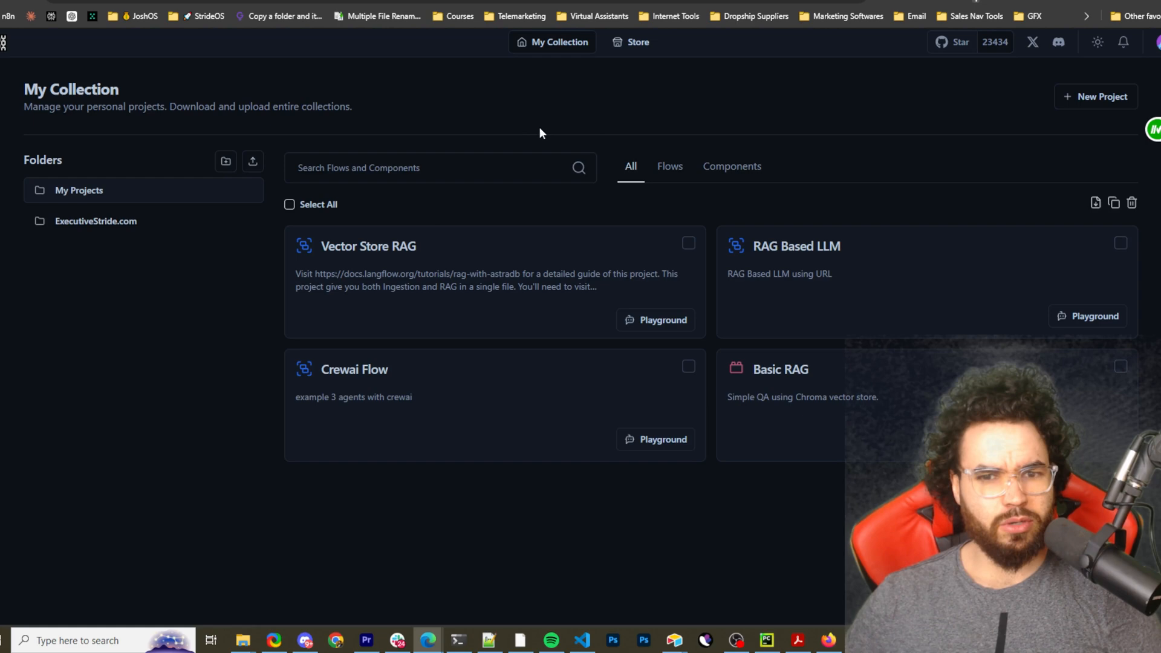
mouse_move(362, 155)
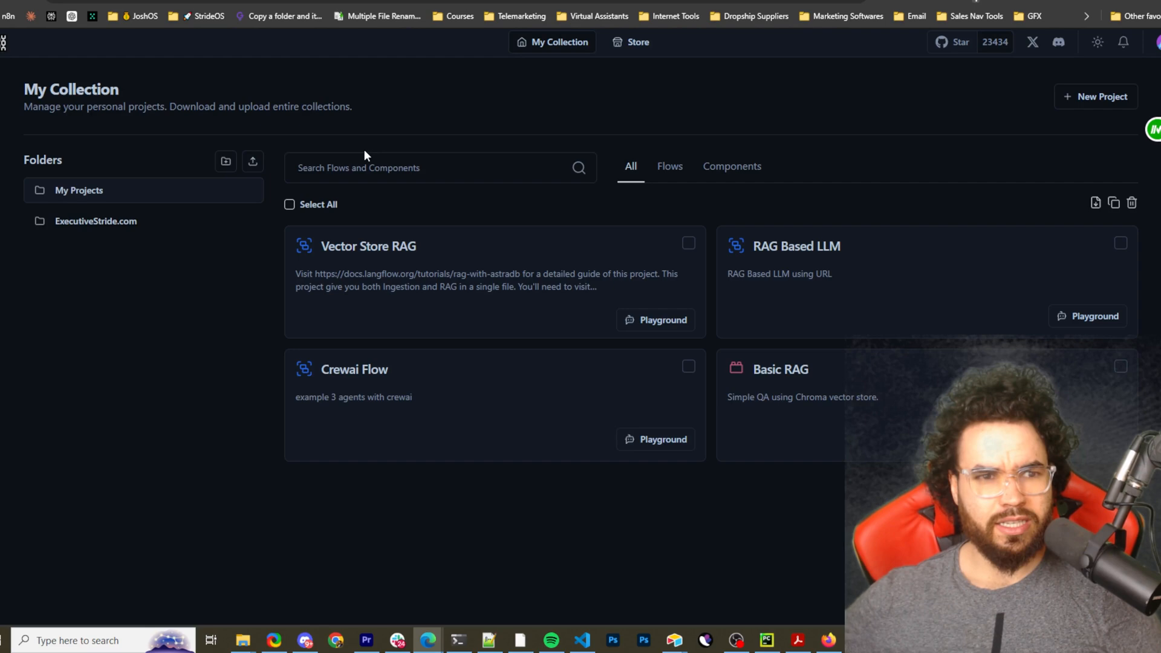
mouse_move(271, 182)
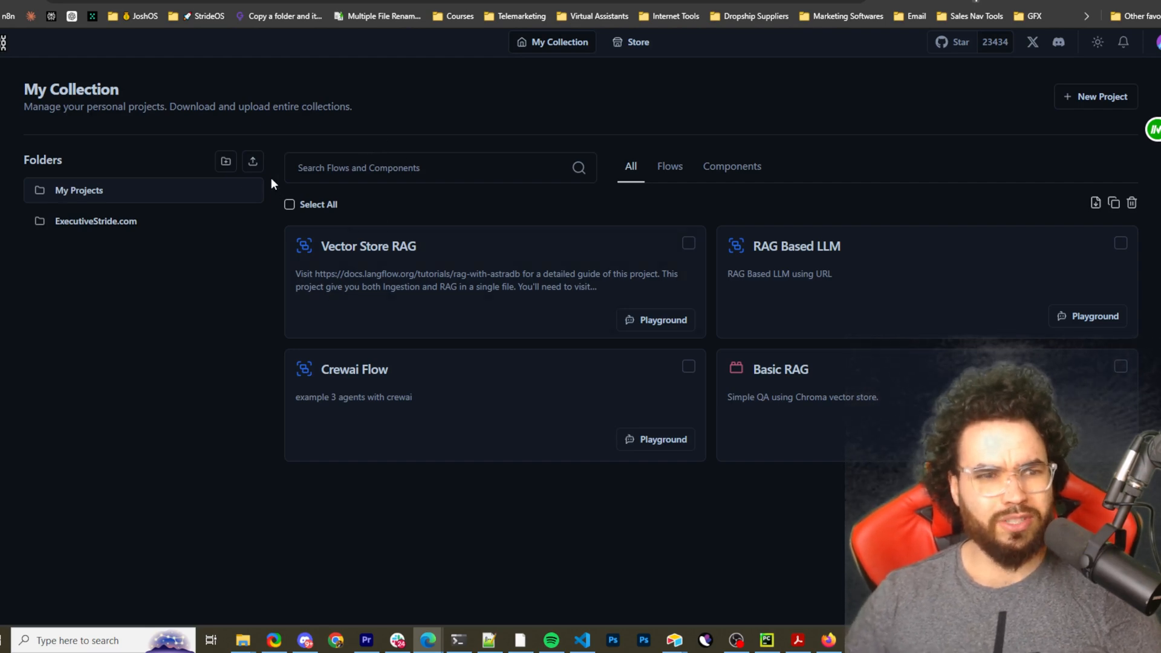
mouse_move(344, 234)
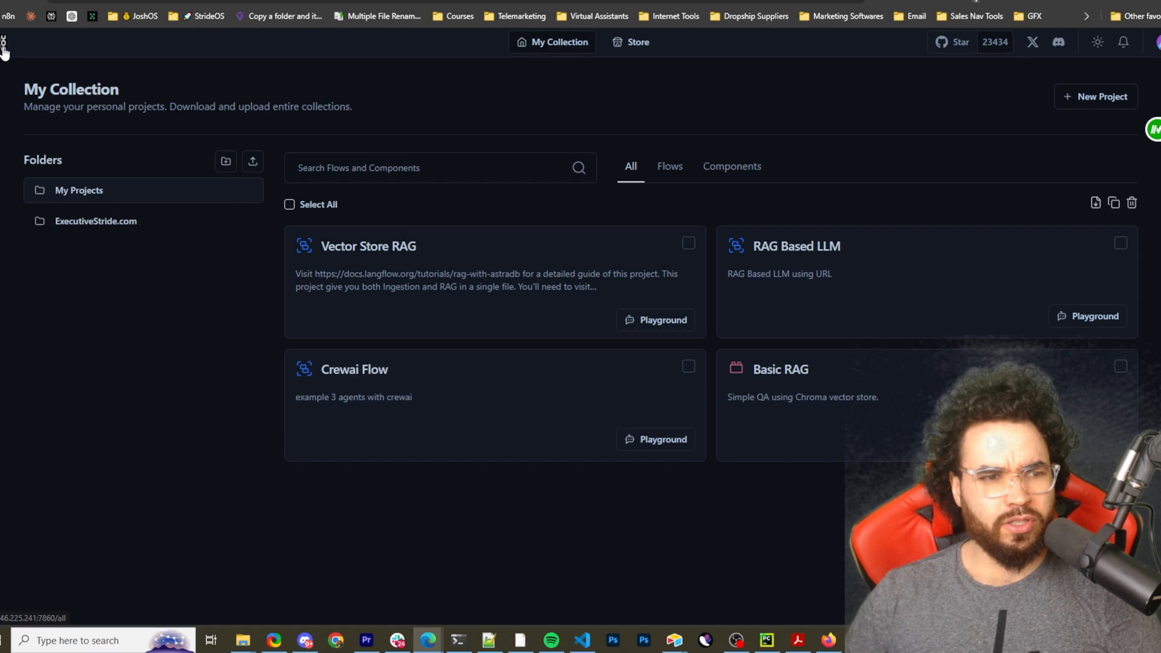
mouse_move(561, 121)
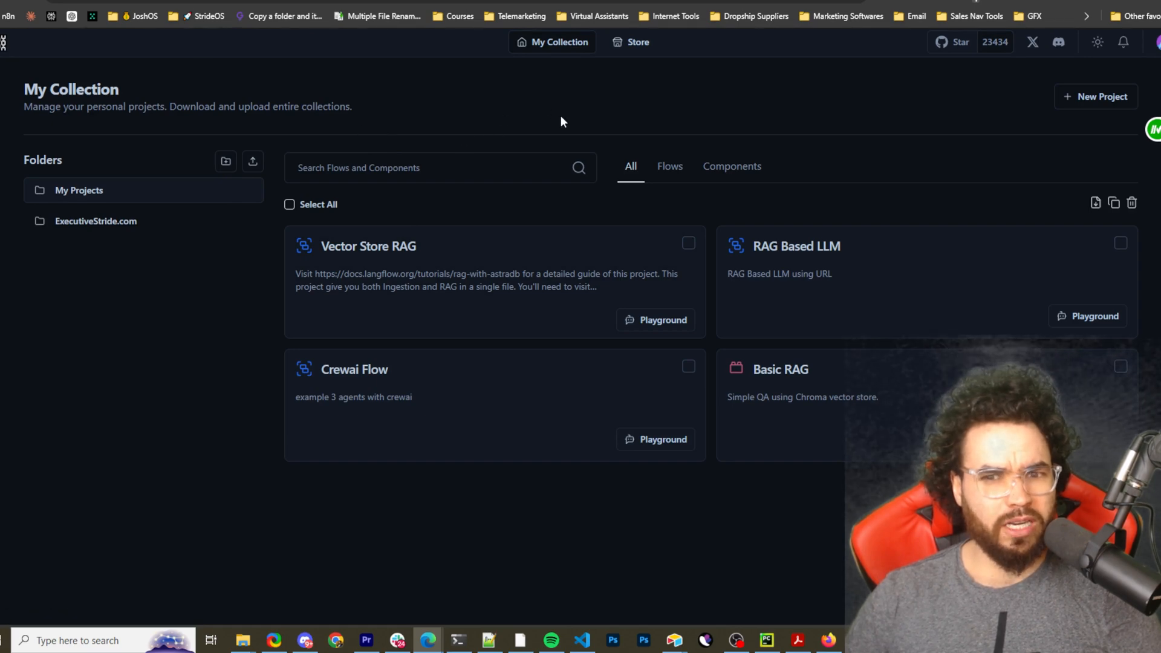
mouse_move(692, 180)
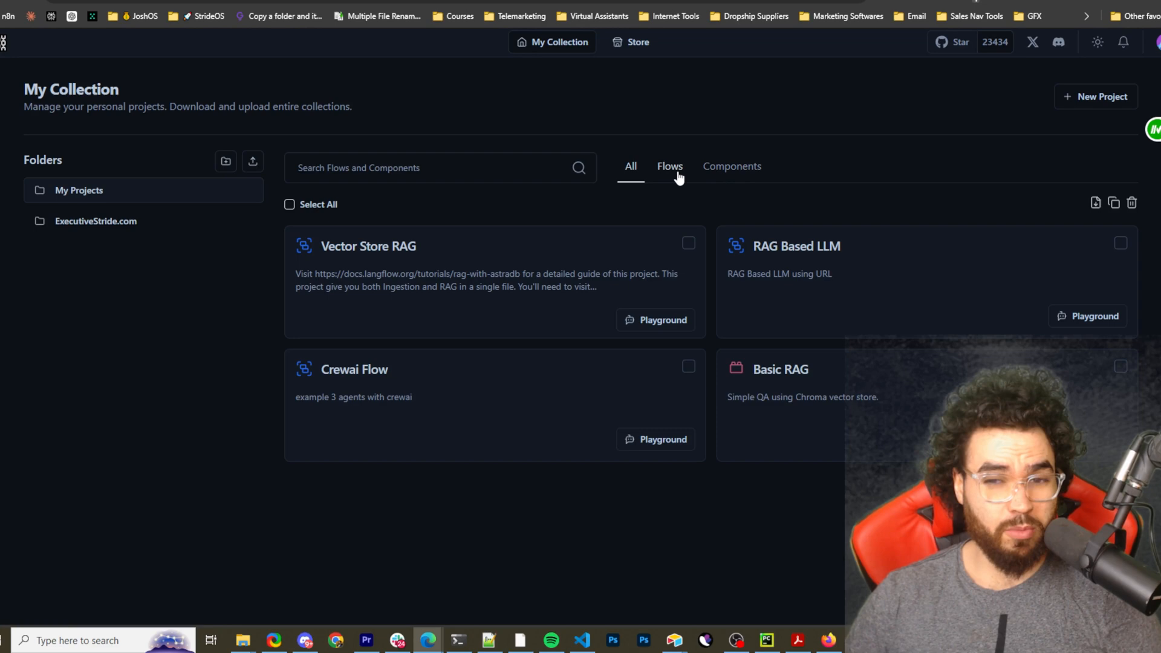
mouse_move(850, 238)
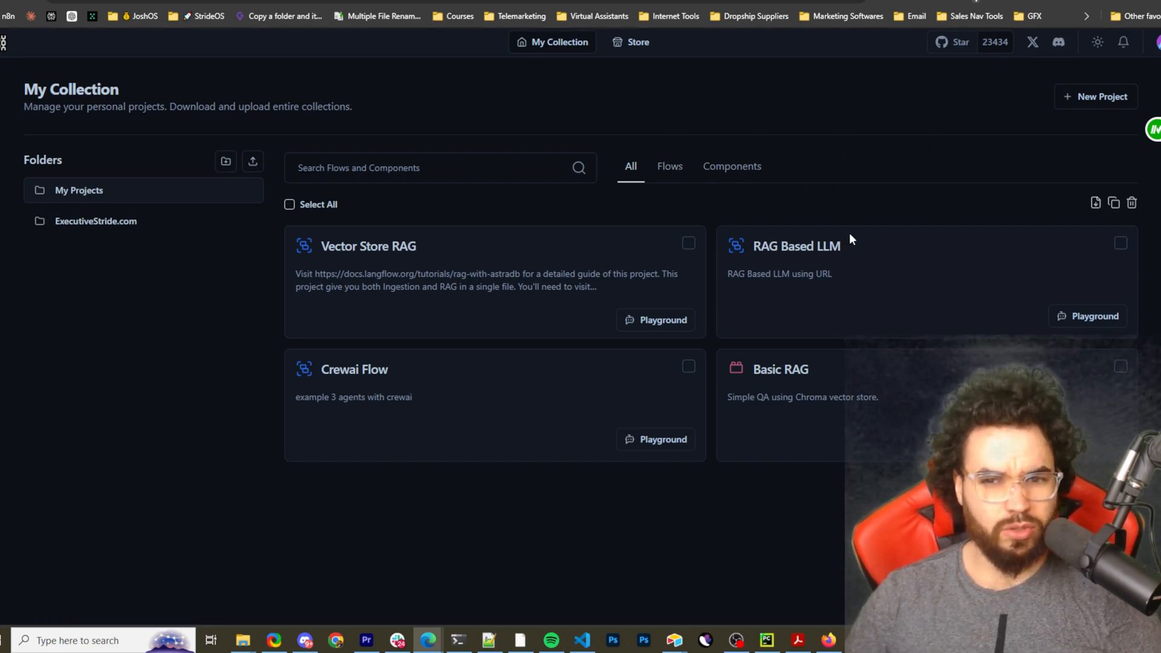
mouse_move(1085, 99)
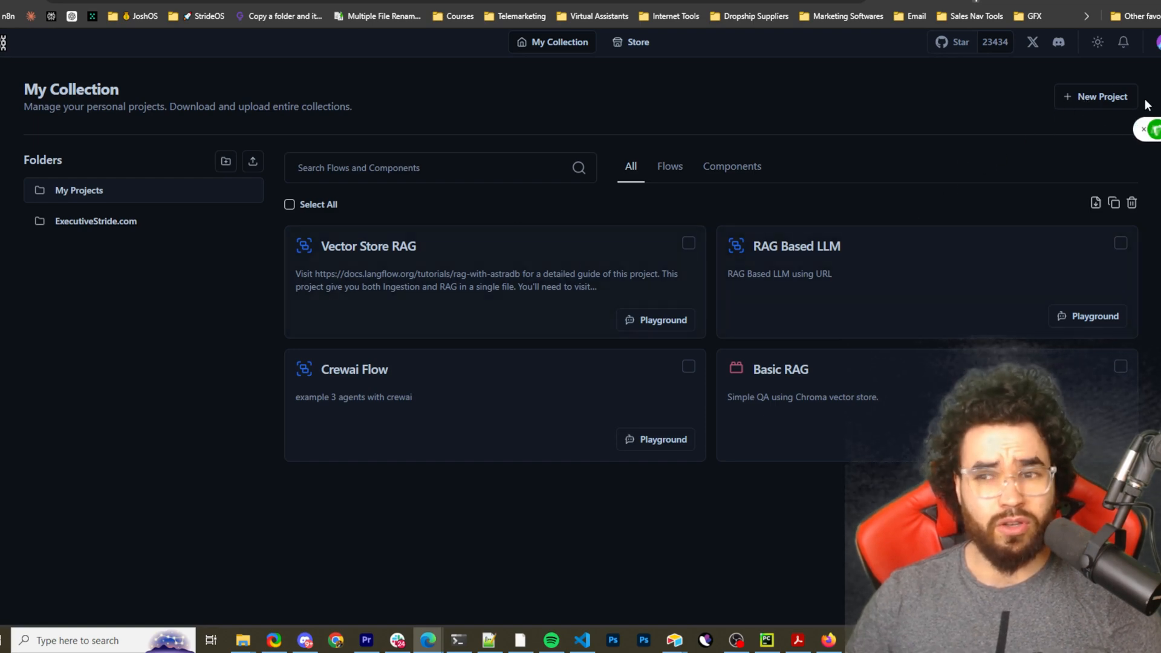
left_click(1095, 96)
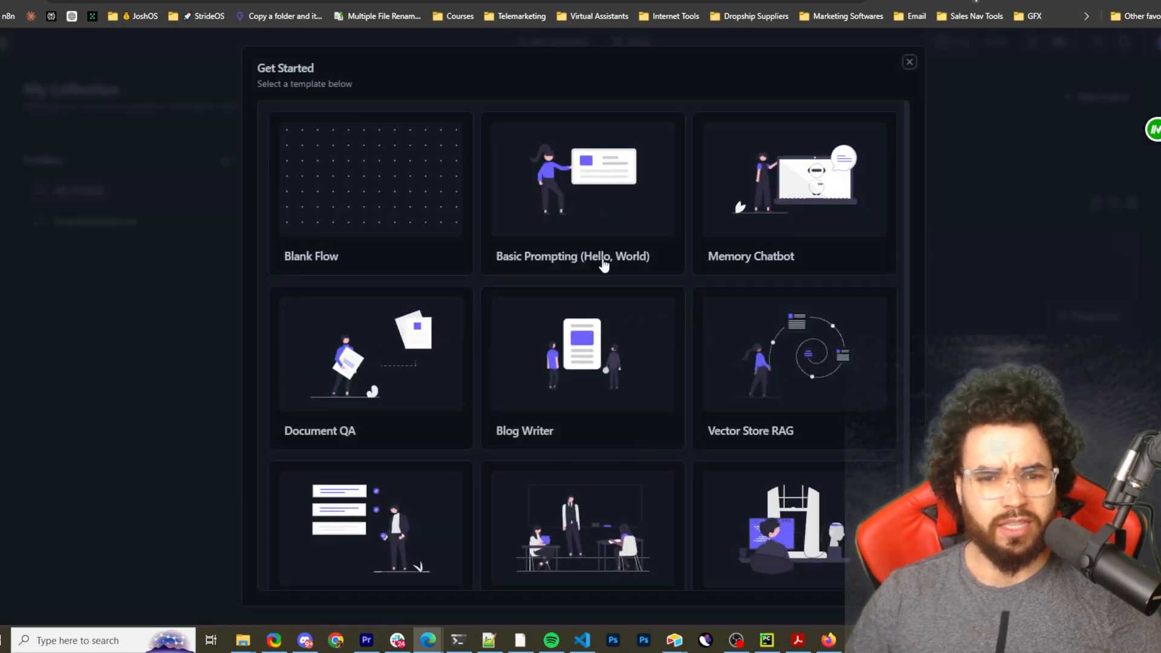
left_click(909, 61)
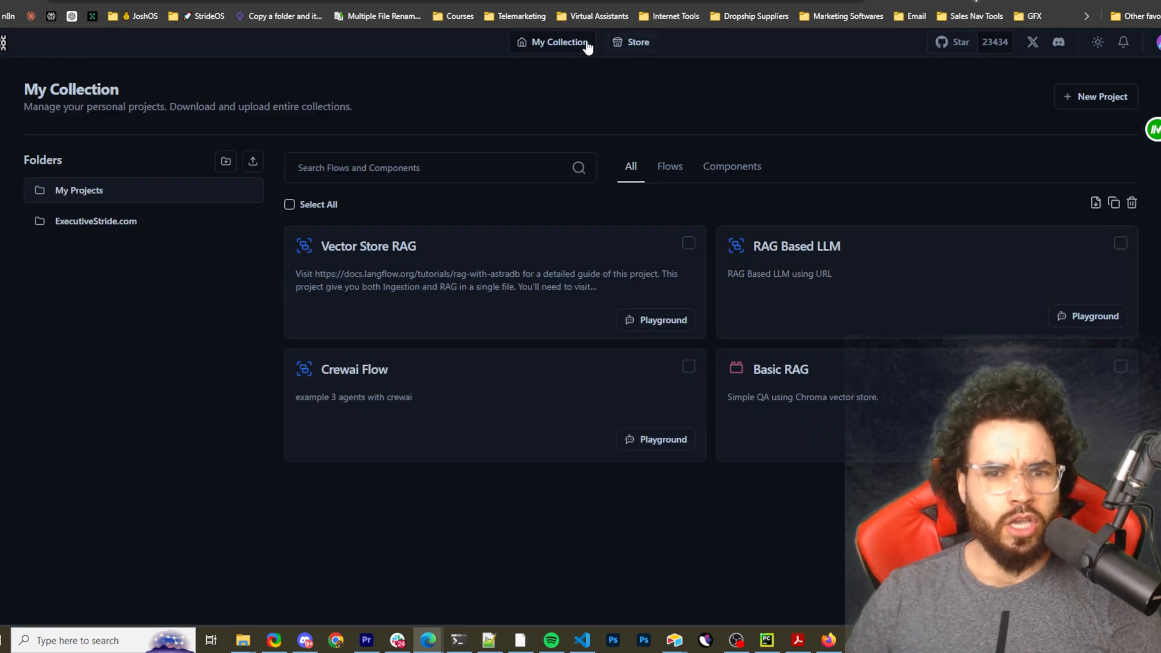
Browse the Langflow Store's 579 shared flows and open the settings menu.
left_click(631, 41)
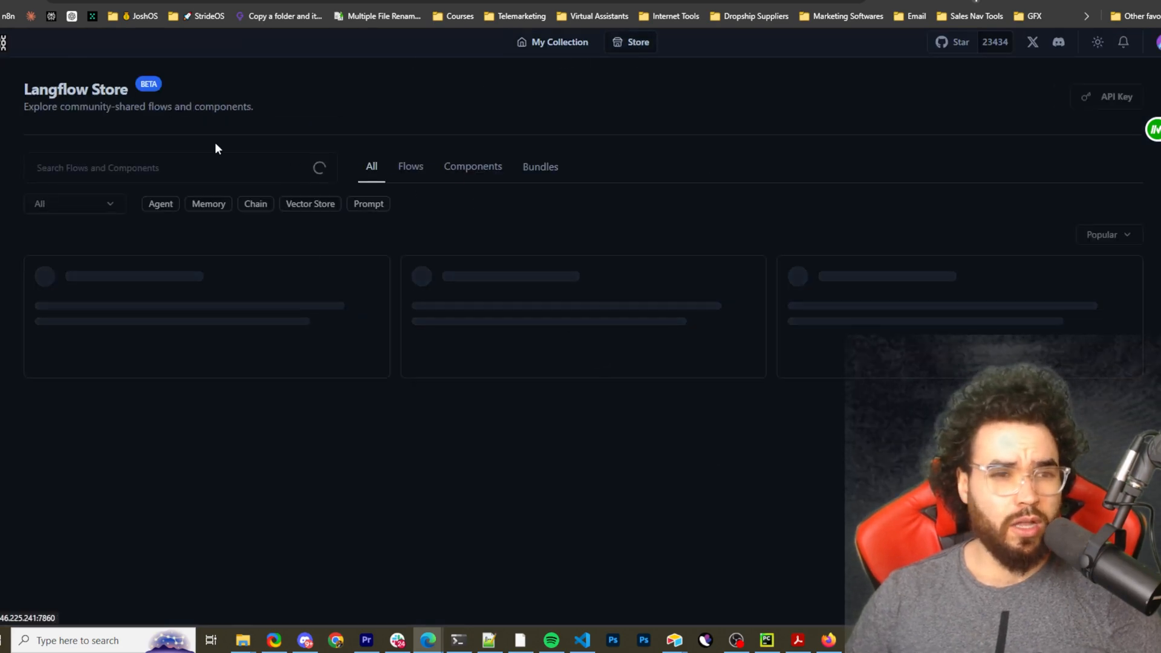
mouse_move(164, 120)
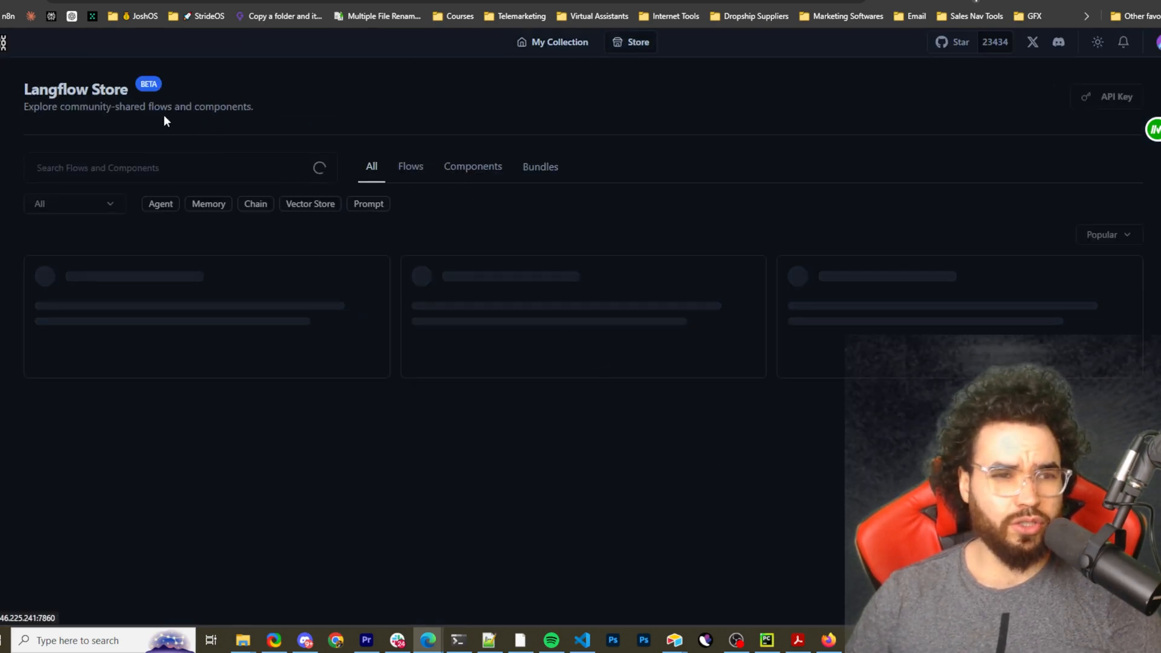
left_click(1097, 43)
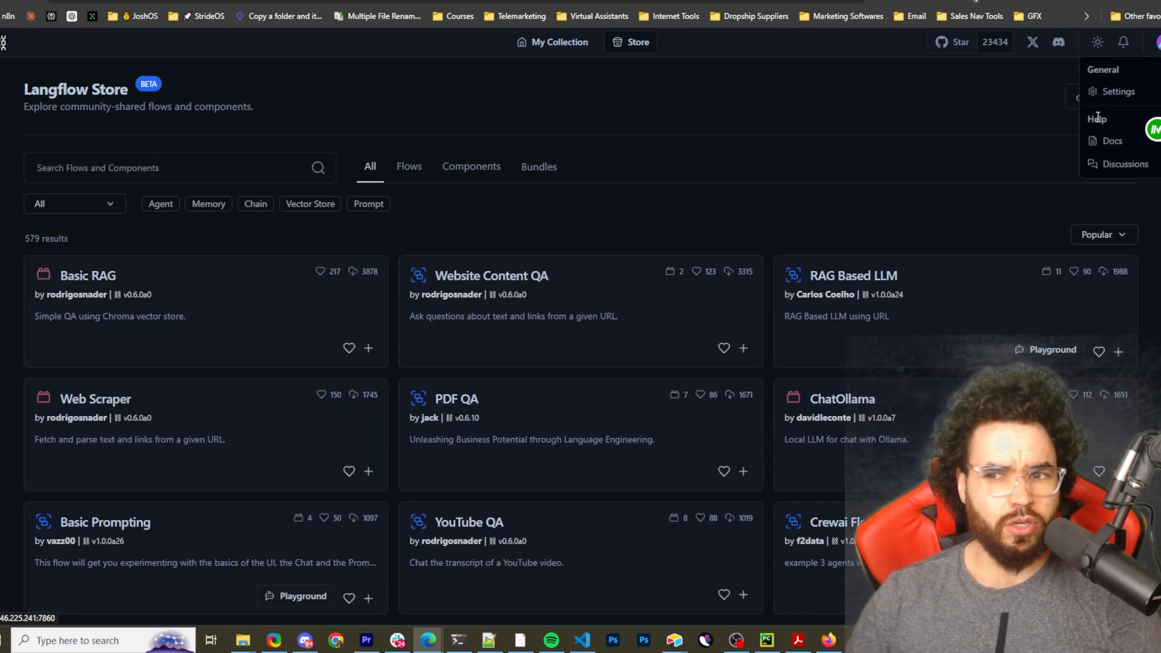
mouse_move(1128, 75)
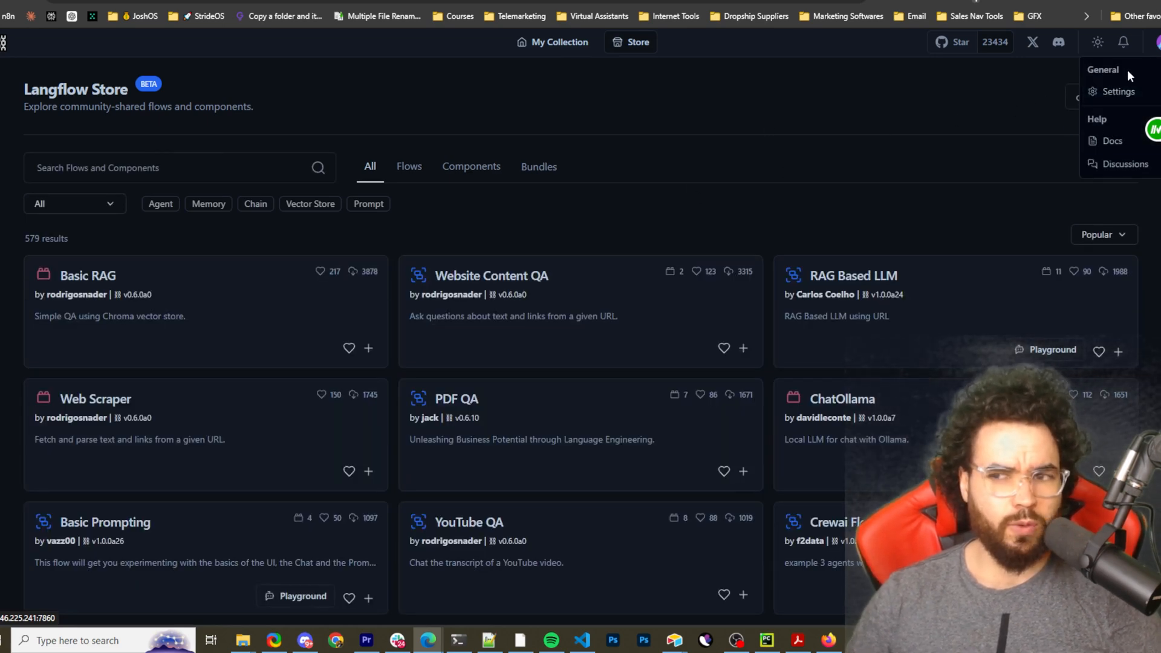
mouse_move(538, 231)
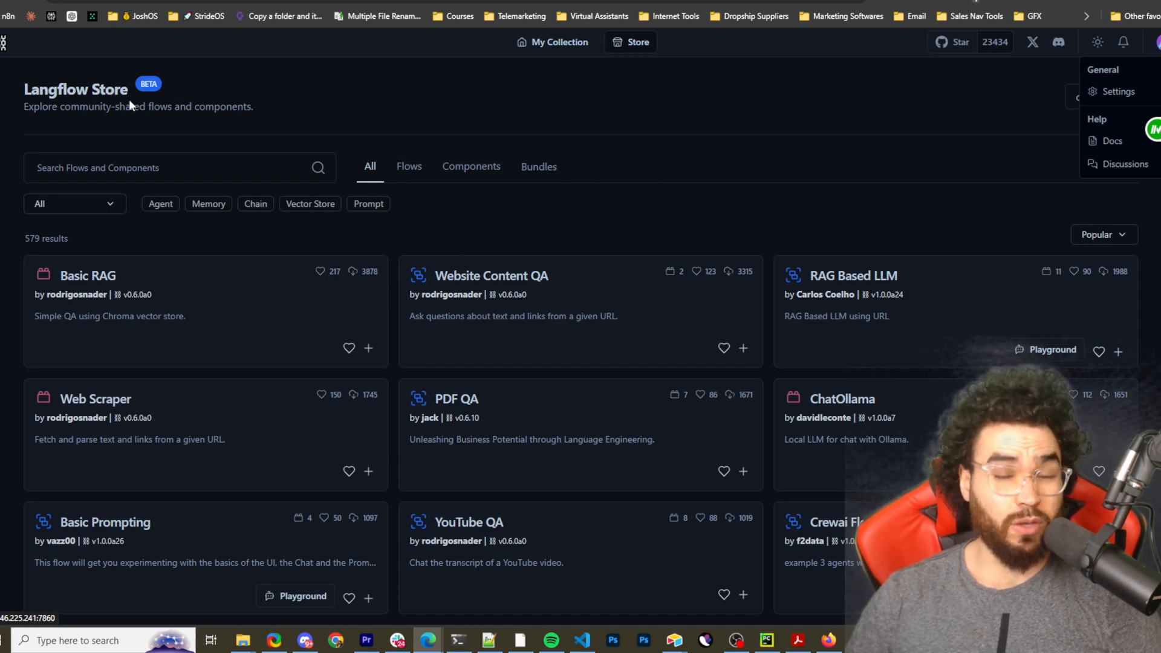
mouse_move(587, 129)
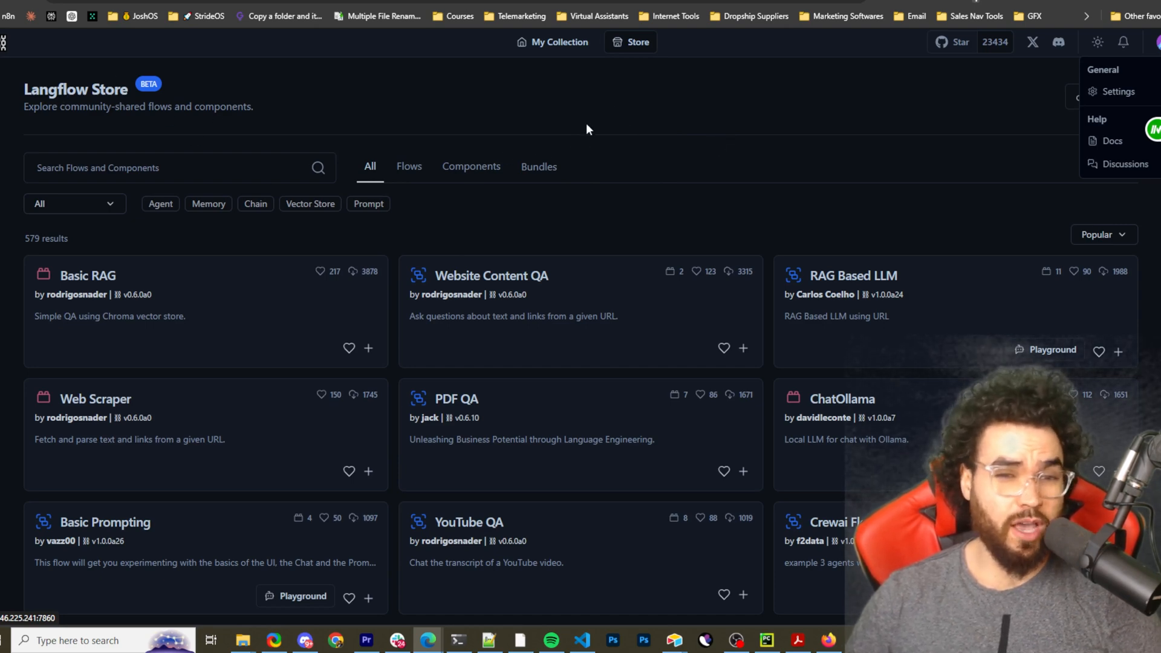
mouse_move(352, 82)
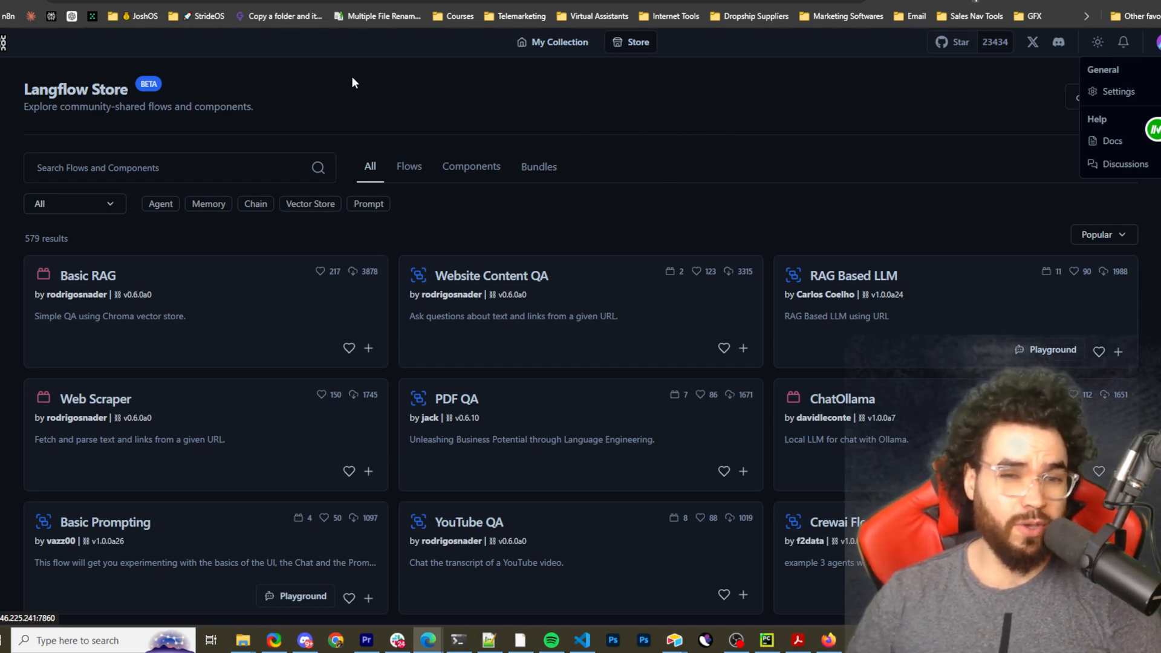
mouse_move(425, 231)
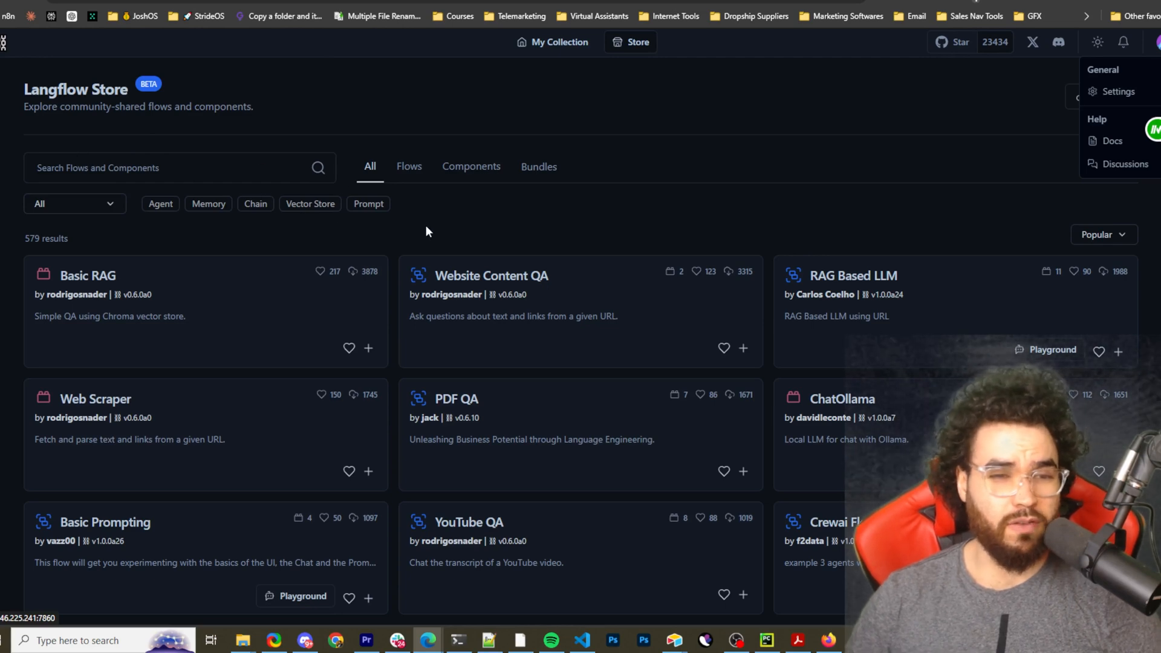
mouse_move(416, 198)
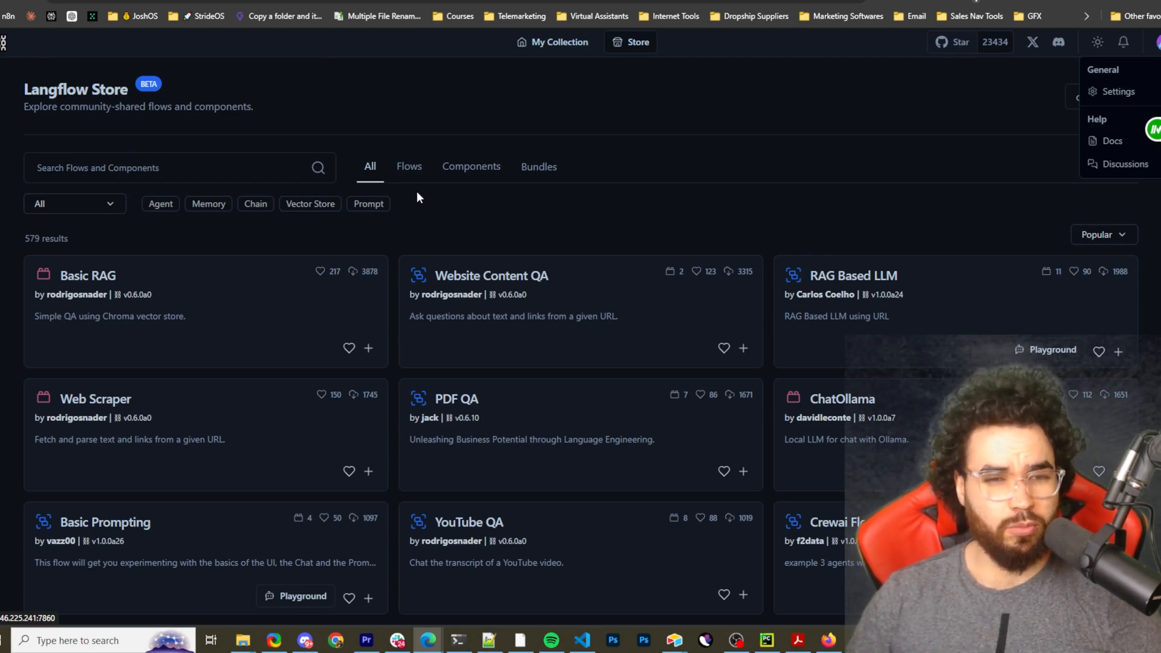
mouse_move(452, 306)
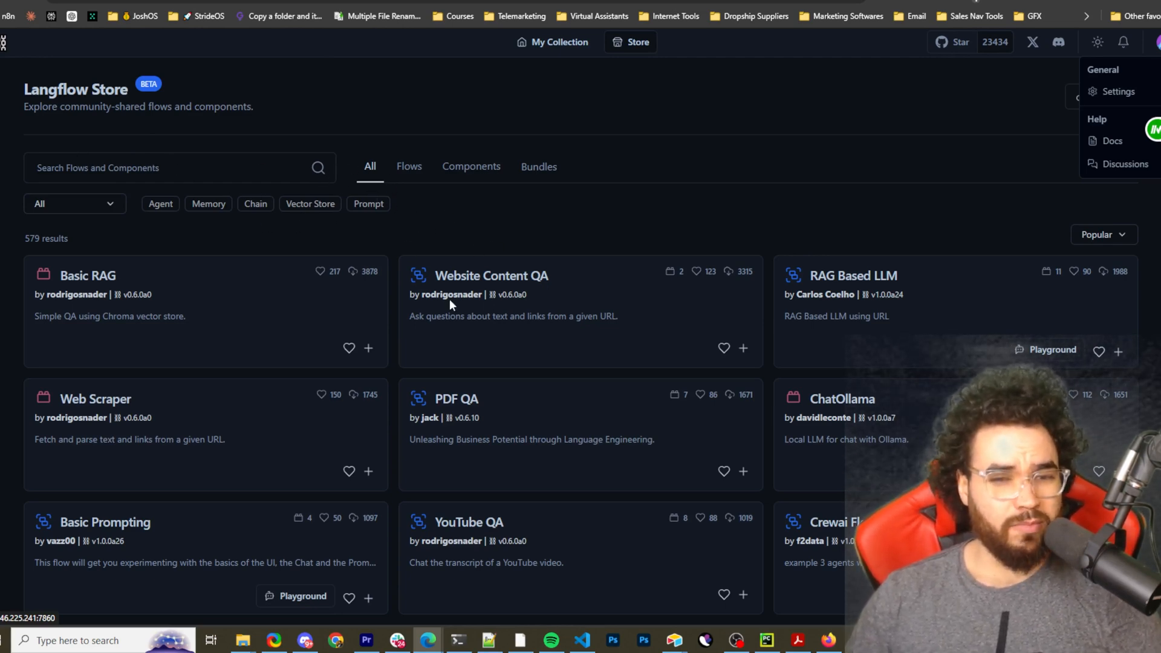
mouse_move(412, 190)
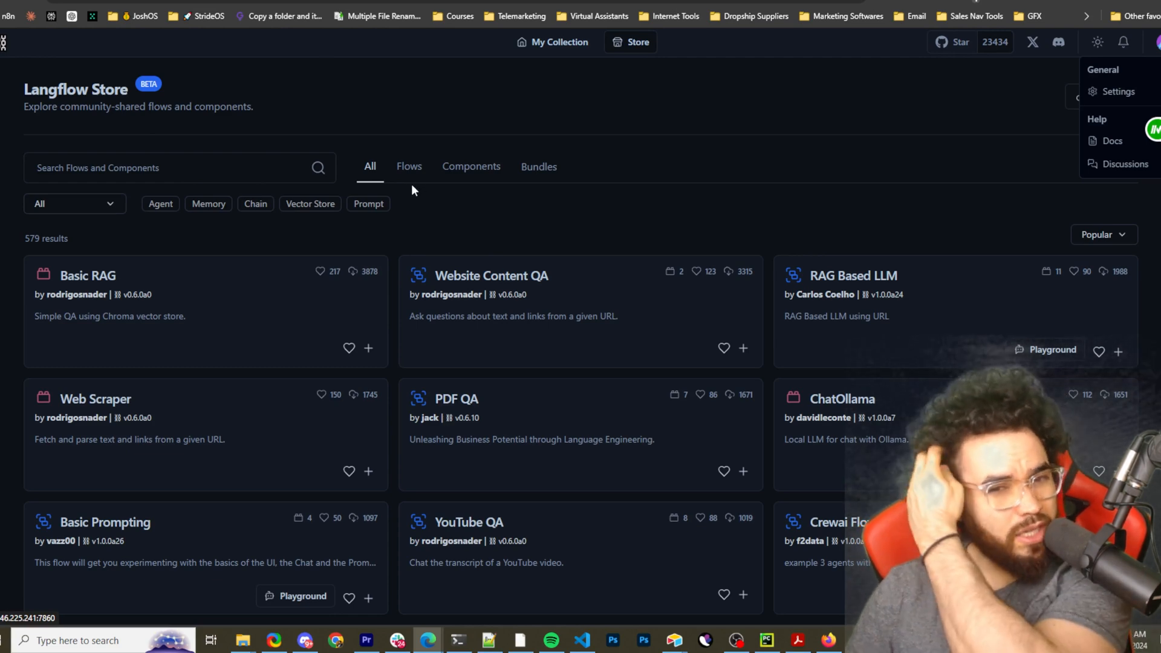
mouse_move(495, 250)
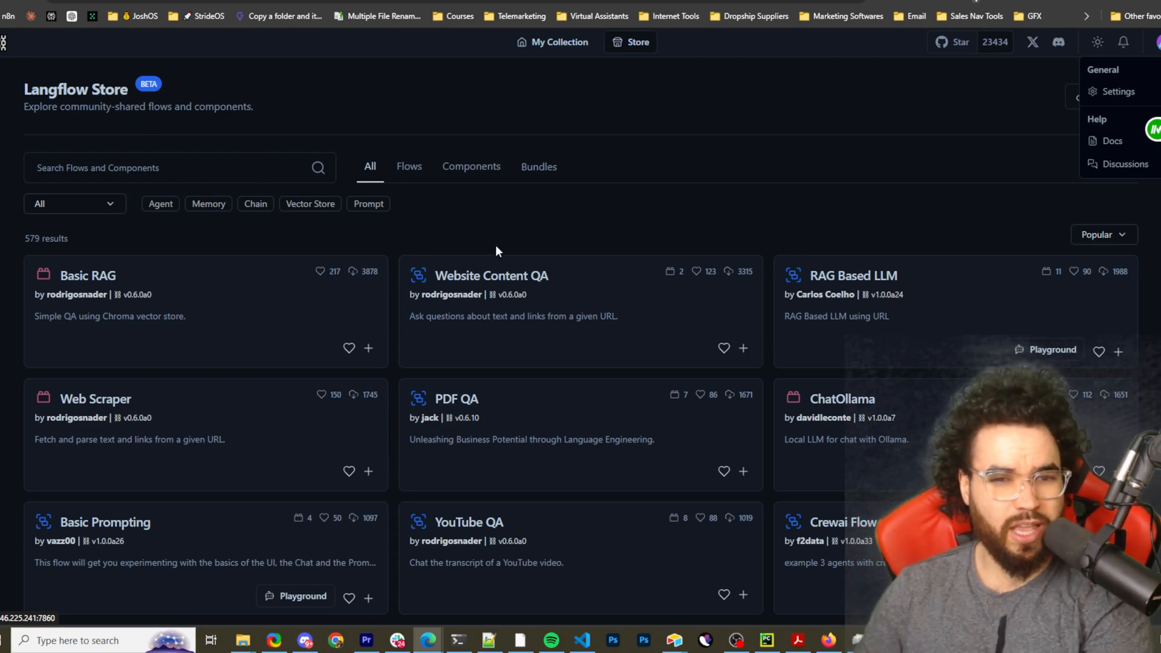
Return to My Collection and open the Vector Store RAG flow.
left_click(552, 41)
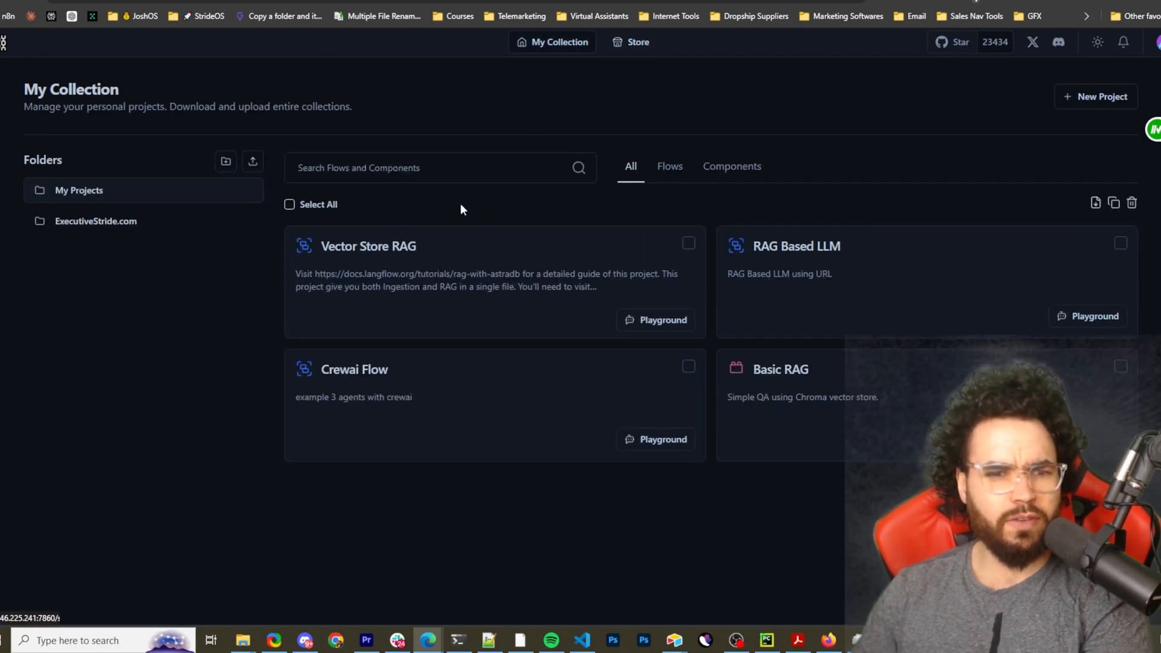
mouse_move(818, 175)
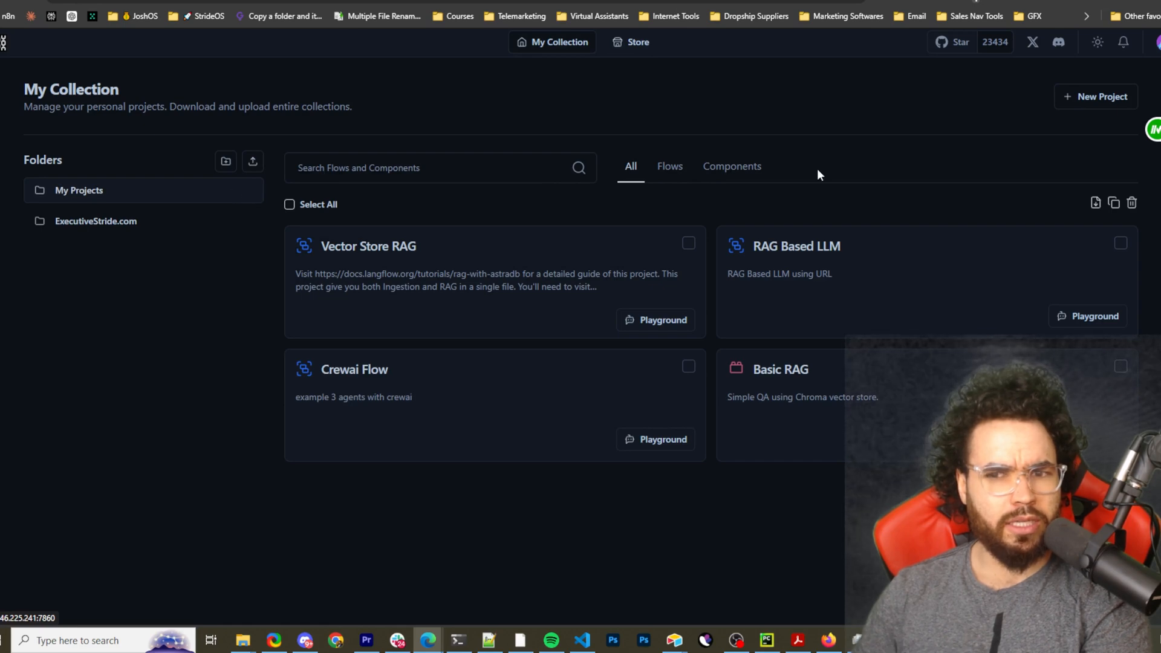
left_click(369, 247)
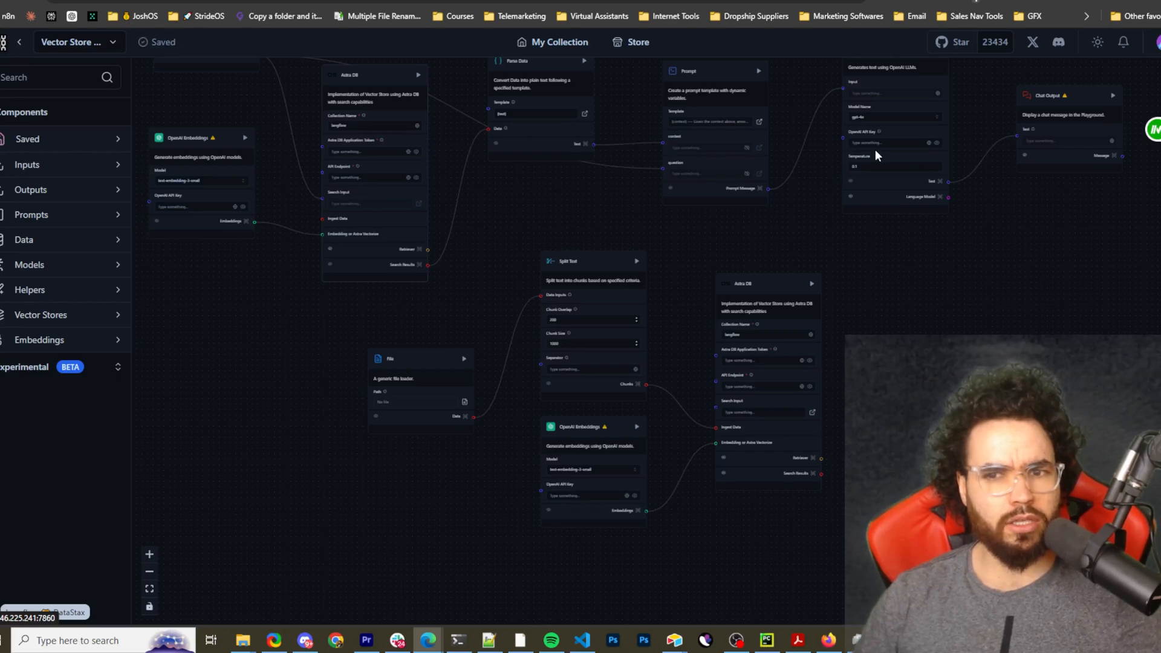
mouse_move(465, 393)
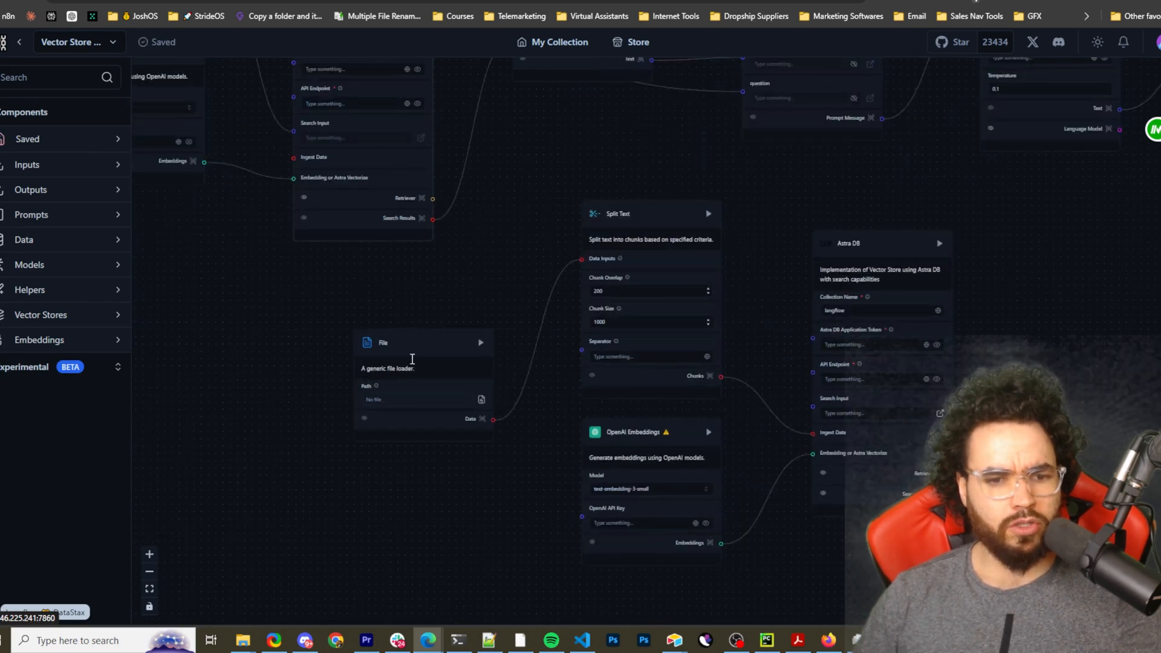
mouse_move(647, 260)
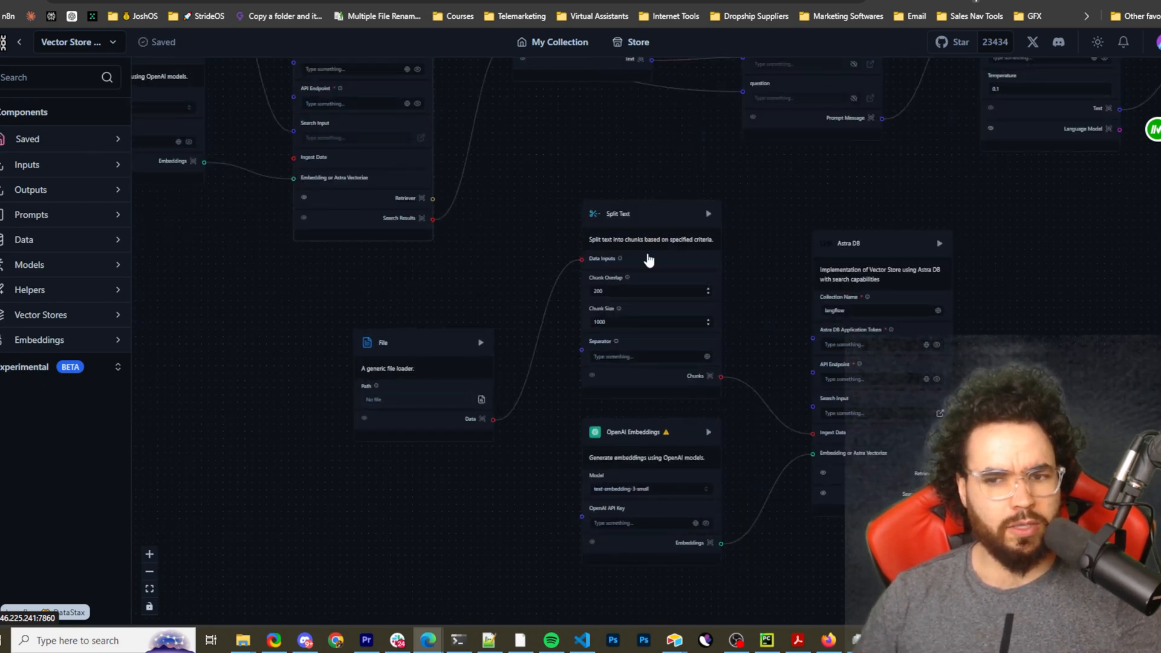
mouse_move(673, 450)
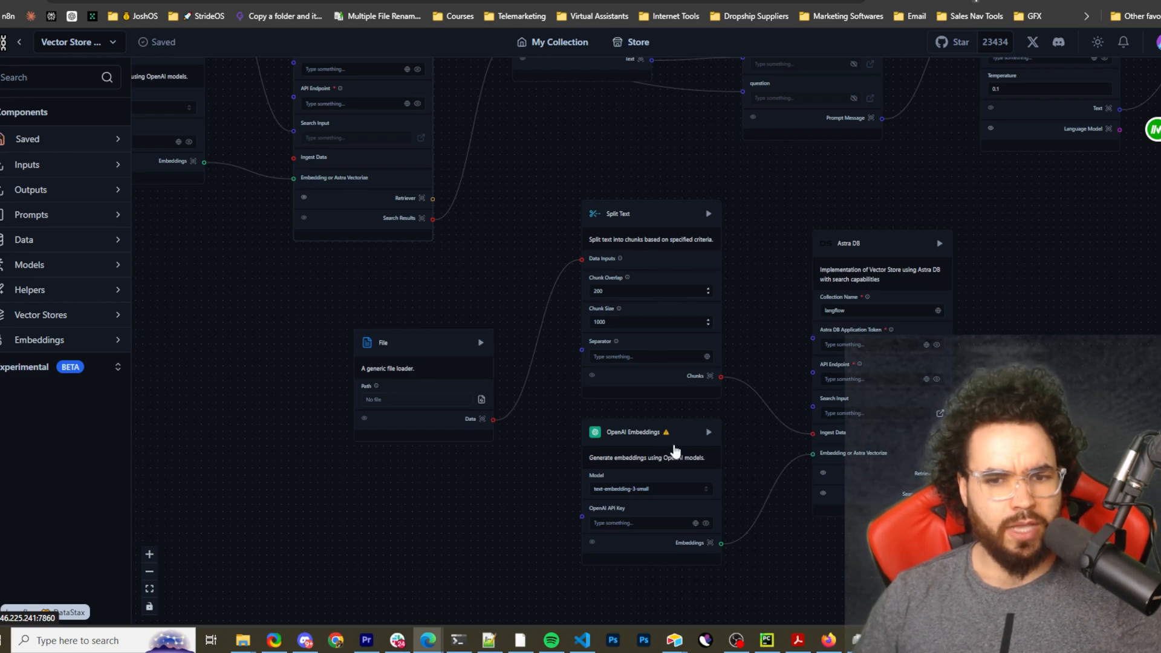
mouse_move(871, 353)
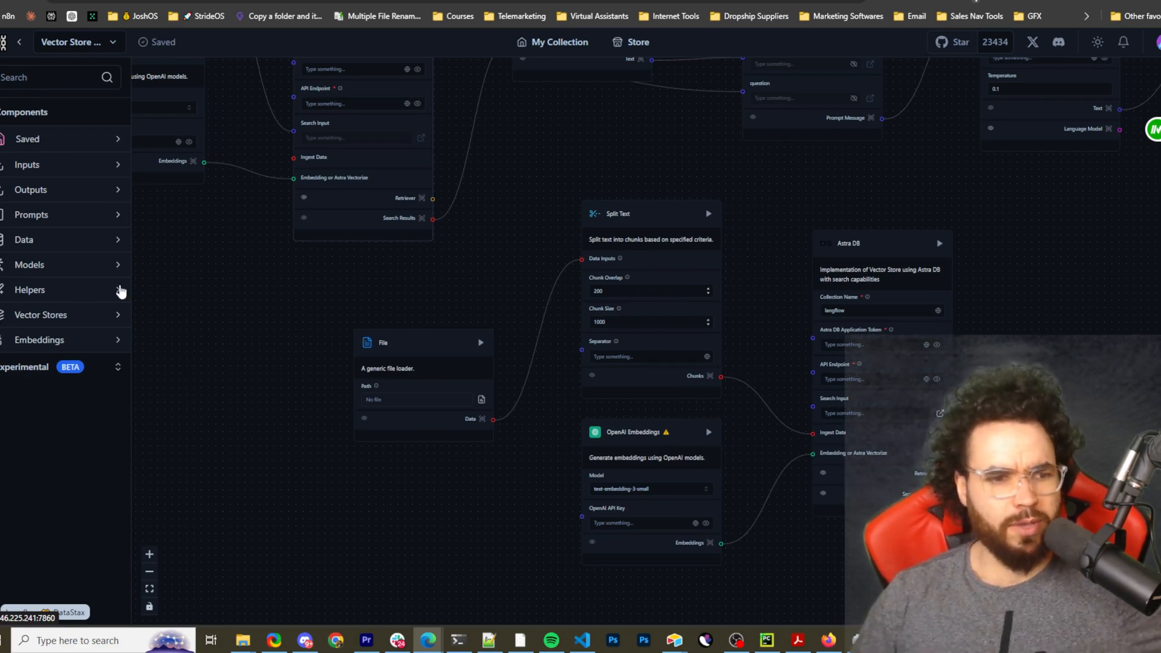
mouse_move(60, 173)
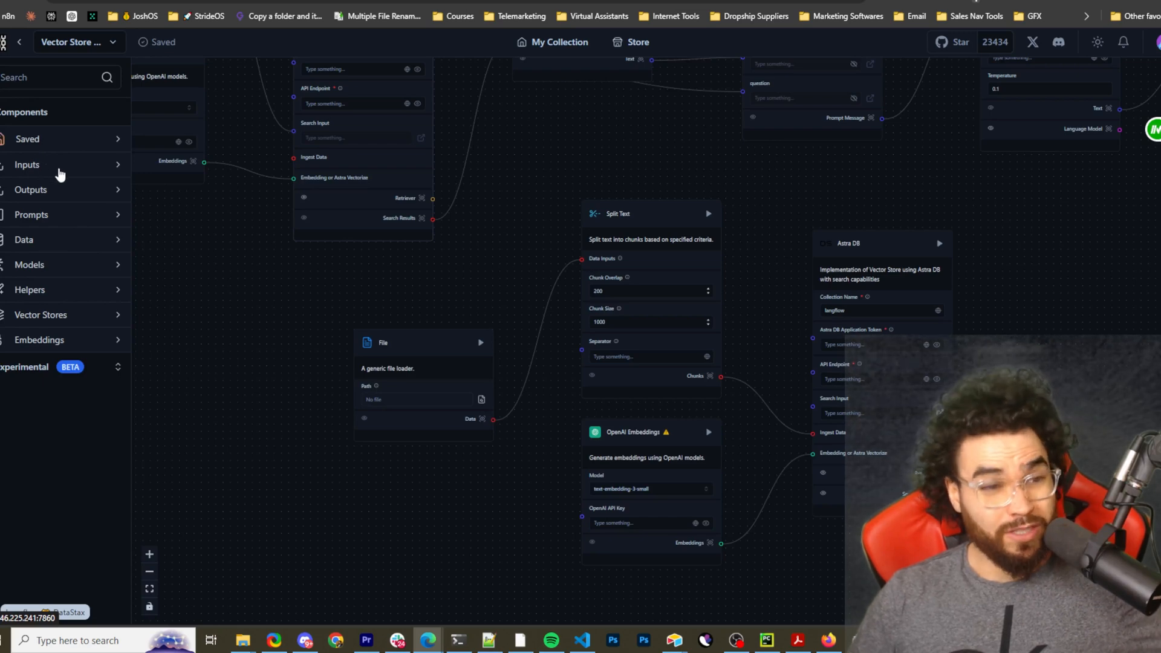
Expand the Embeddings and another component category in the sidebar and scroll through them.
left_click(27, 165)
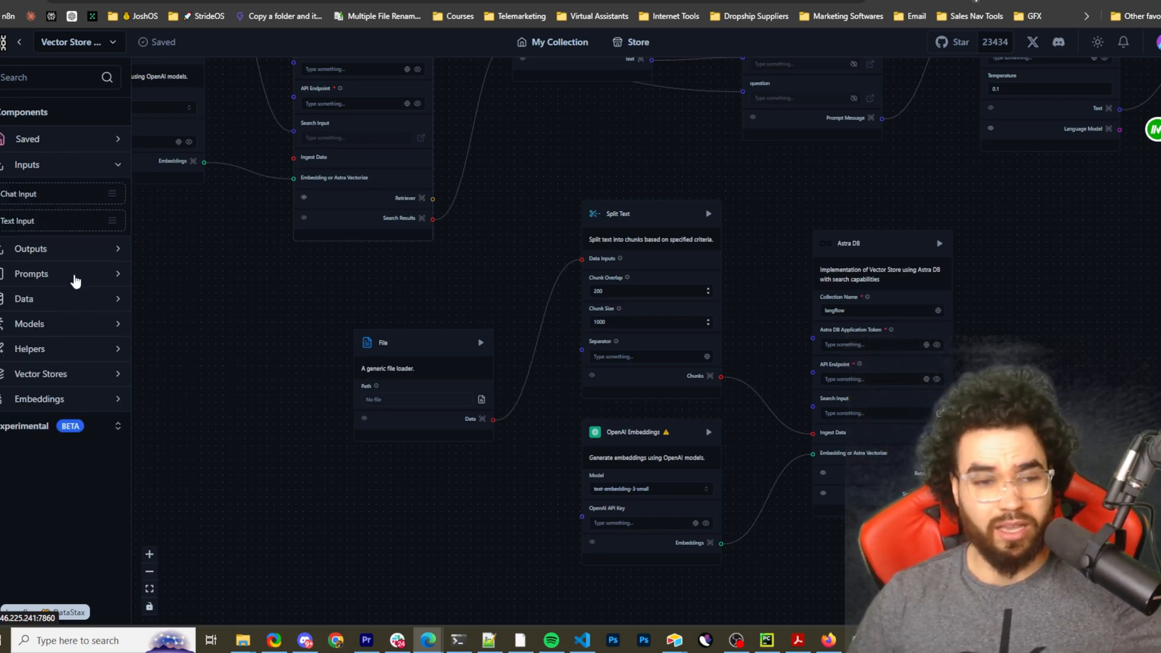
mouse_move(52, 402)
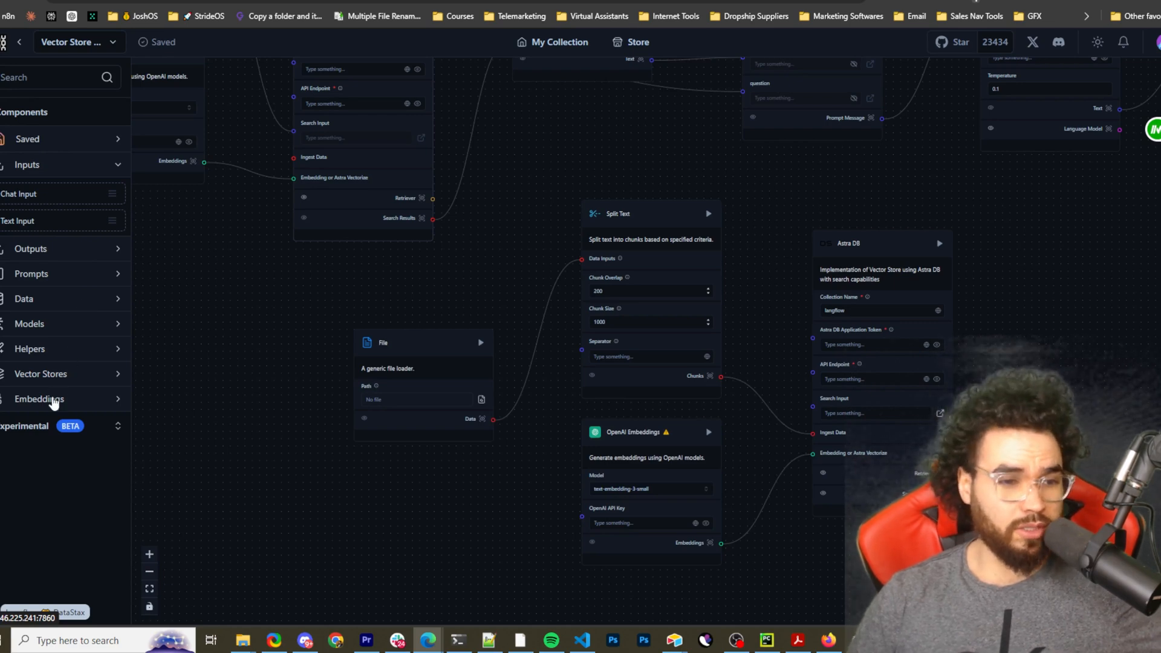
left_click(38, 399)
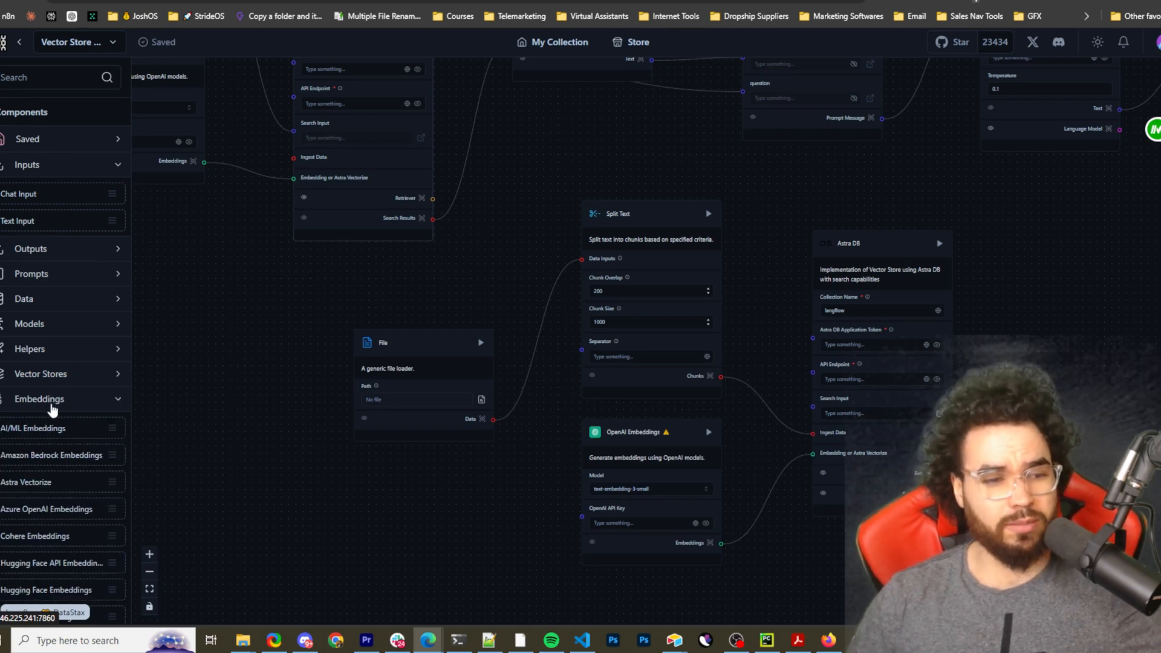
scroll("down", 3)
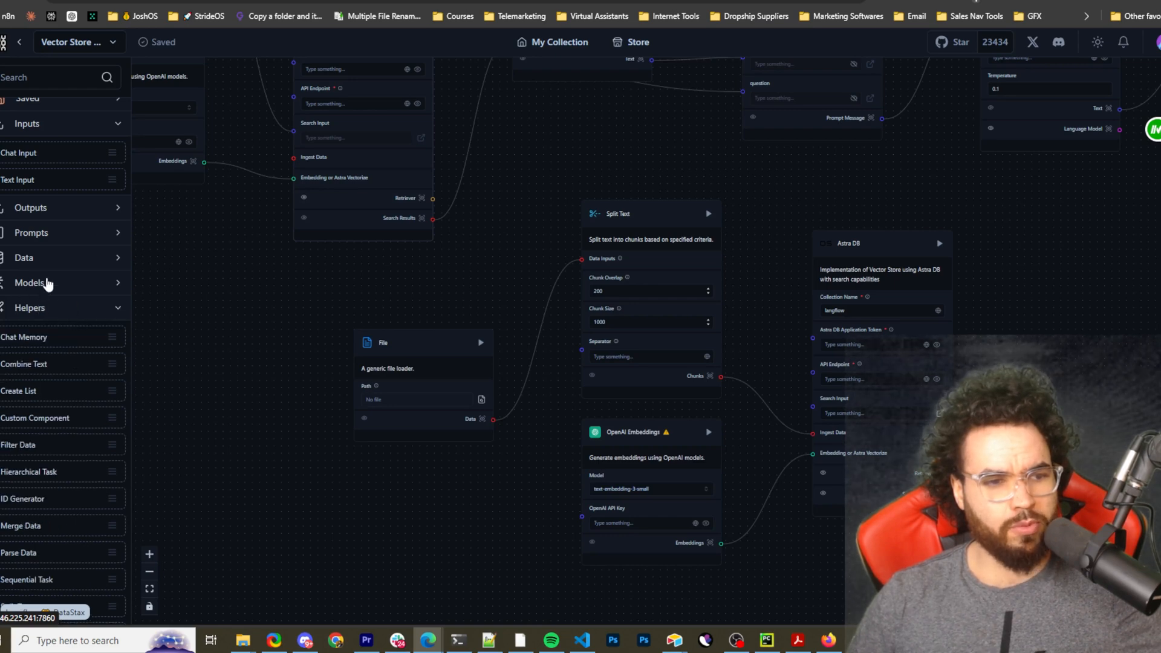
left_click(31, 233)
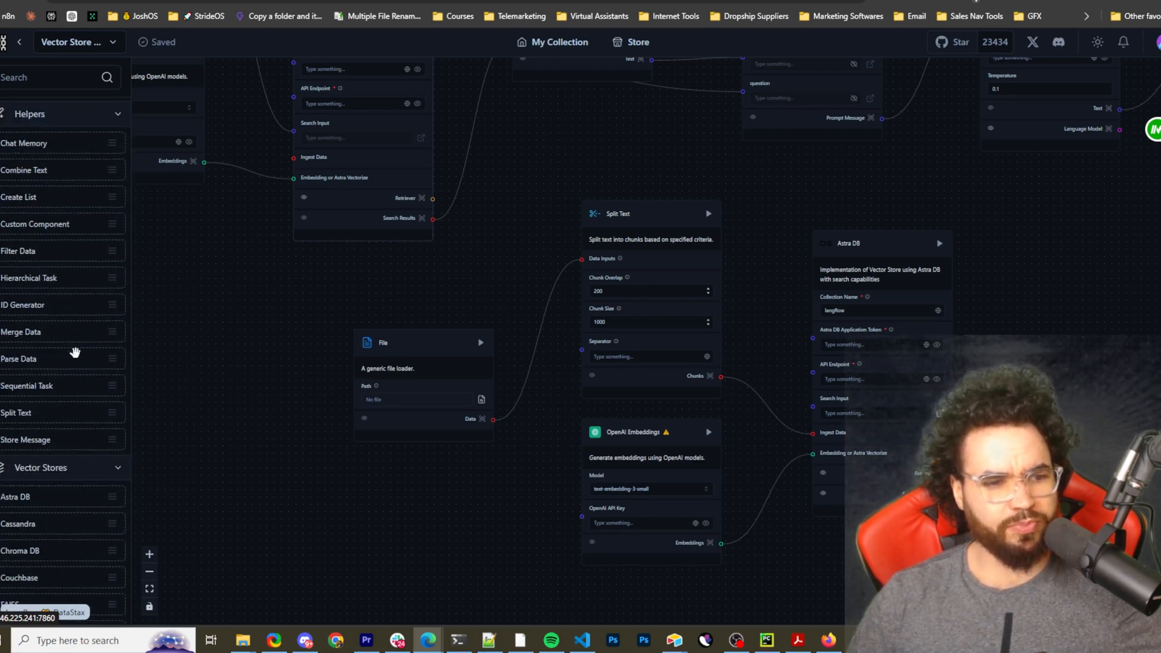
scroll("down", 3)
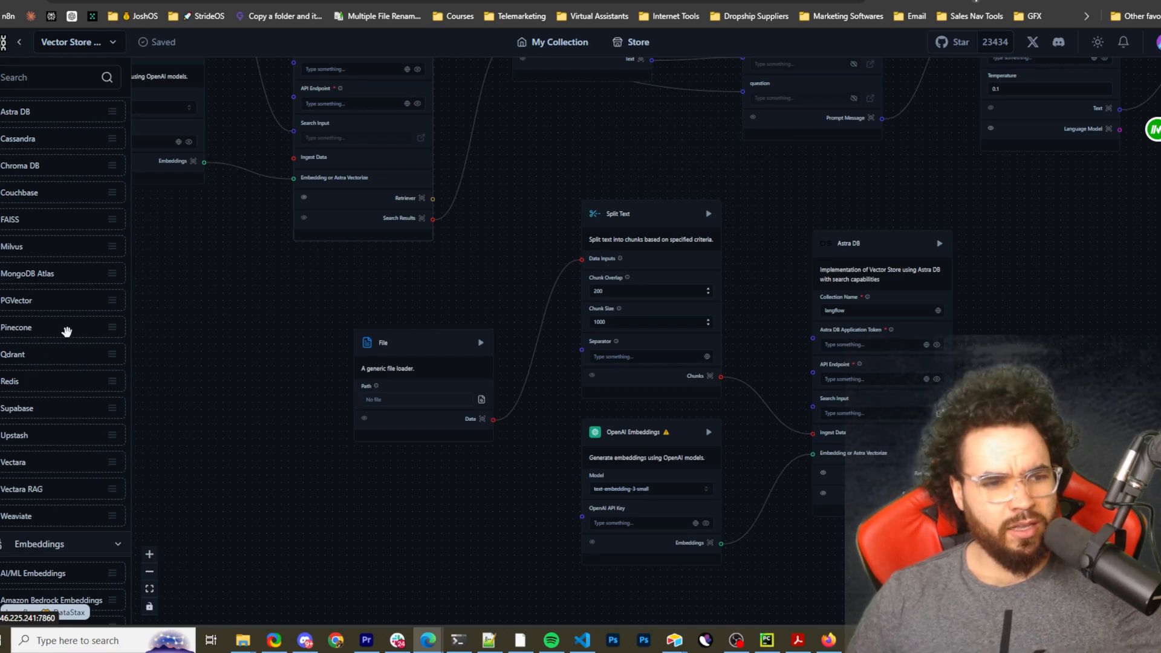
scroll("down", 3)
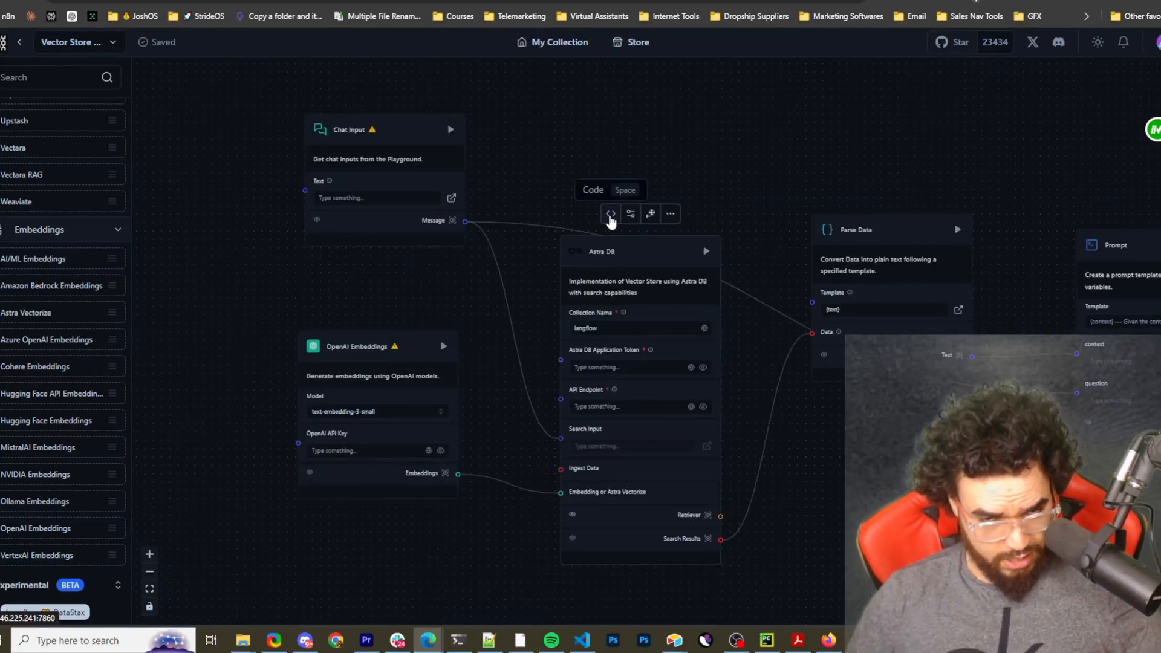
Open the Astra DB node's Code view and scroll through its Python source.
left_click(610, 214)
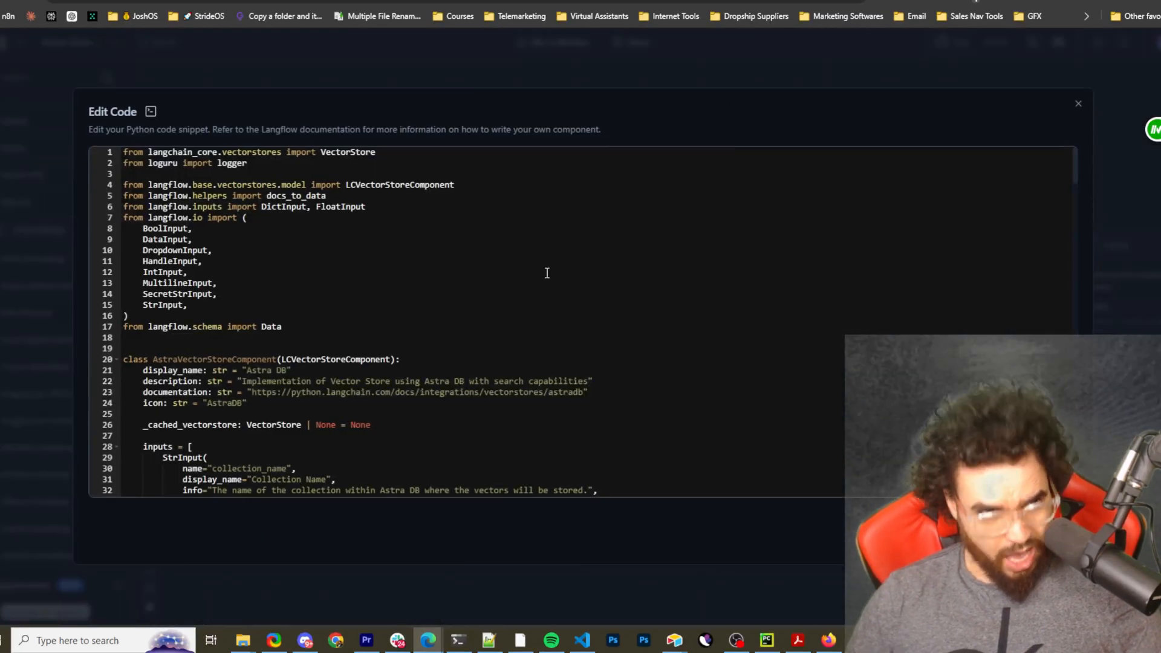
scroll("down", 3)
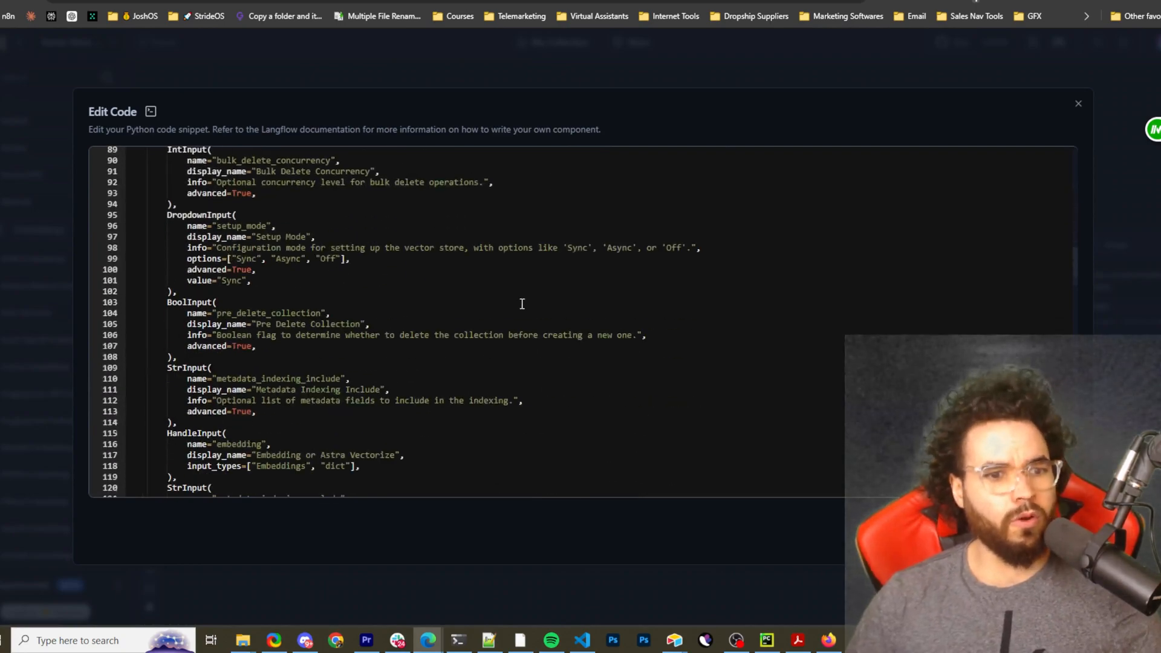
scroll("down", 3)
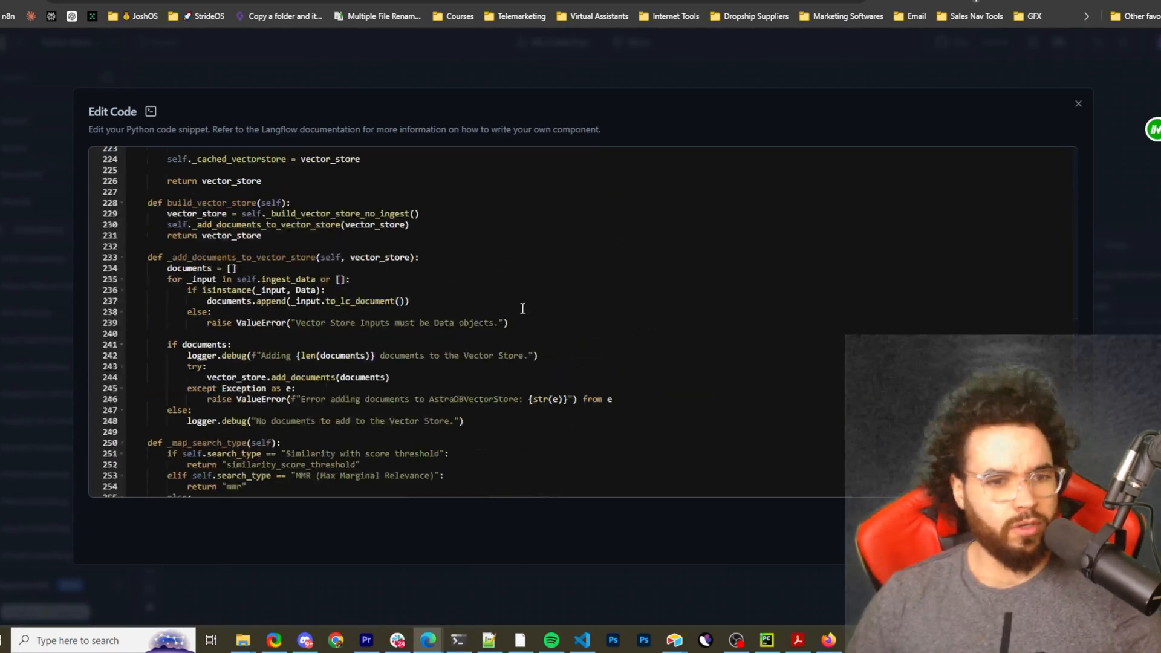
scroll("up", 3)
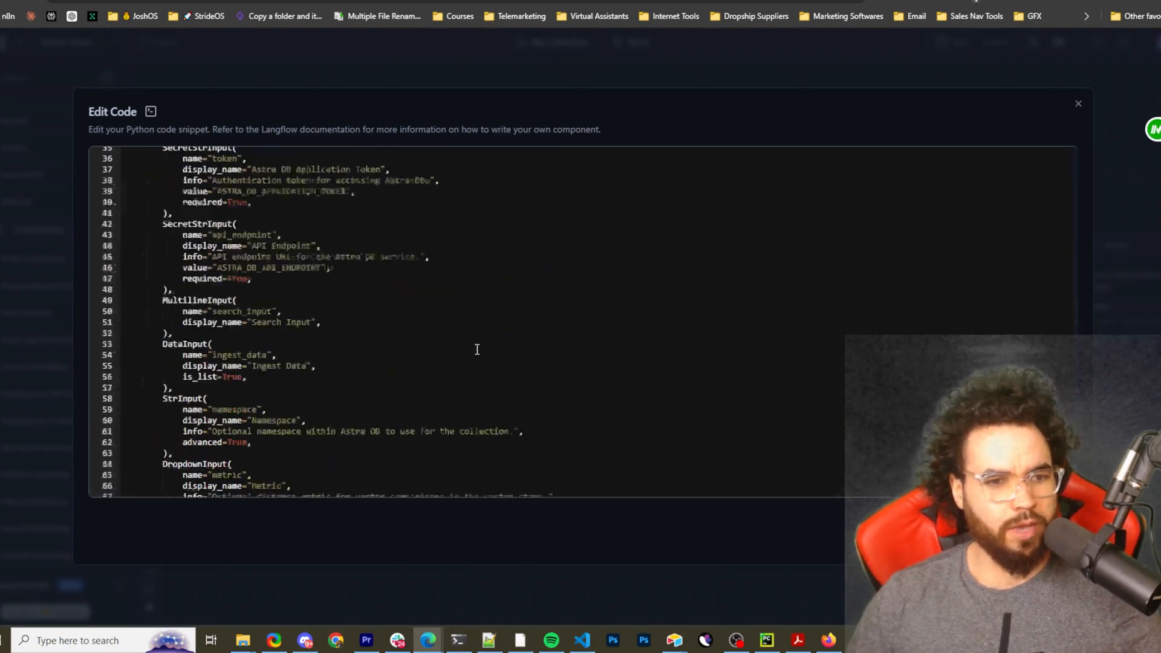
scroll("up", 3)
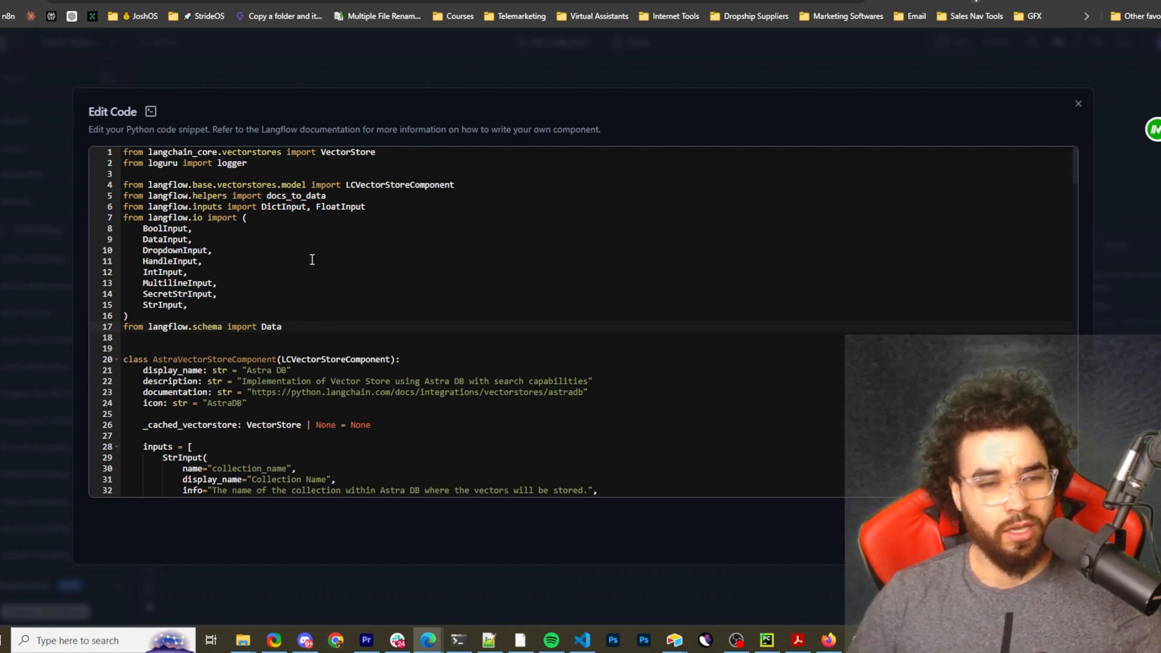
scroll("down", 3)
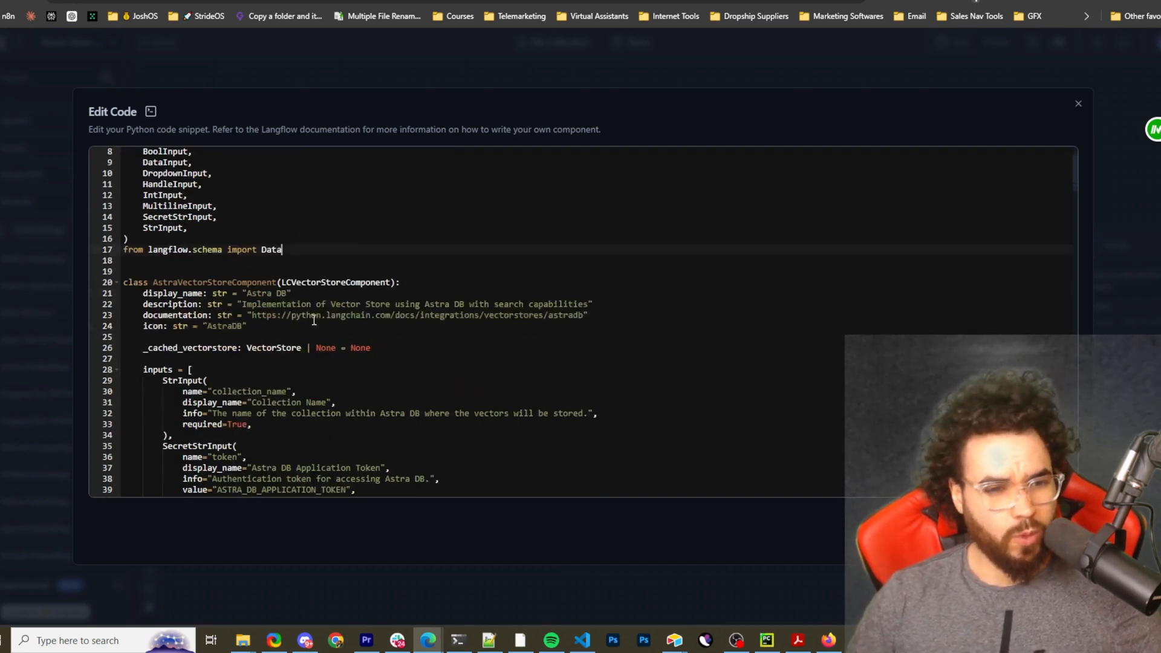
scroll("down", 3)
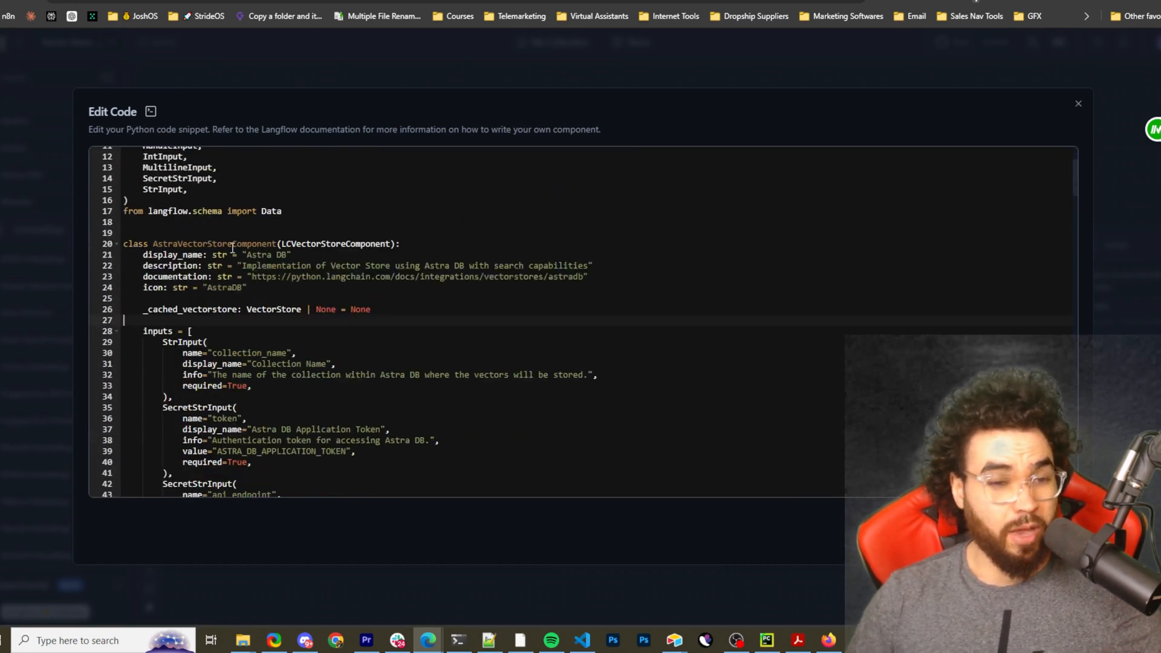
scroll("down", 3)
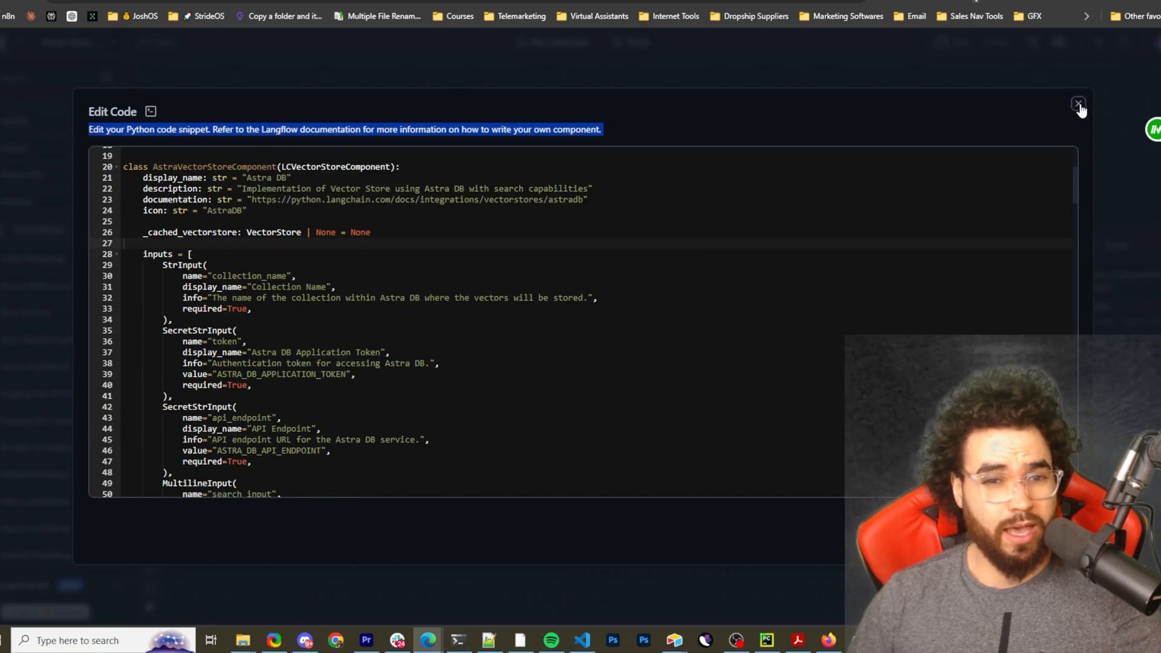
Close the Astra DB Edit Code window to return to the RAG flow canvas.
left_click(1078, 103)
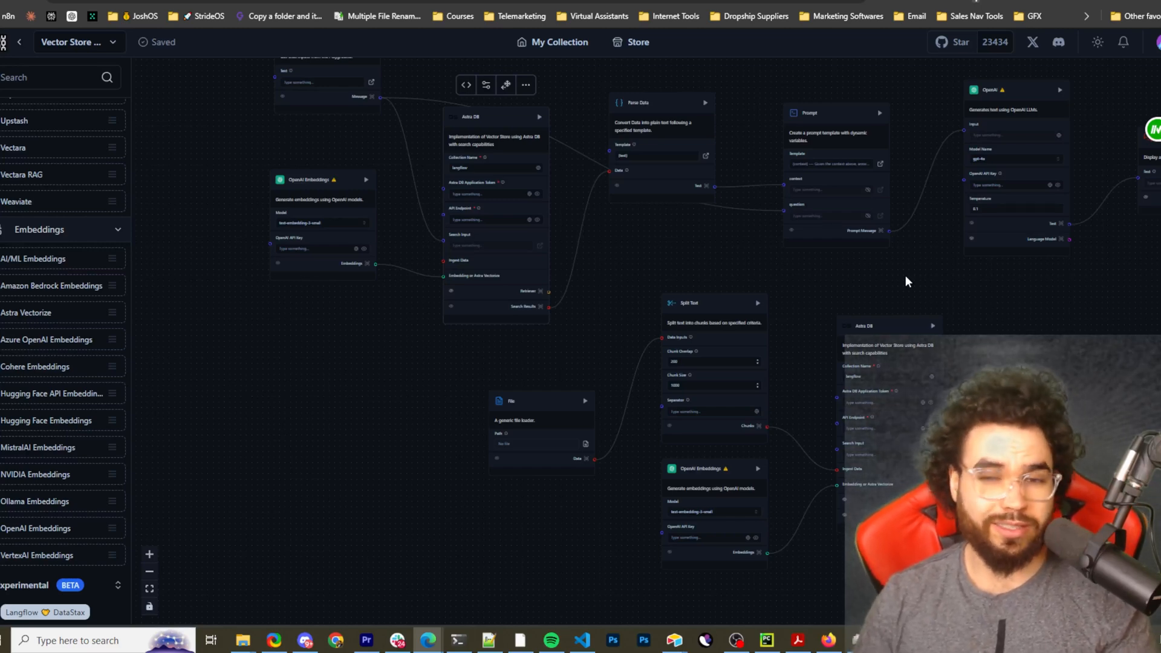
mouse_move(899, 287)
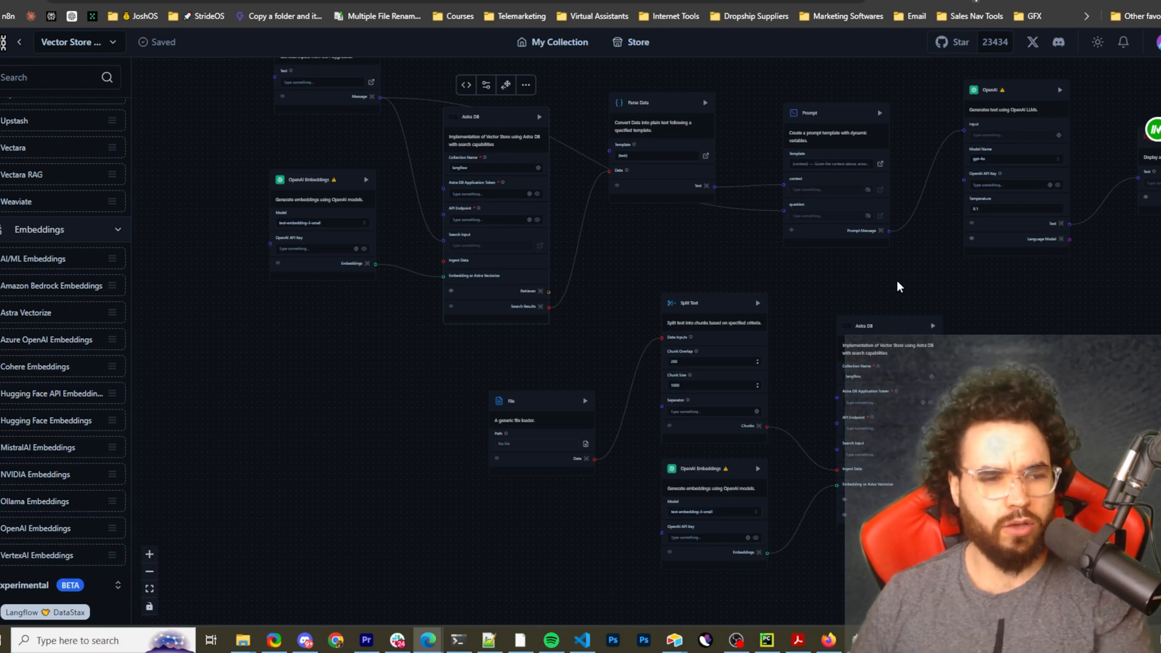
mouse_move(888, 296)
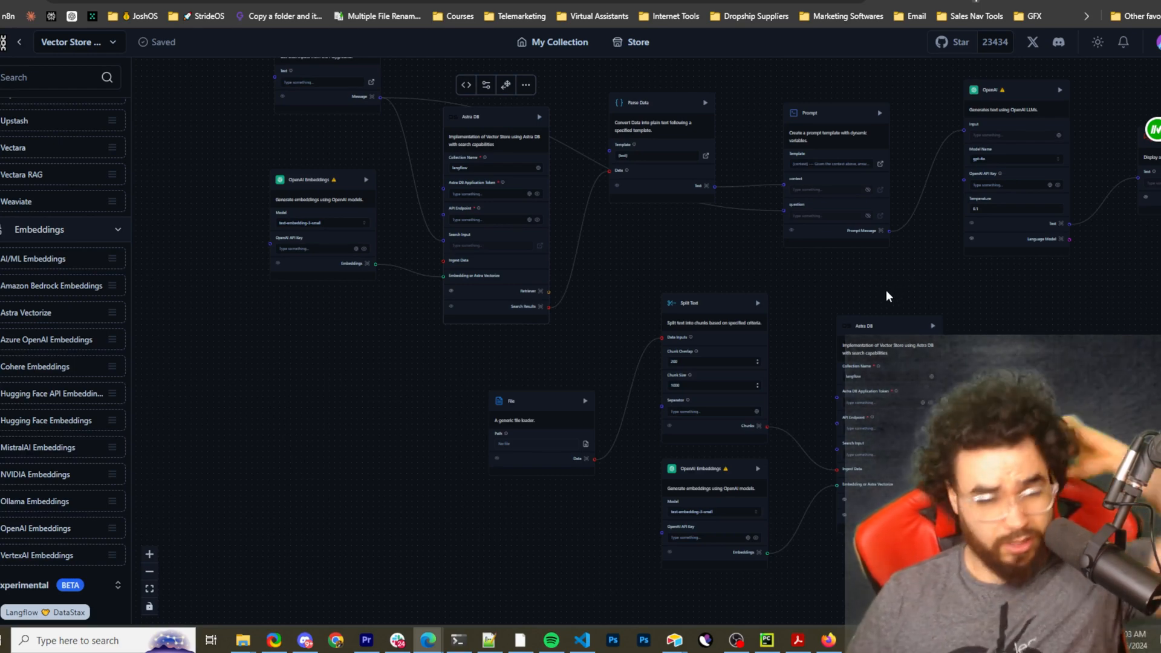
mouse_move(651, 233)
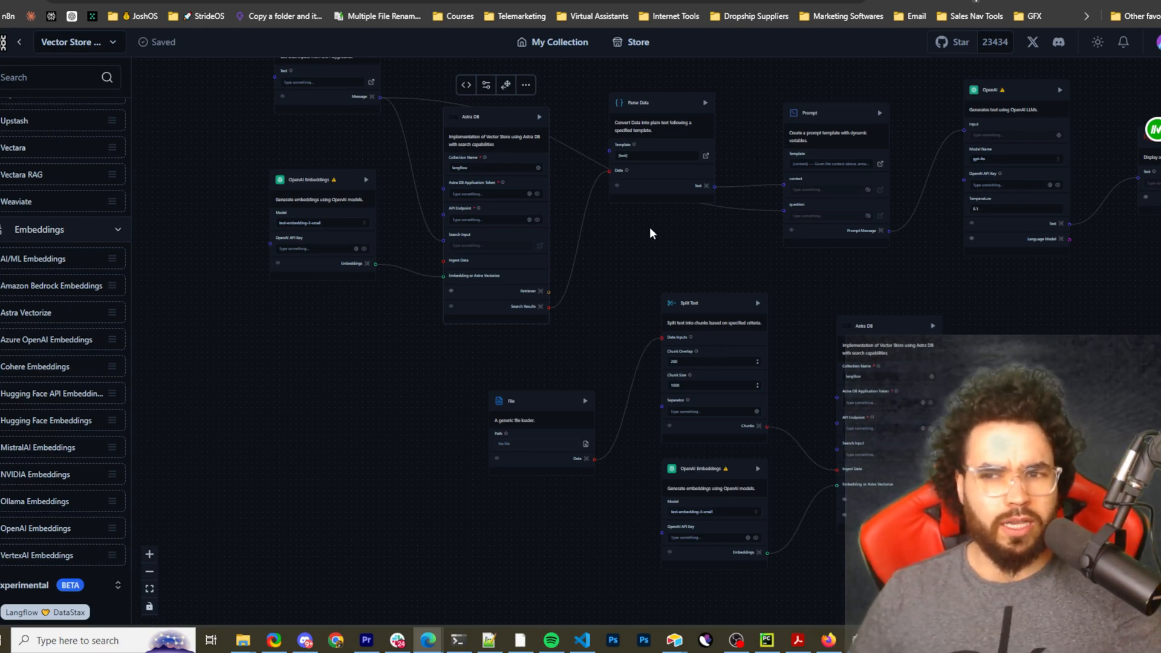
mouse_move(600, 235)
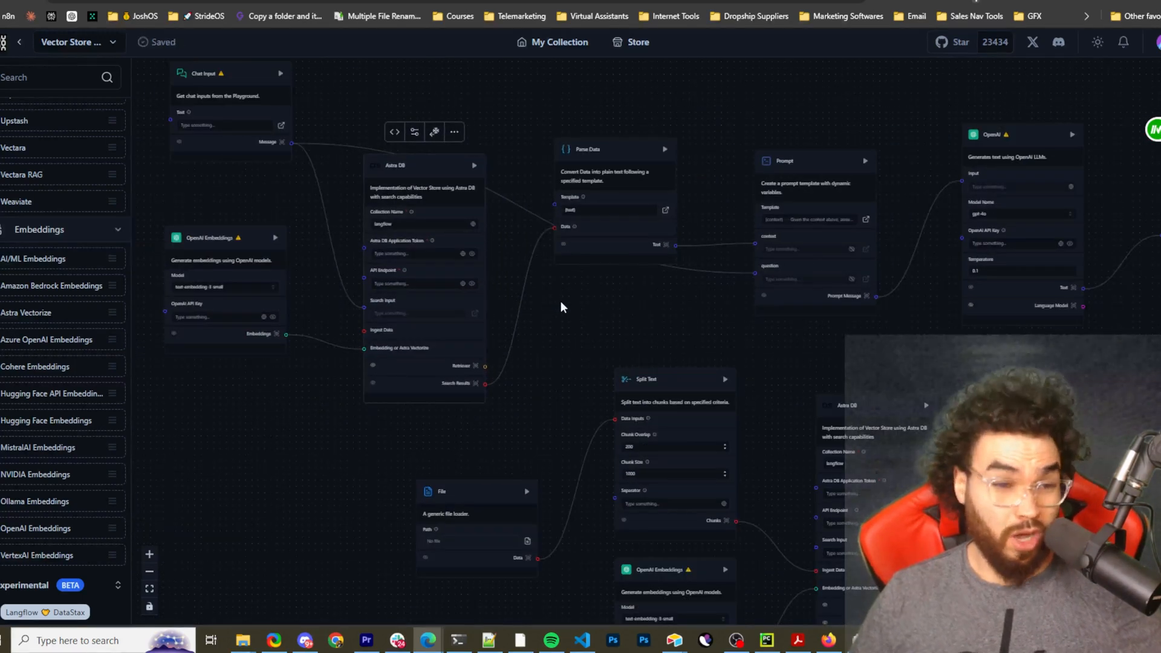
mouse_move(558, 302)
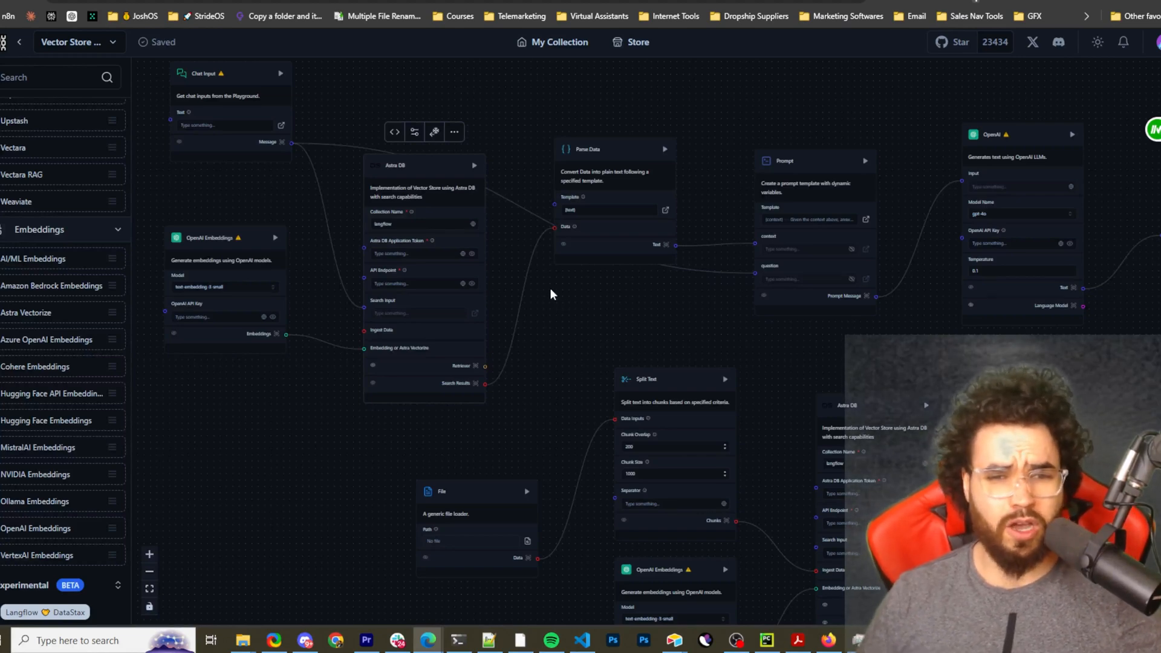
mouse_move(457, 372)
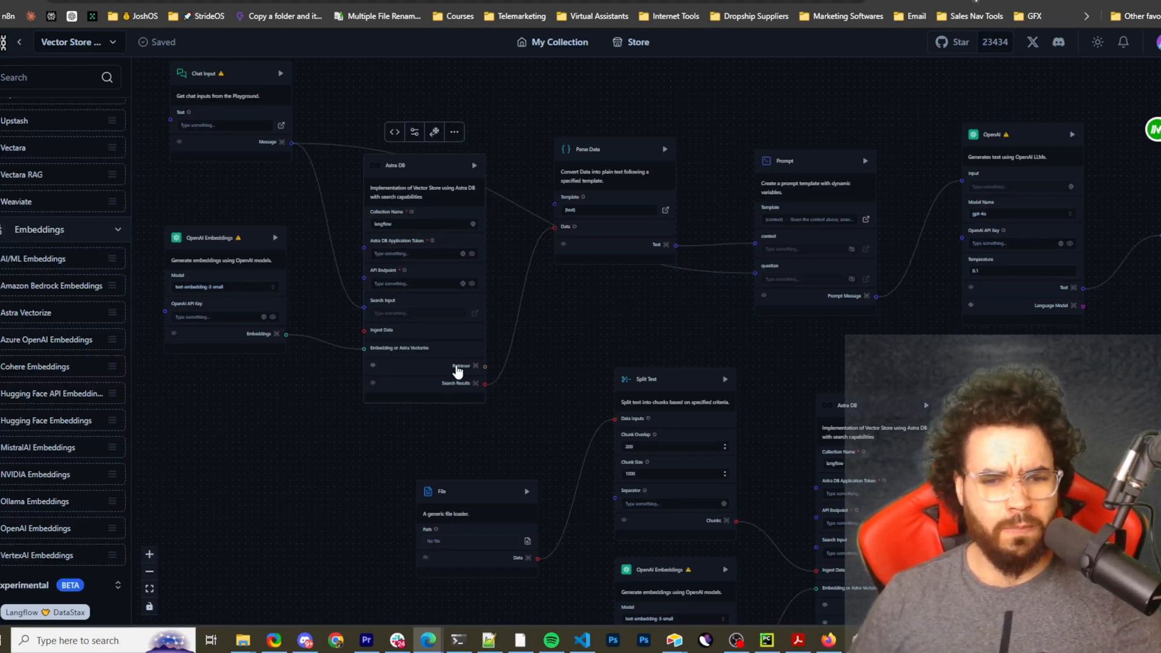
mouse_move(516, 349)
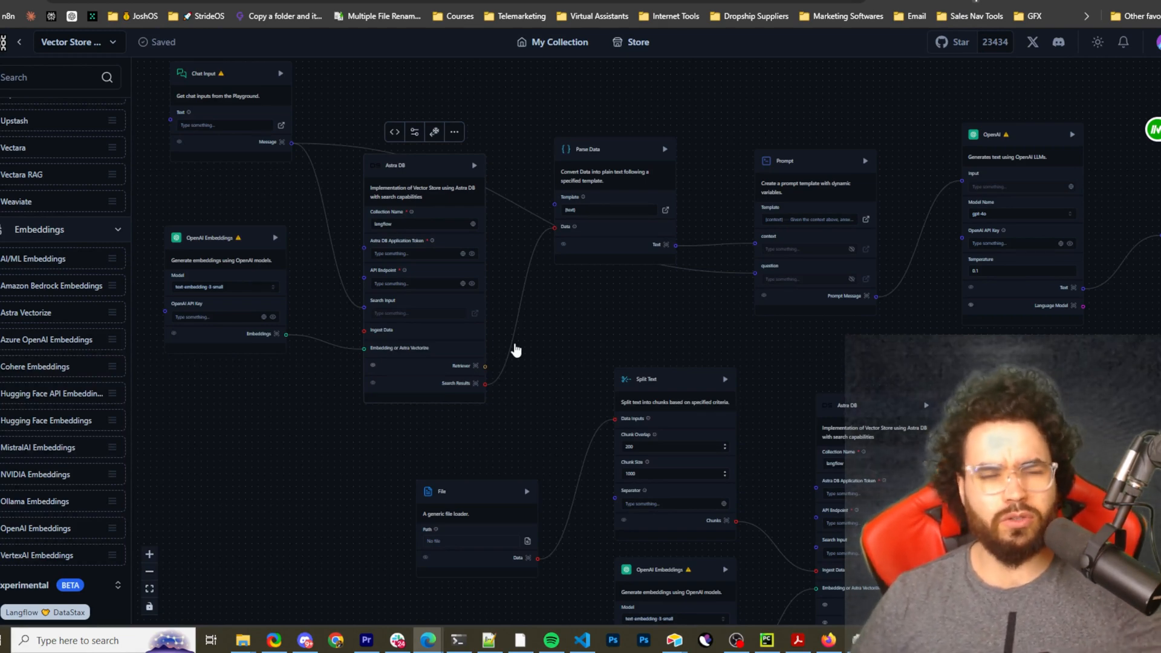
mouse_move(452, 222)
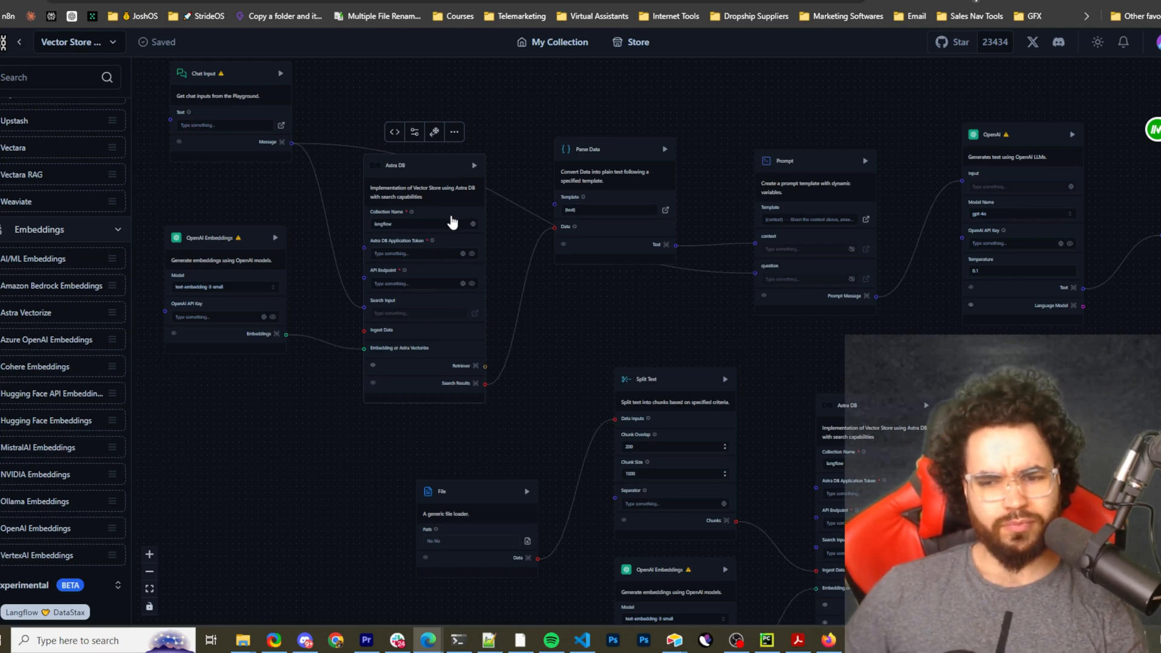
mouse_move(555, 320)
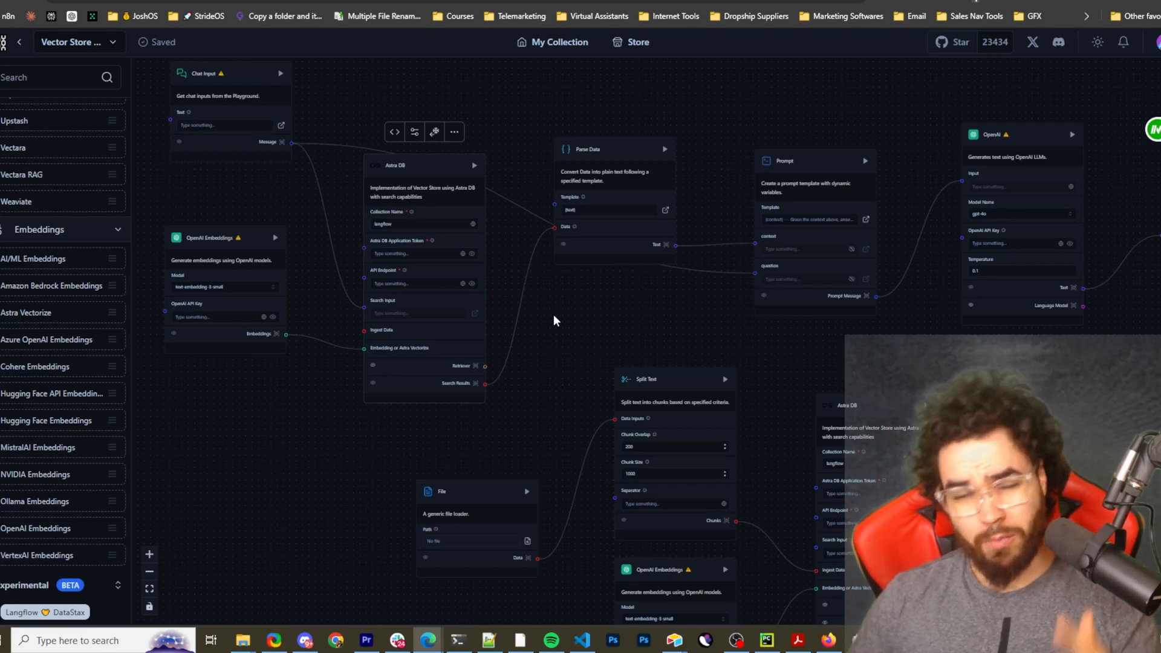
mouse_move(596, 299)
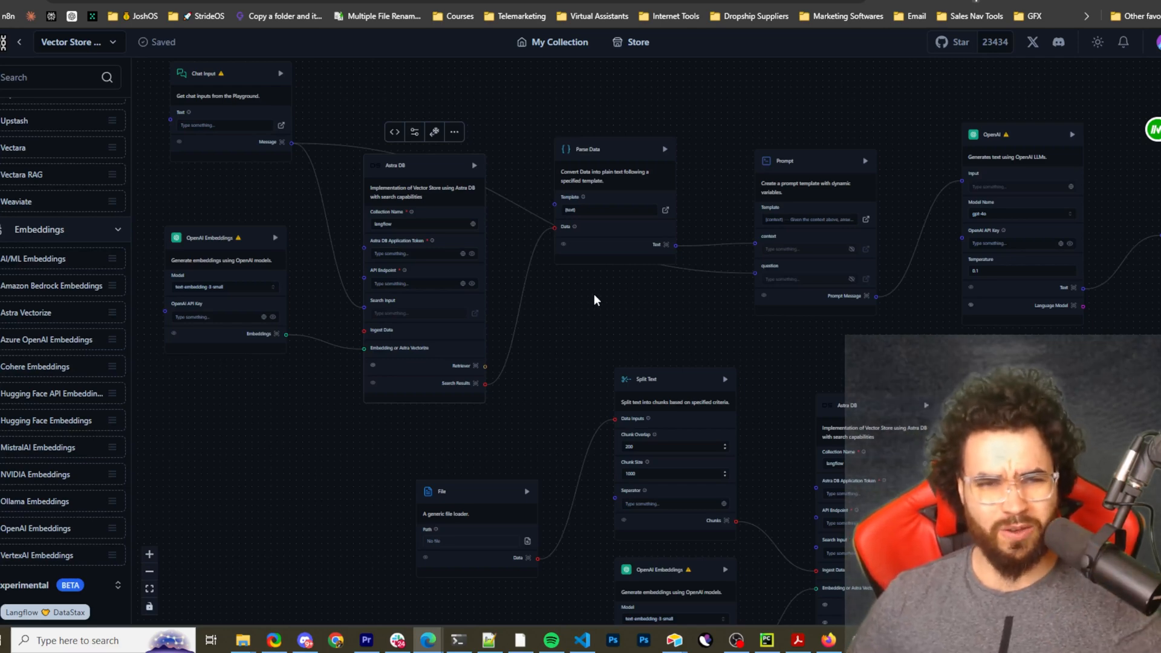
mouse_move(596, 307)
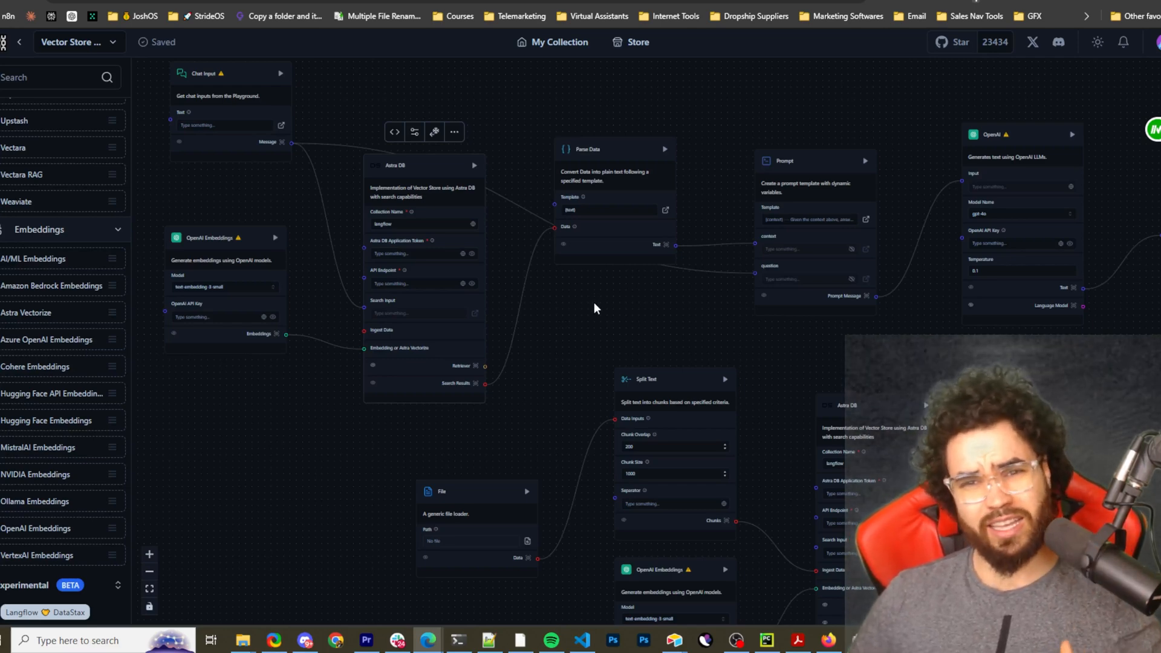